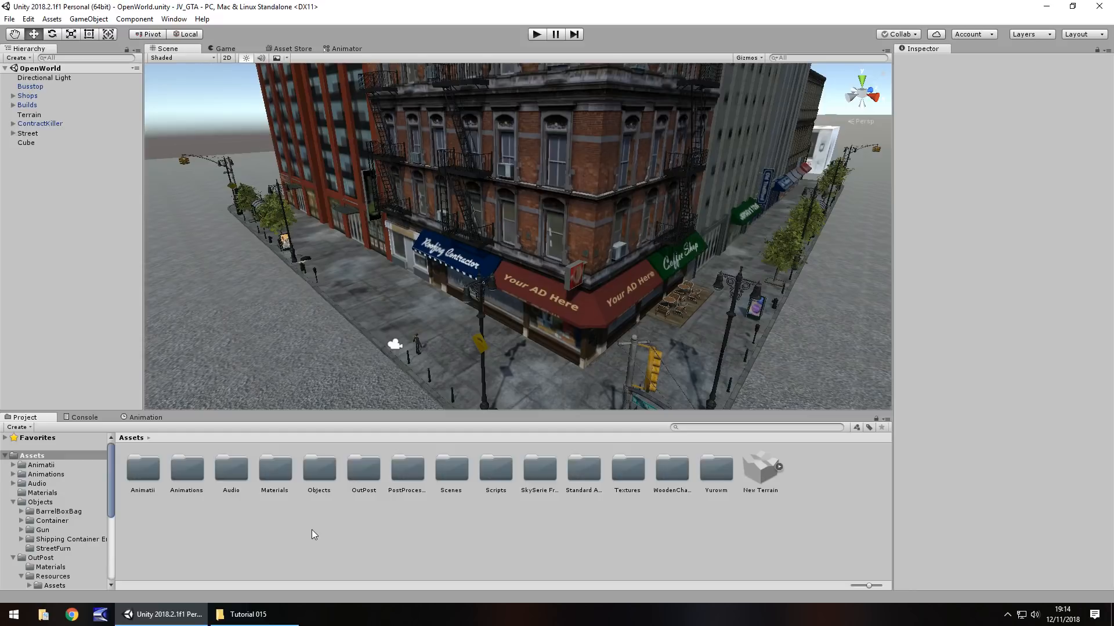
mouse_move(403, 314)
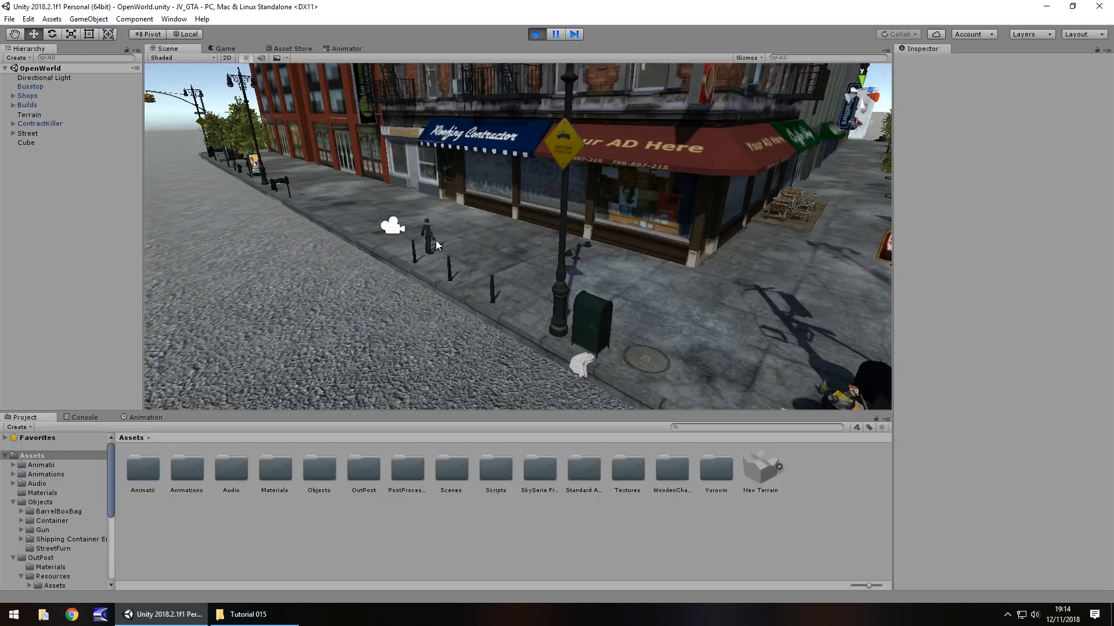
Step: Watch the running game in the Game view, then exit Play mode
click(225, 48)
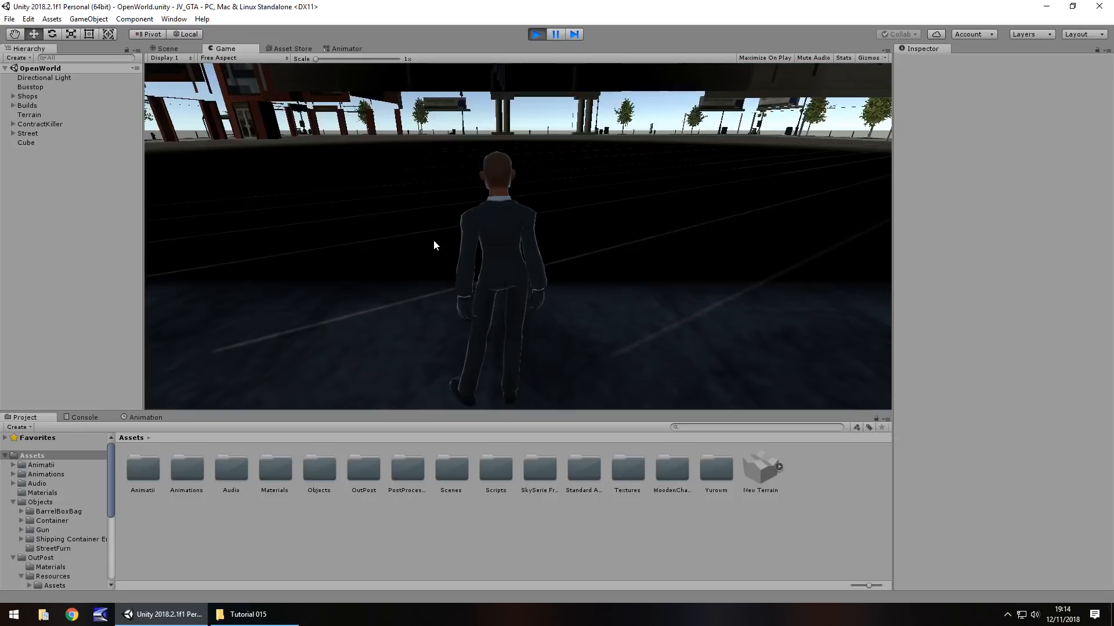
click(166, 48)
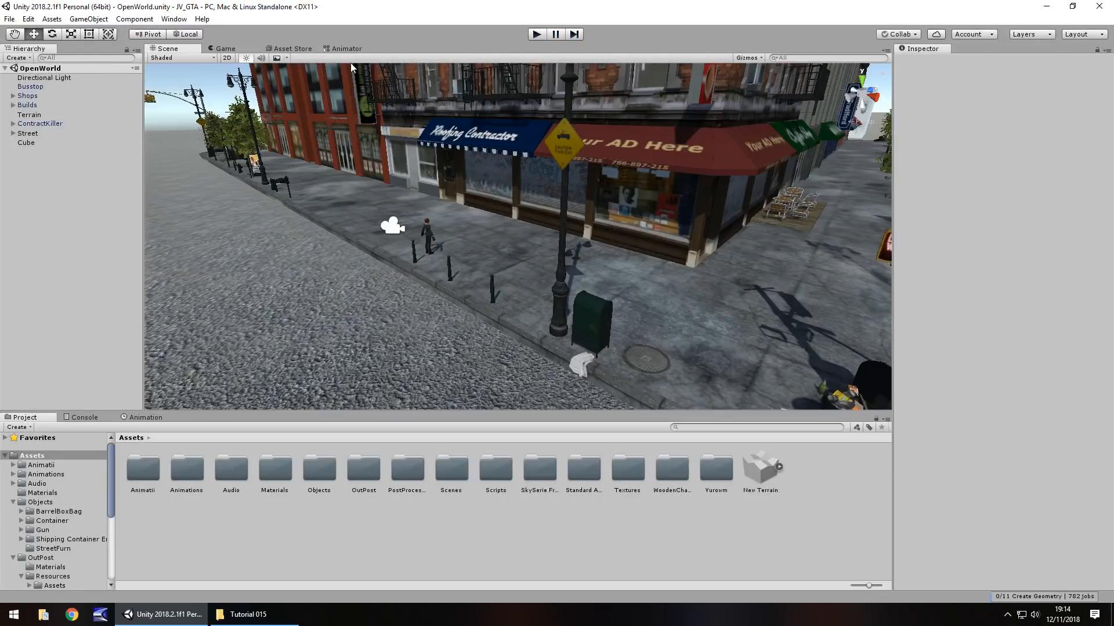
mouse_move(291, 265)
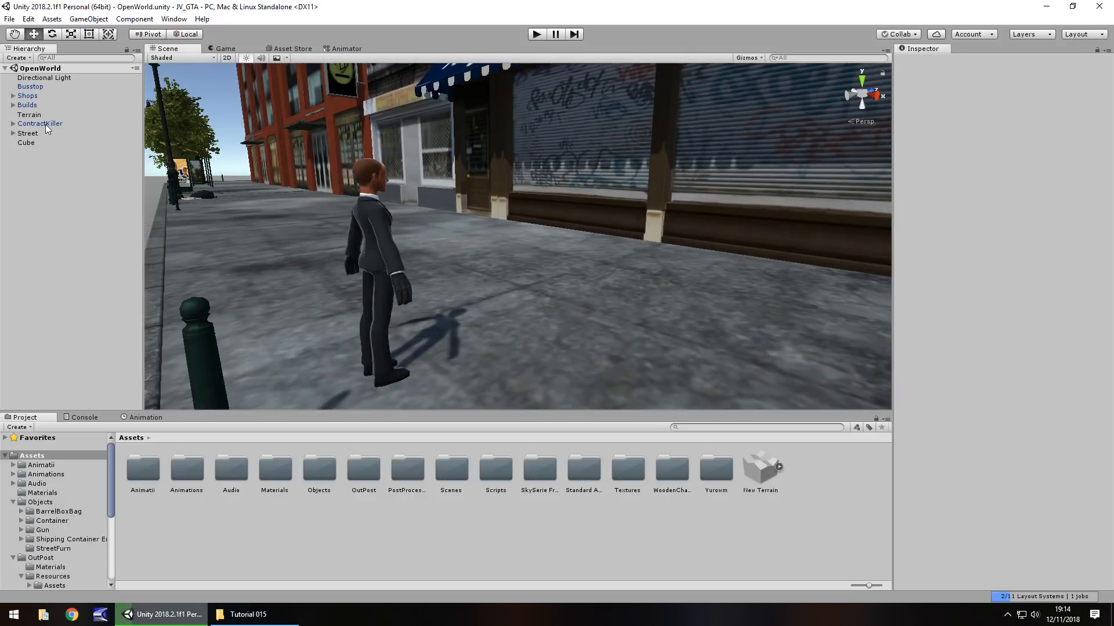
Step: Select ContractKiller and add a Box Collider component with default values
click(40, 123)
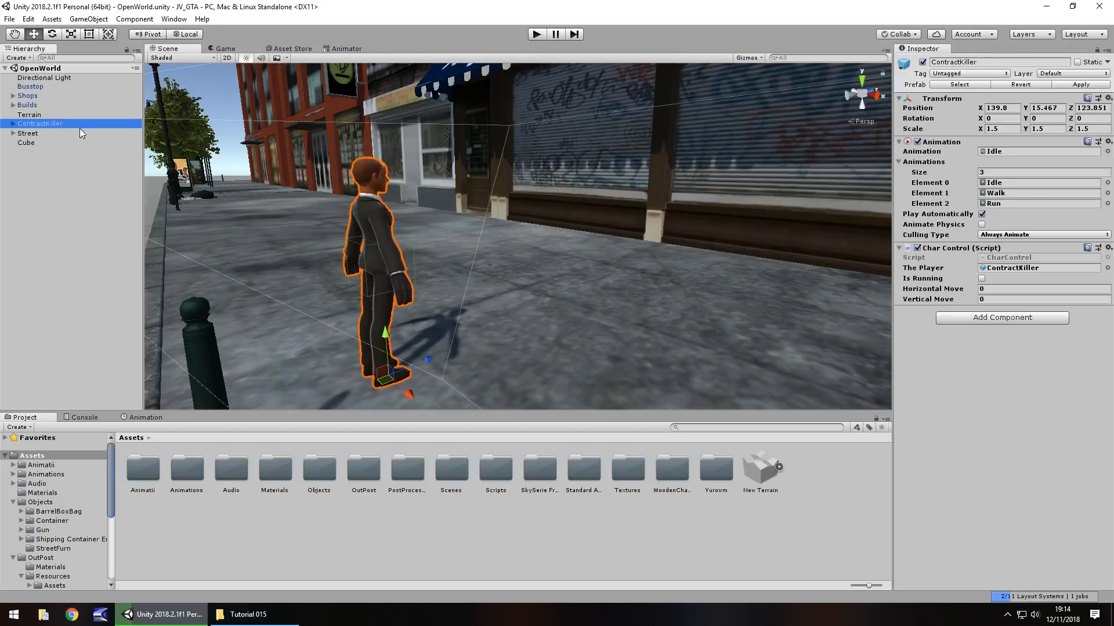
mouse_move(980, 317)
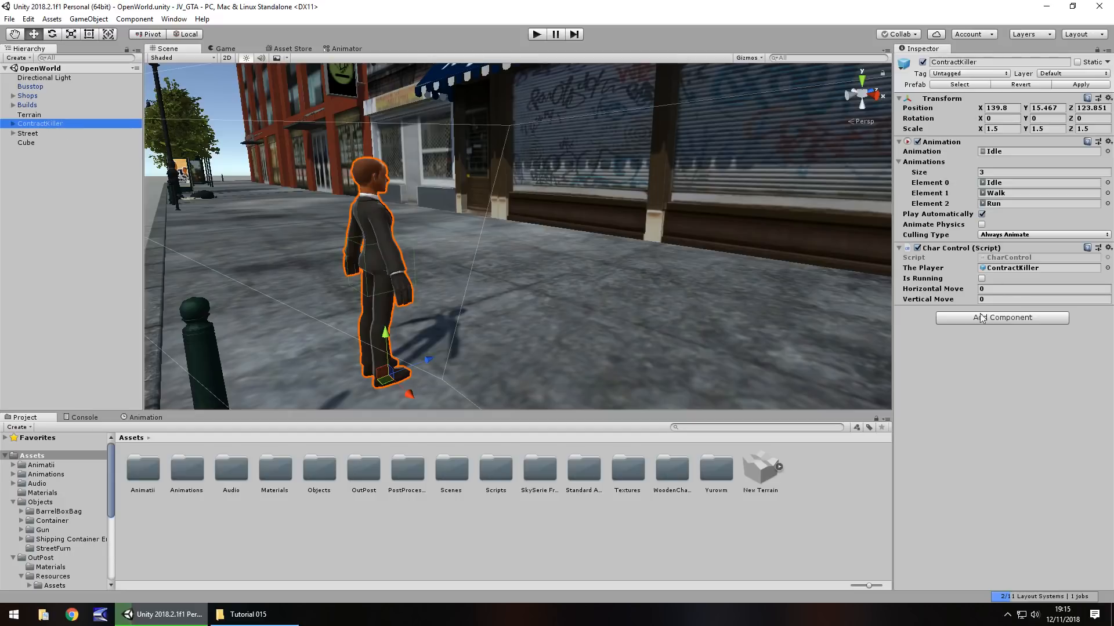
mouse_move(986, 321)
text(coll)
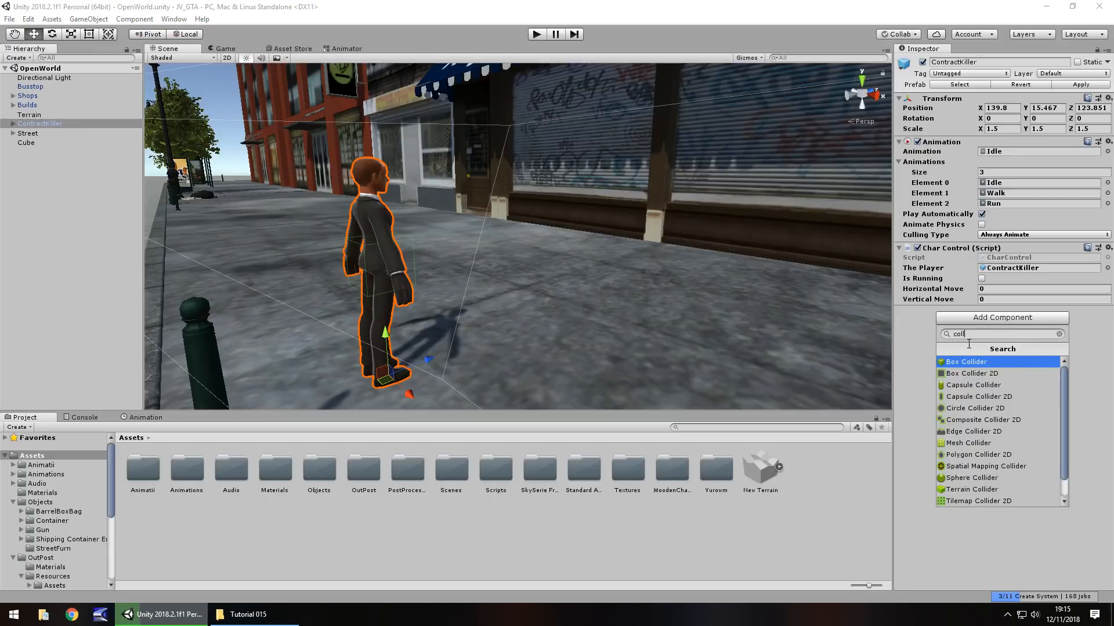
mouse_move(983, 419)
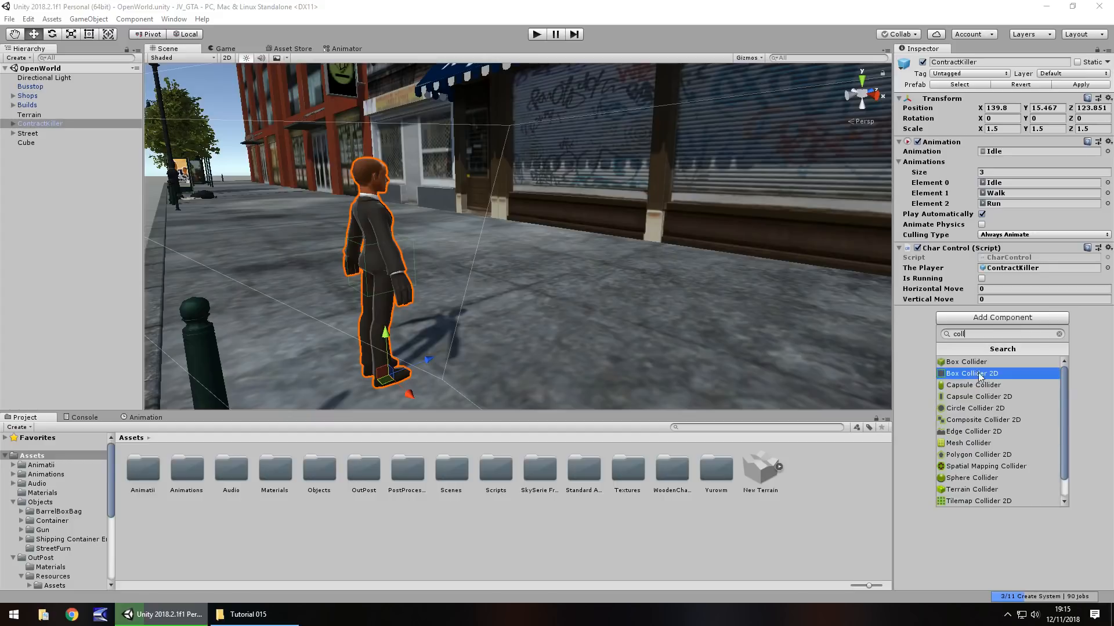
mouse_move(966, 361)
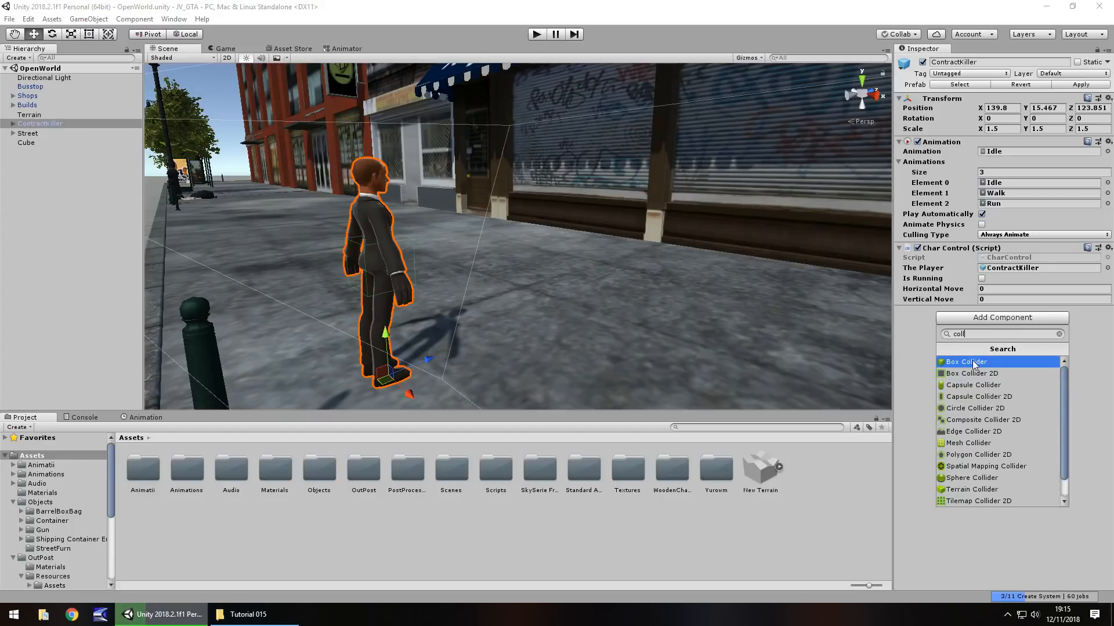
click(963, 362)
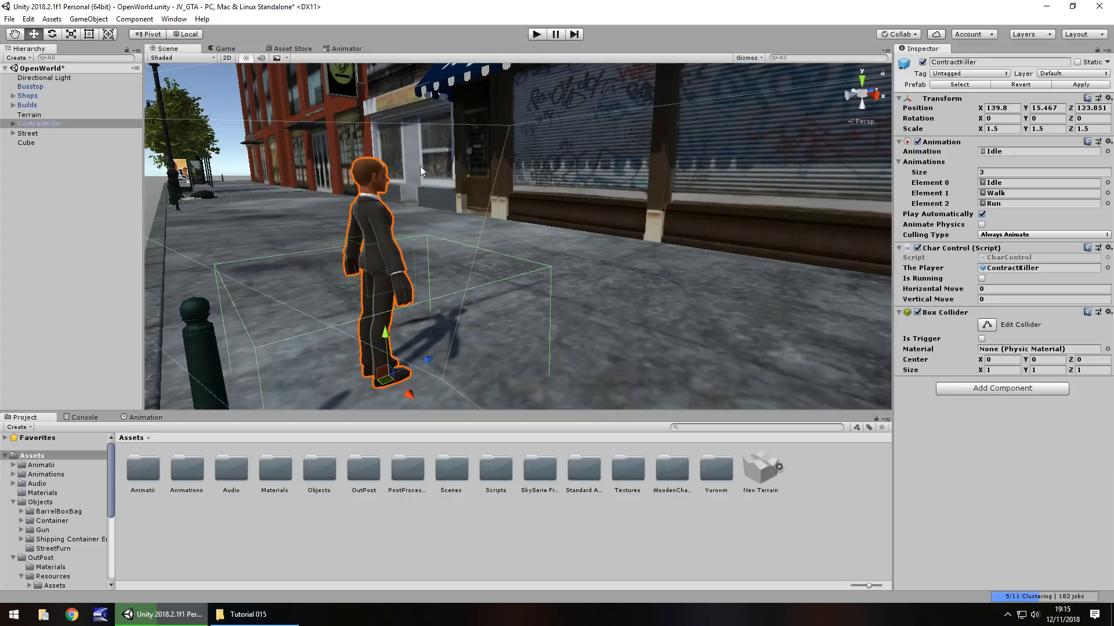
mouse_move(212, 259)
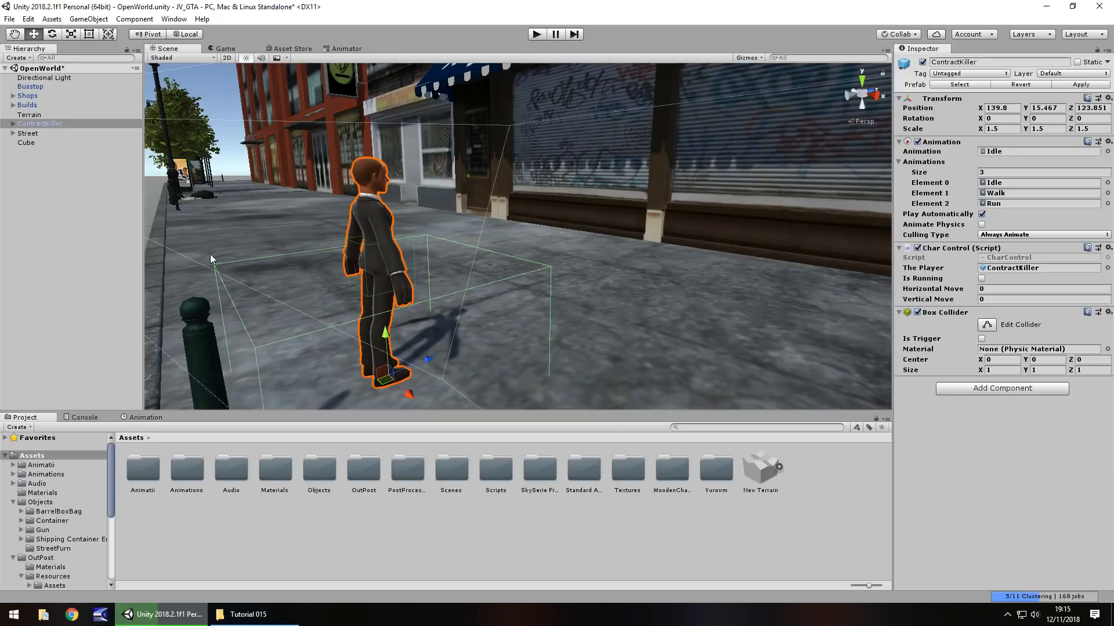
mouse_move(558, 326)
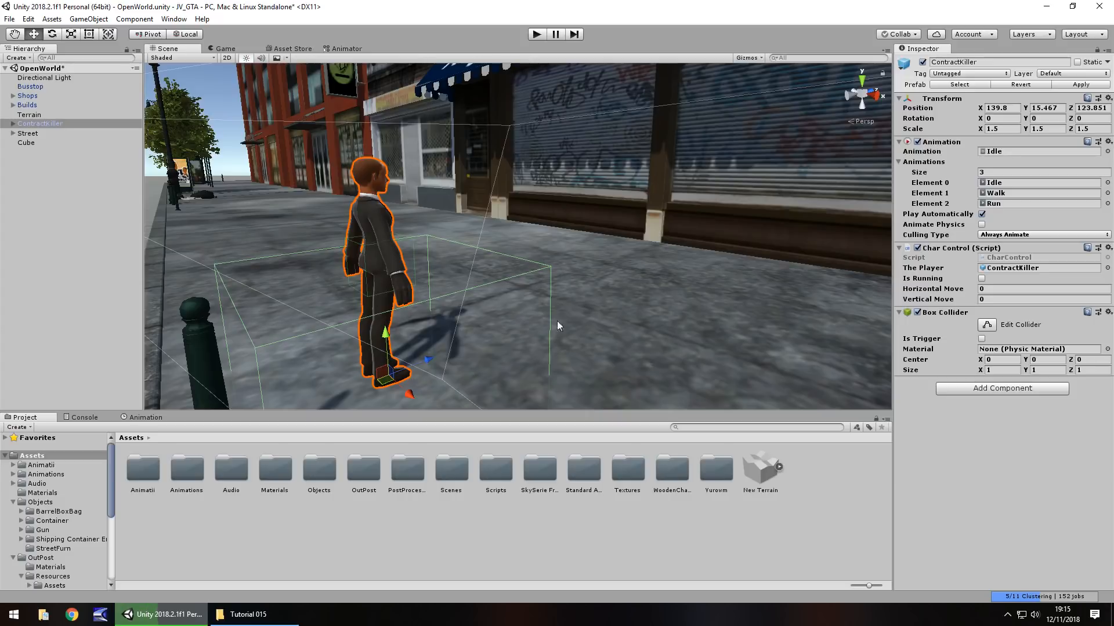
mouse_move(601, 231)
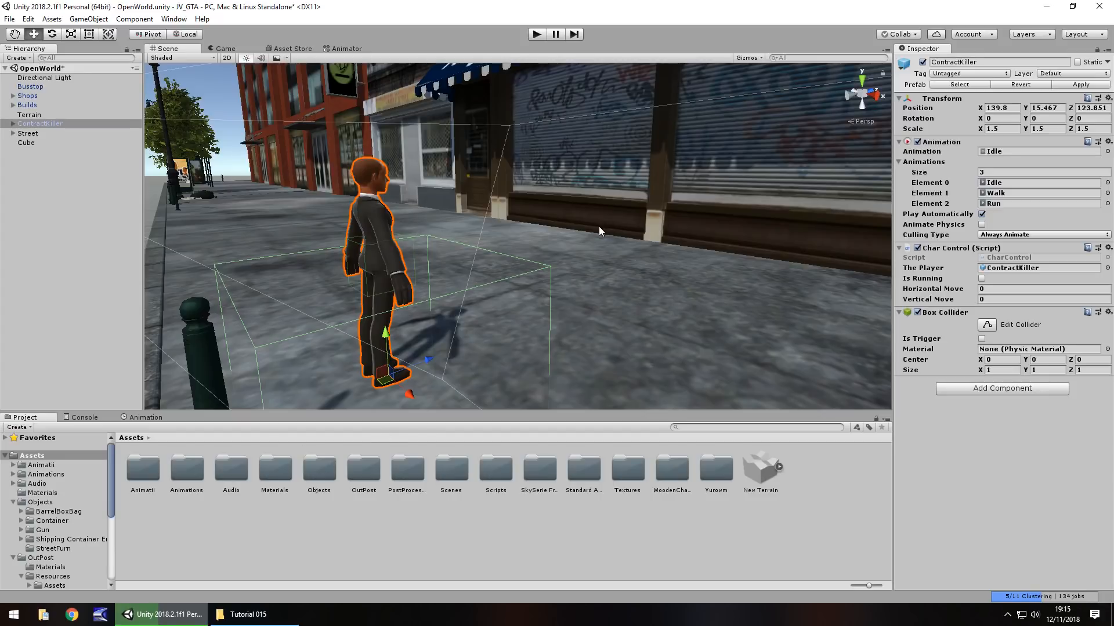
mouse_move(563, 253)
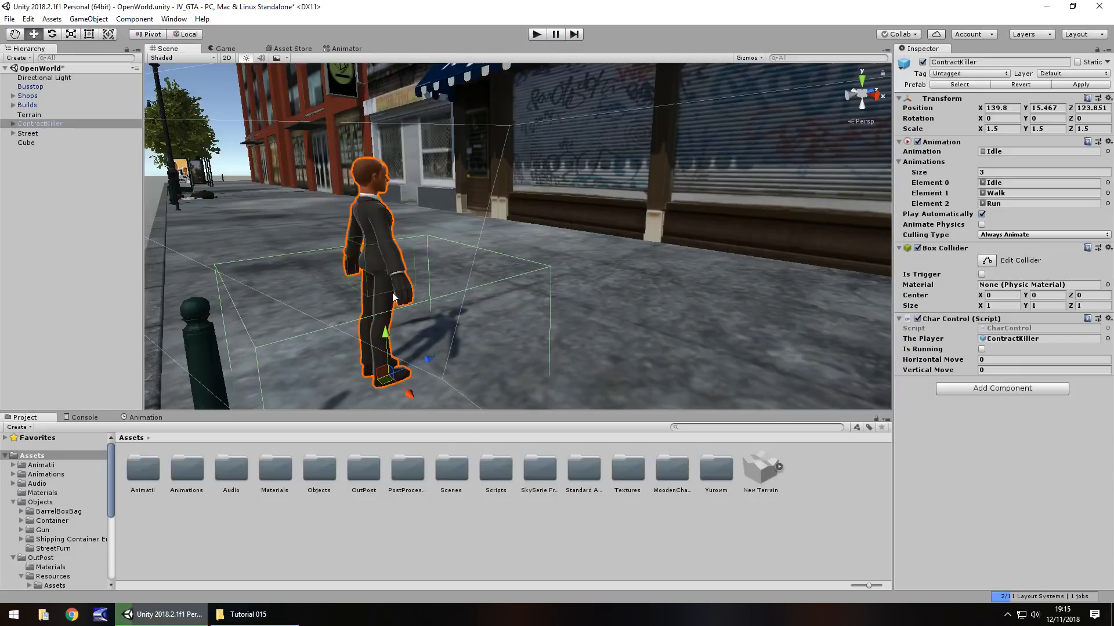
mouse_move(247, 242)
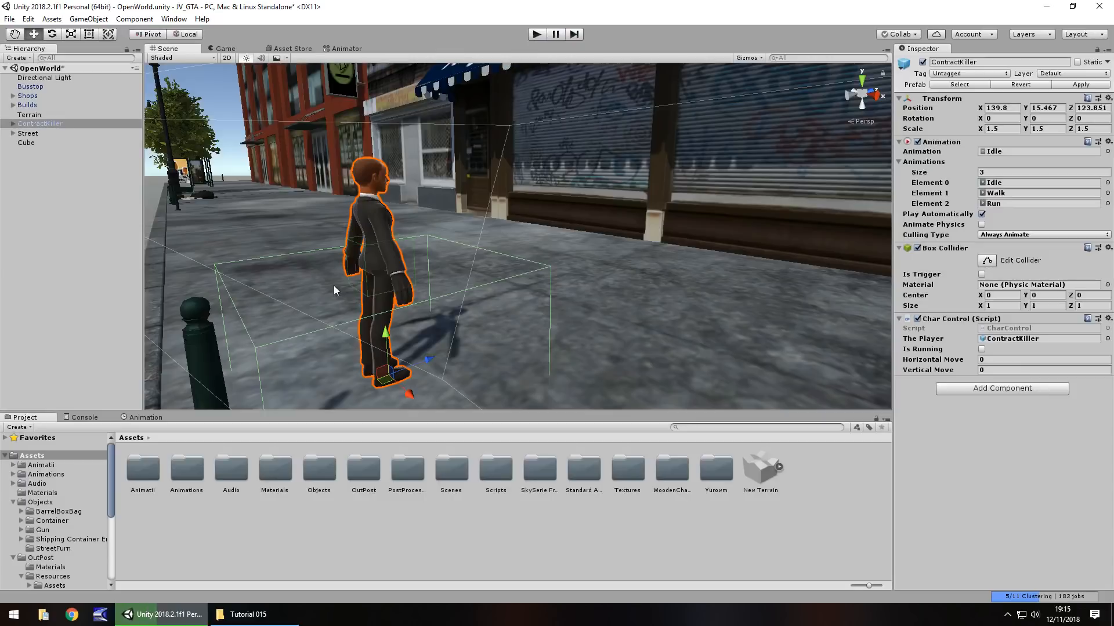
mouse_move(296, 315)
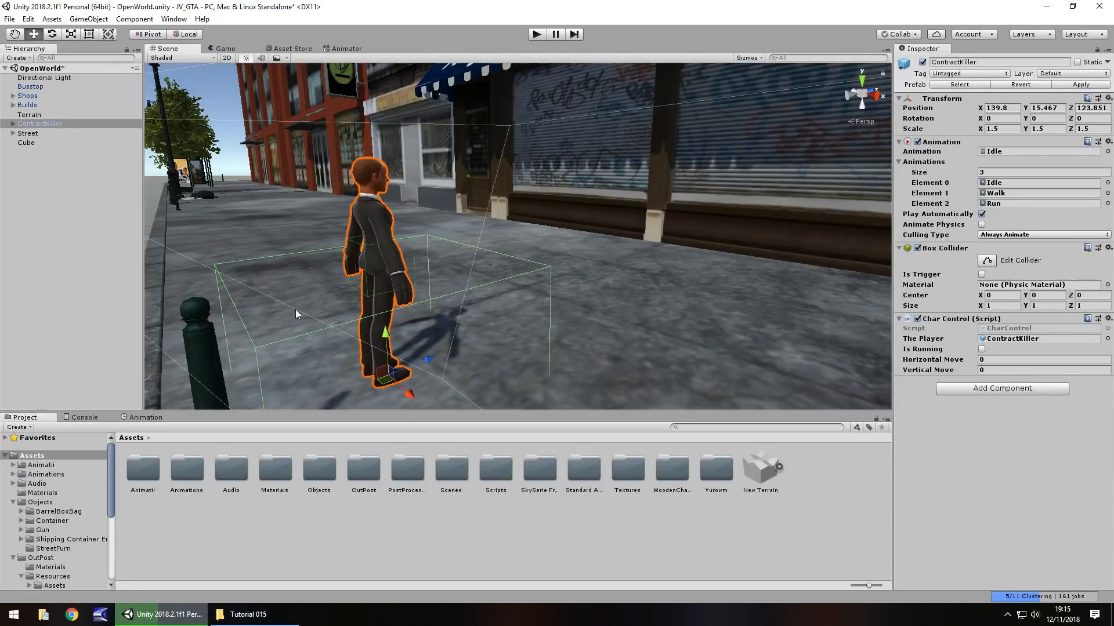
mouse_move(260, 274)
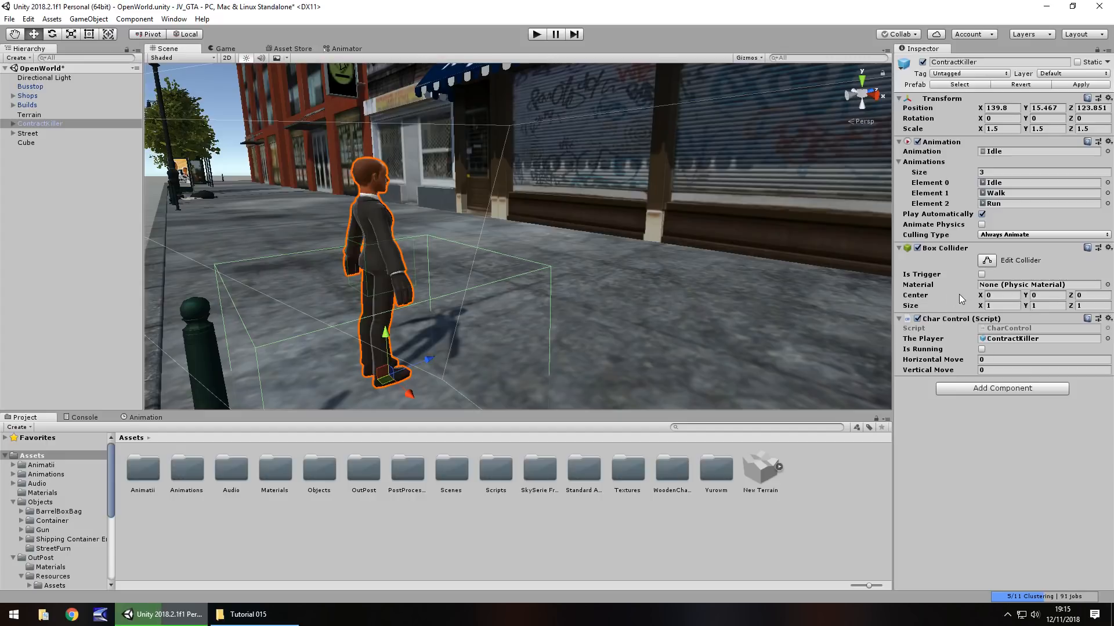
mouse_move(553, 346)
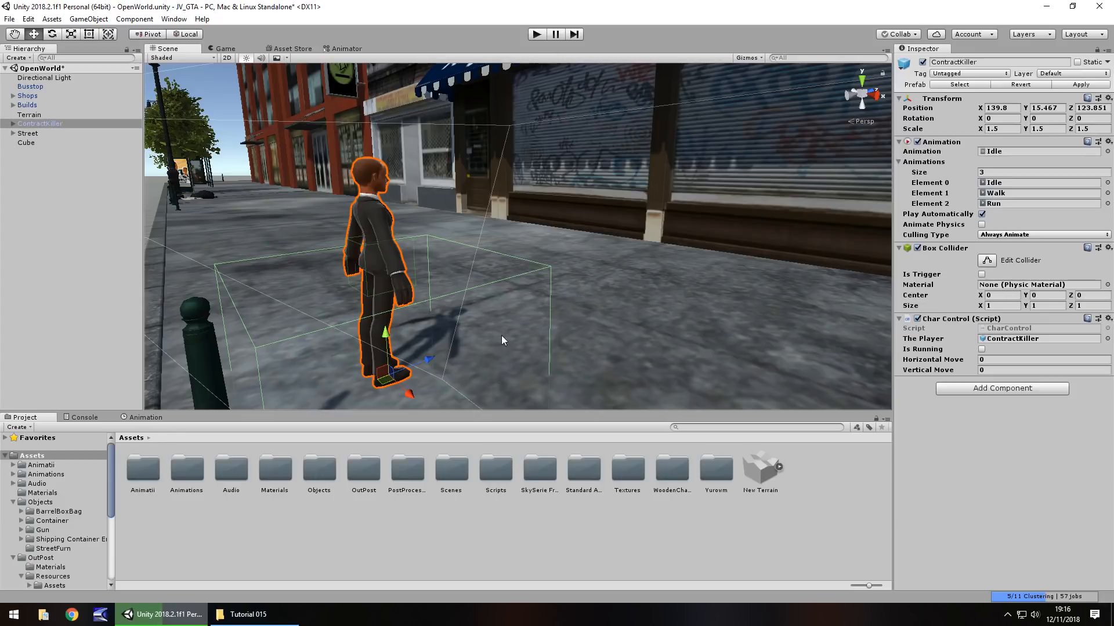
mouse_move(597, 270)
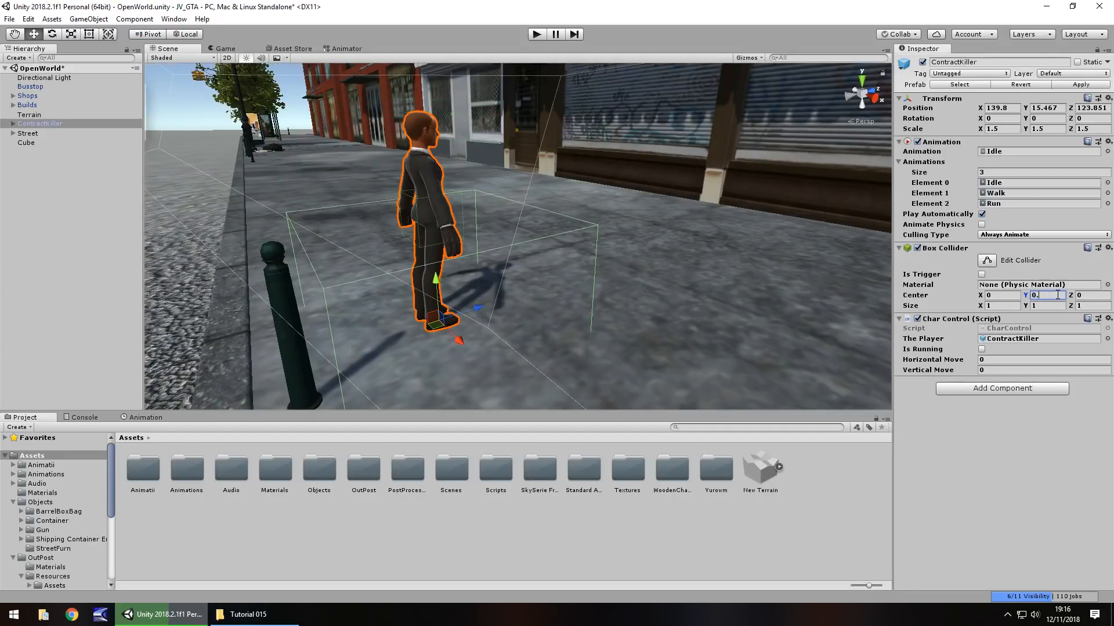
Step: Enter 0.5 into the ContractKiller Box Collider's Center Y field
text(0.52)
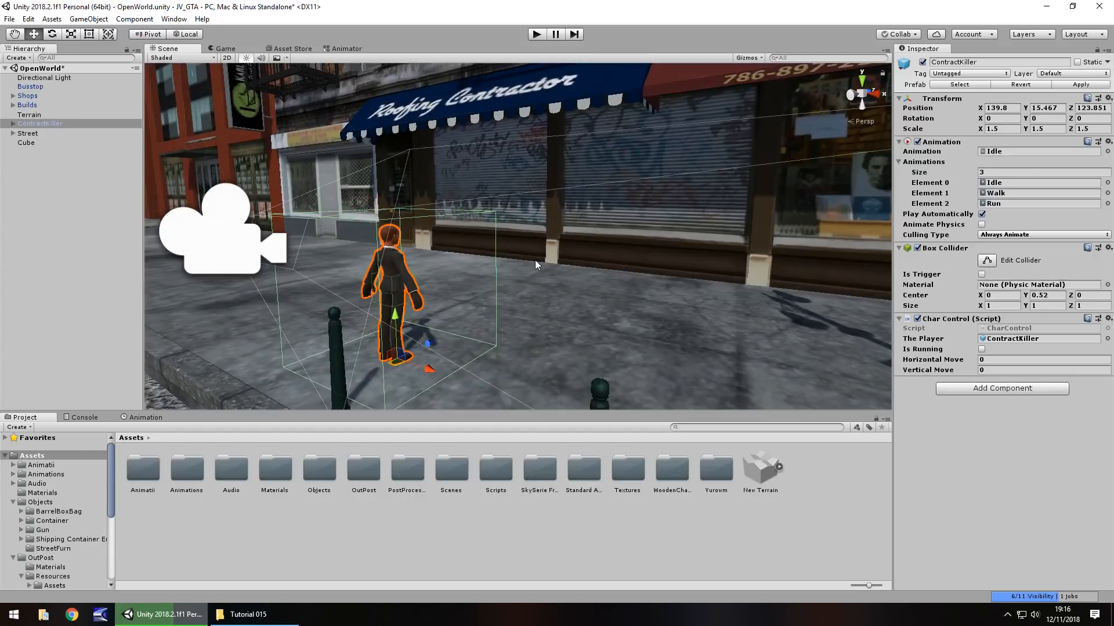
mouse_move(542, 306)
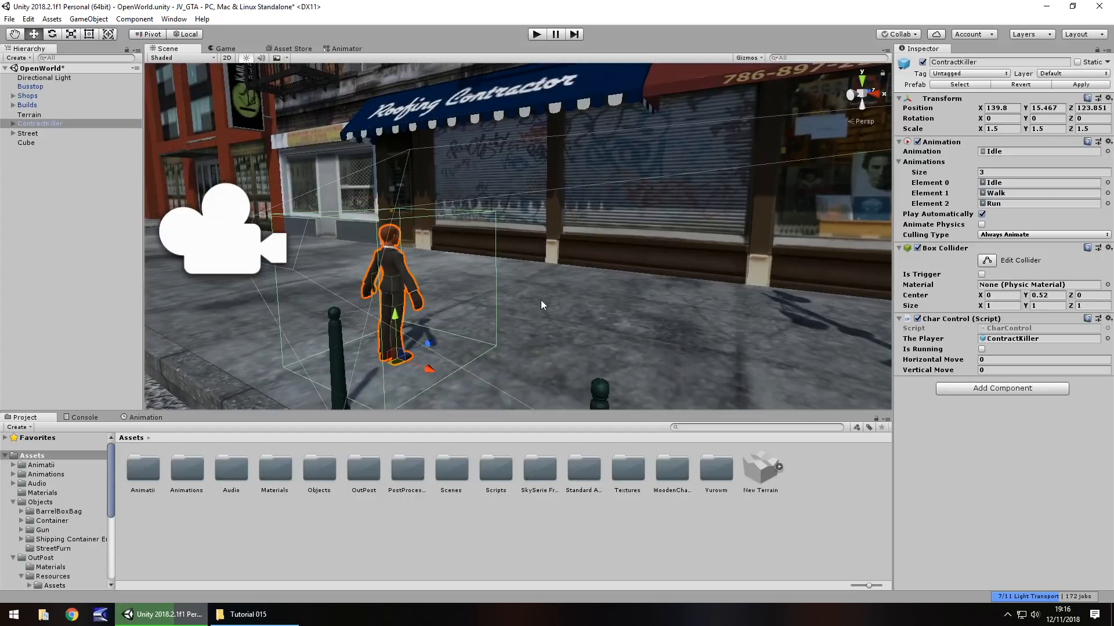
mouse_move(872, 372)
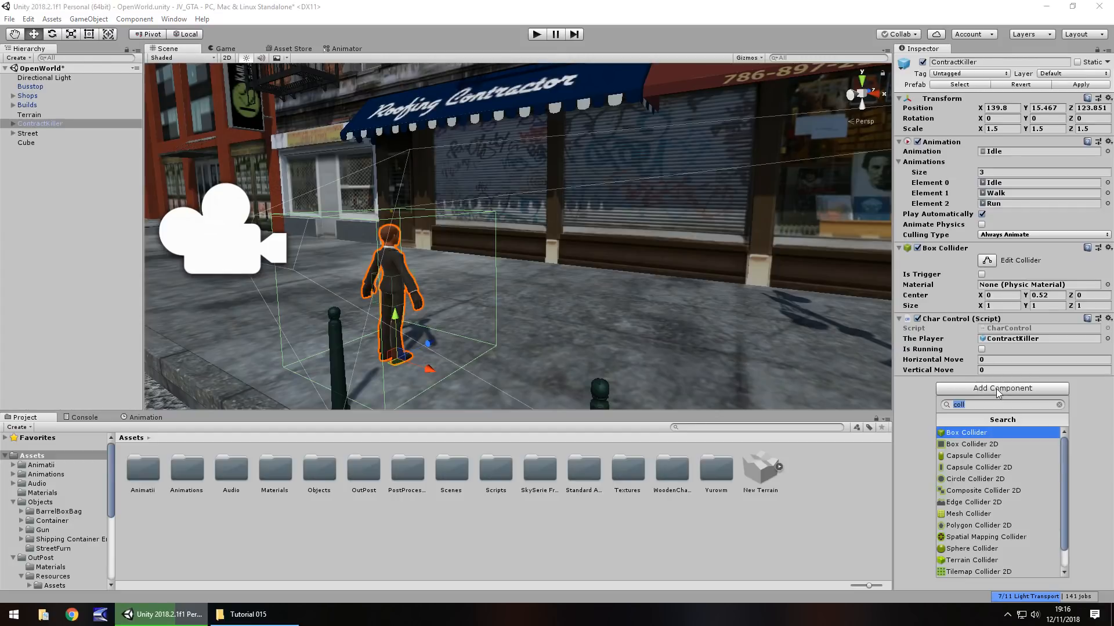
Step: Add a Rigidbody to ContractKiller from the Physics component category
click(1059, 405)
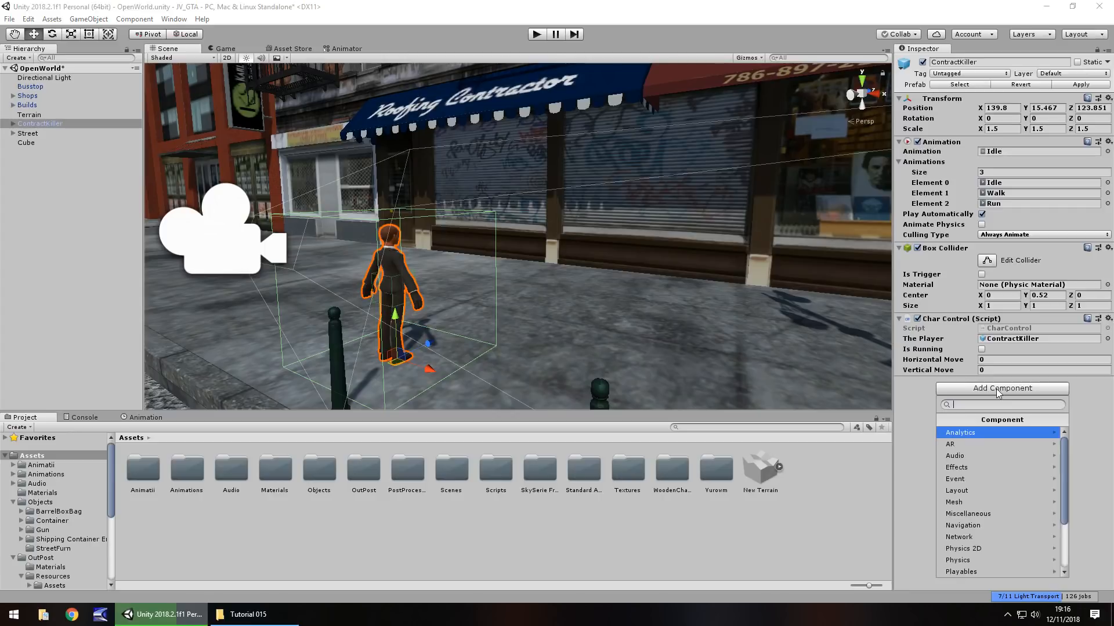
mouse_move(962, 560)
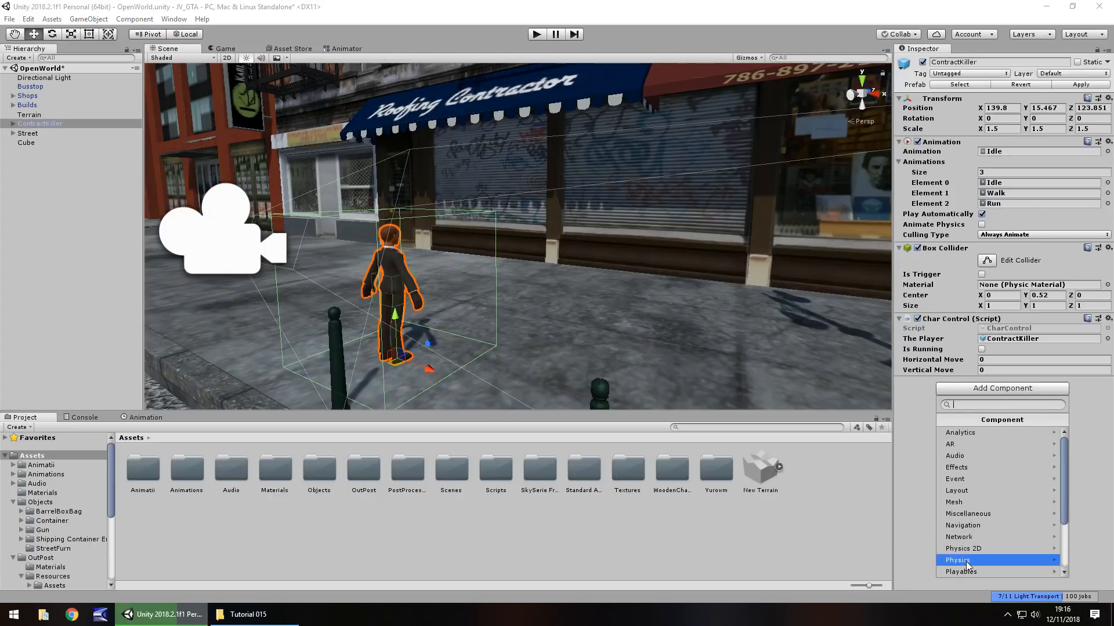
click(959, 560)
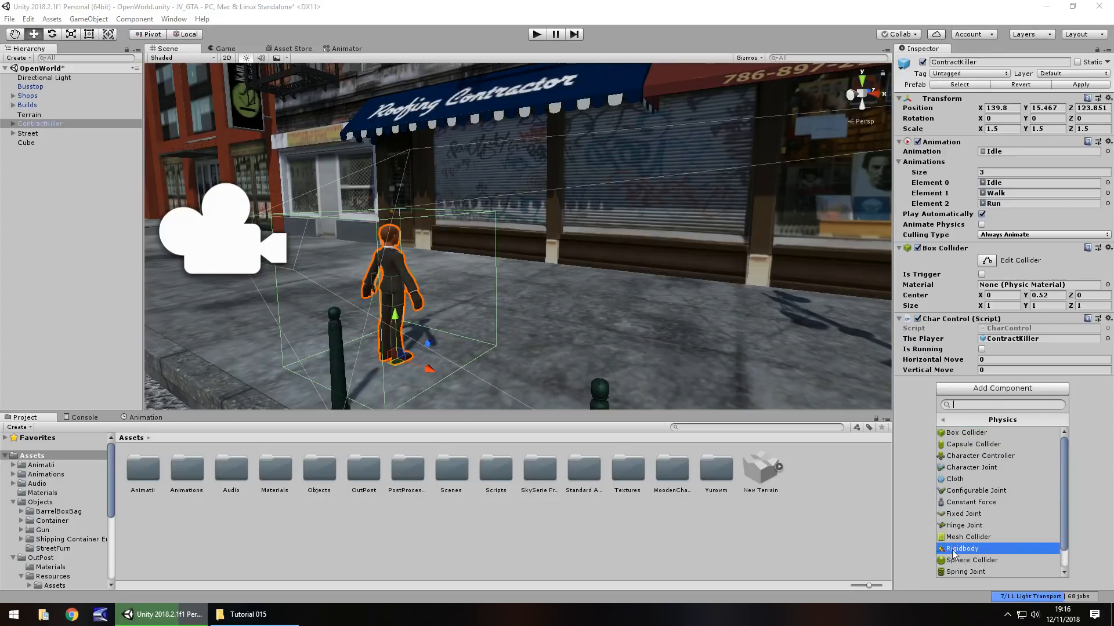
click(962, 548)
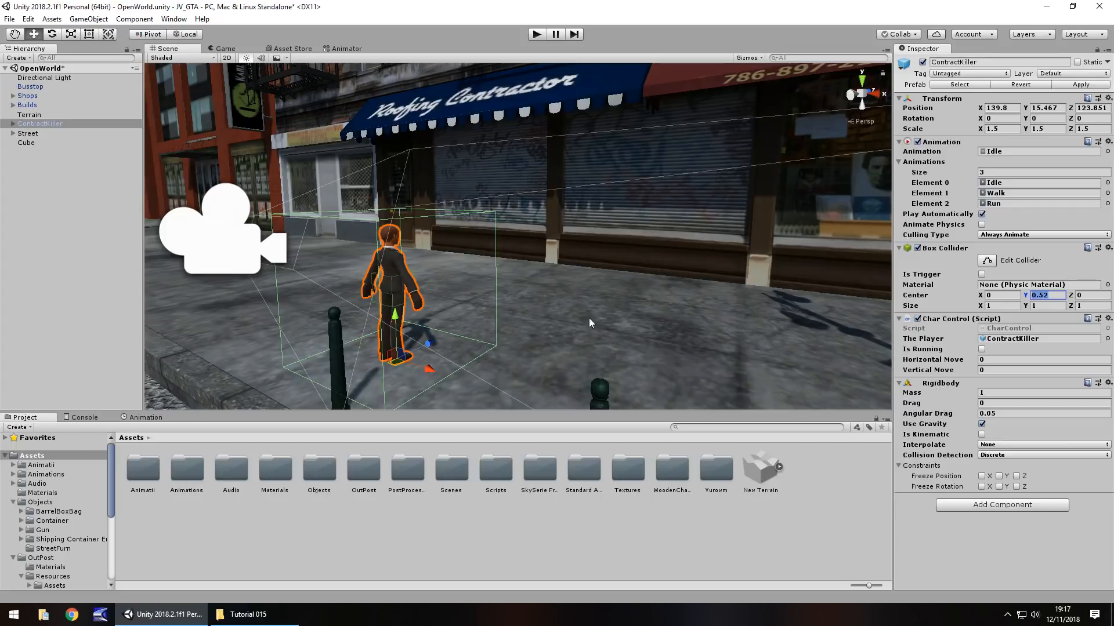
mouse_move(499, 319)
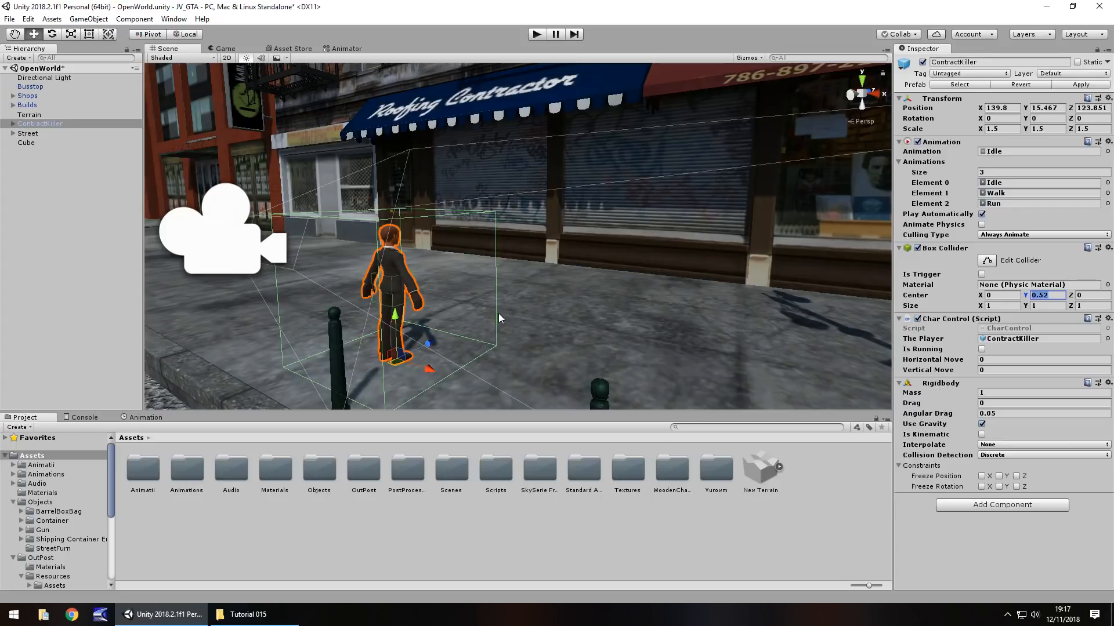
mouse_move(535, 321)
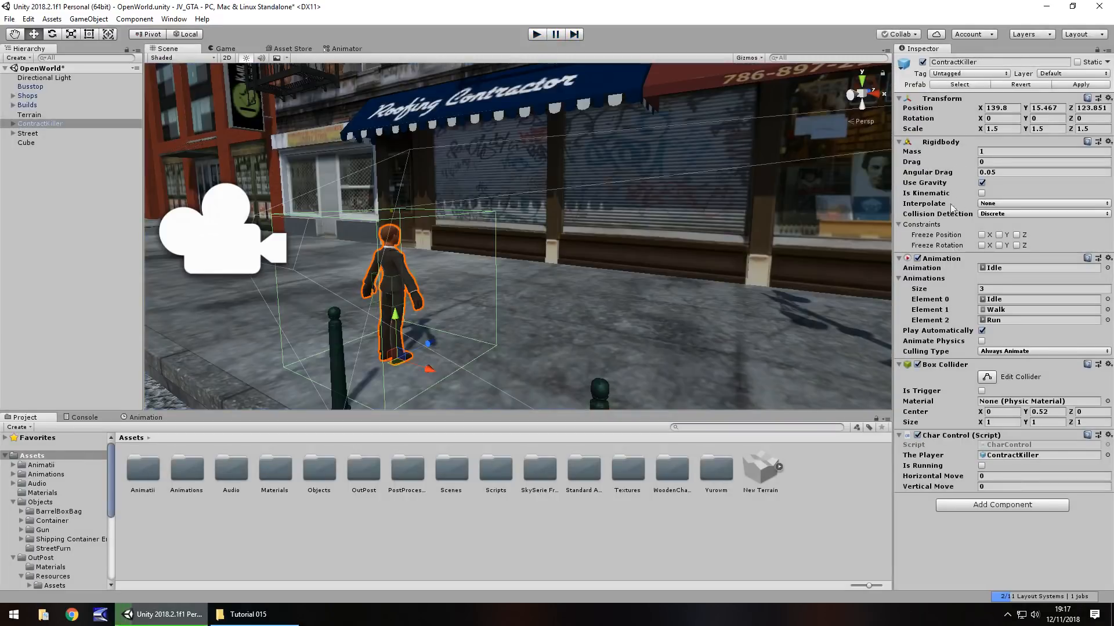
Step: Tick Freeze Rotation X and Z in the Rigidbody's Constraints
click(900, 224)
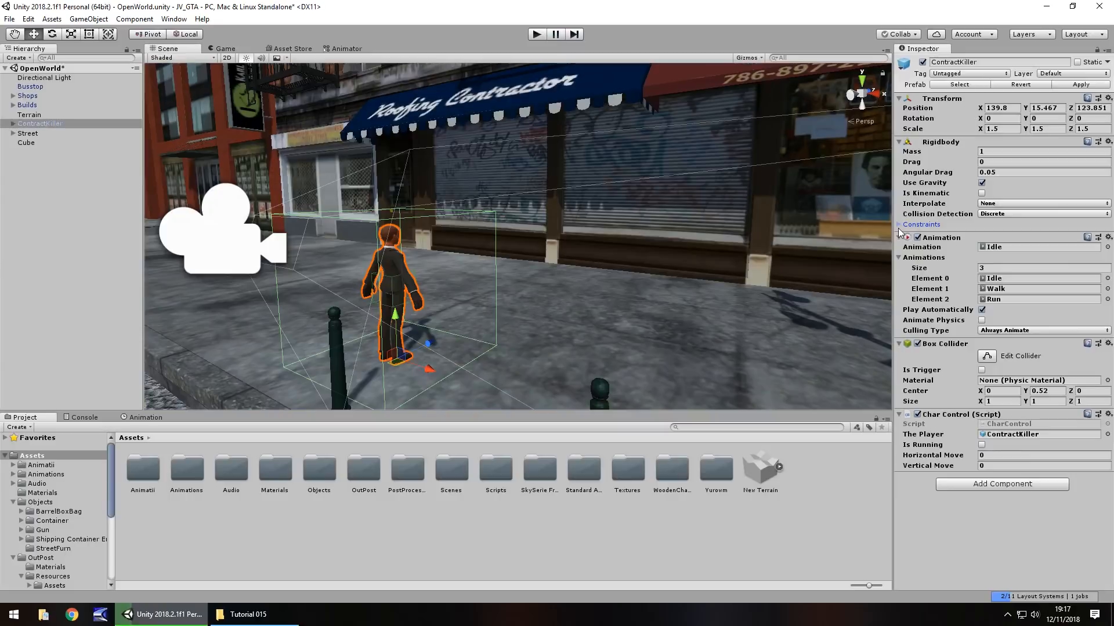
click(899, 225)
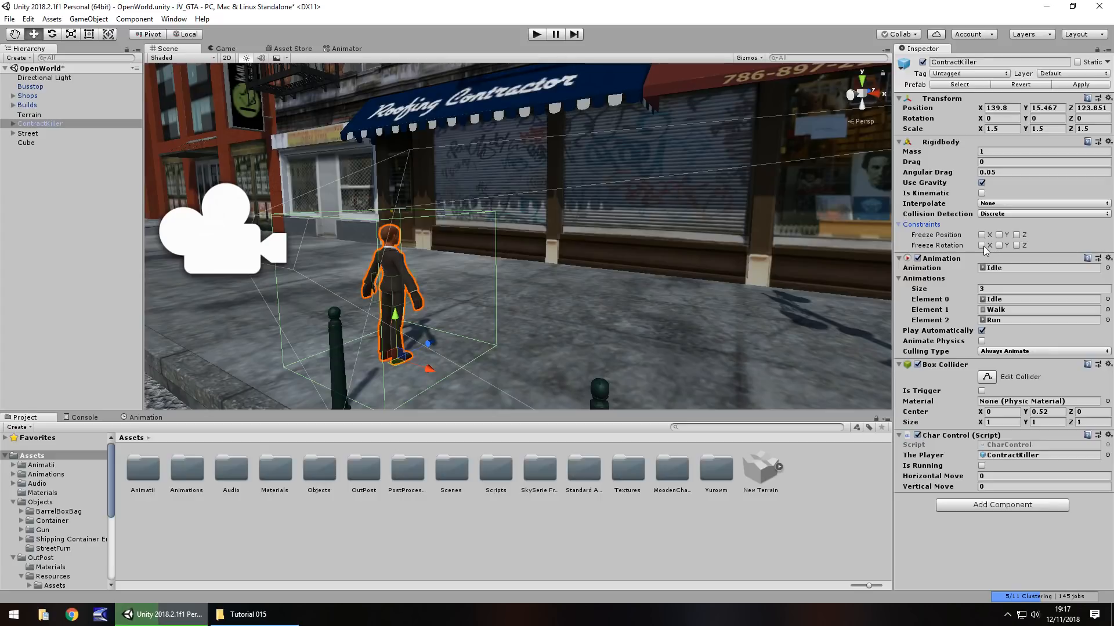
mouse_move(959, 251)
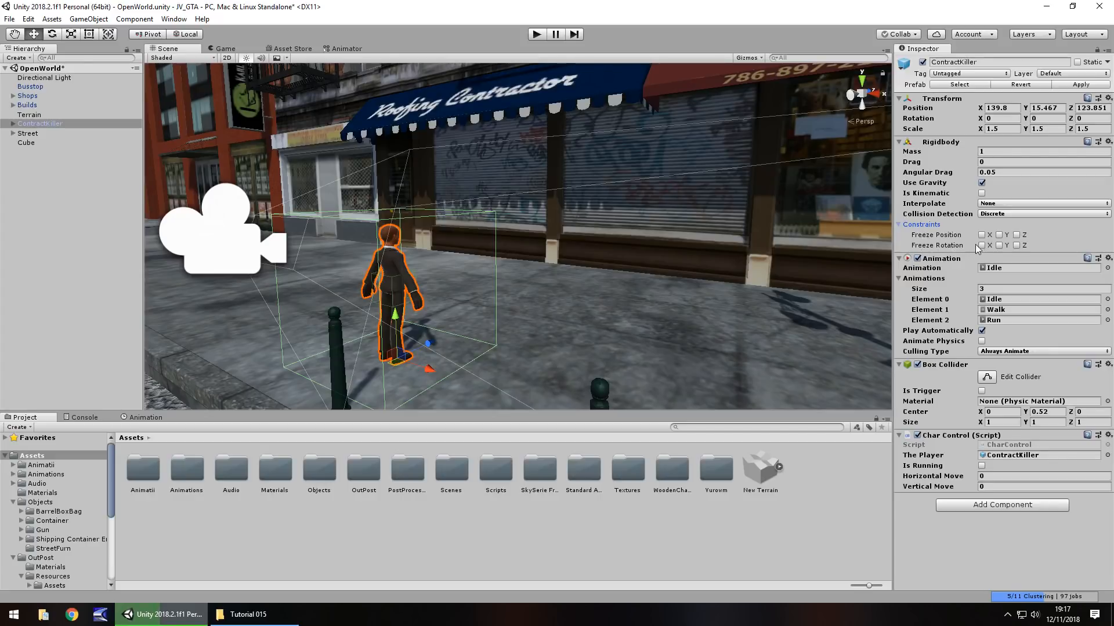
click(983, 246)
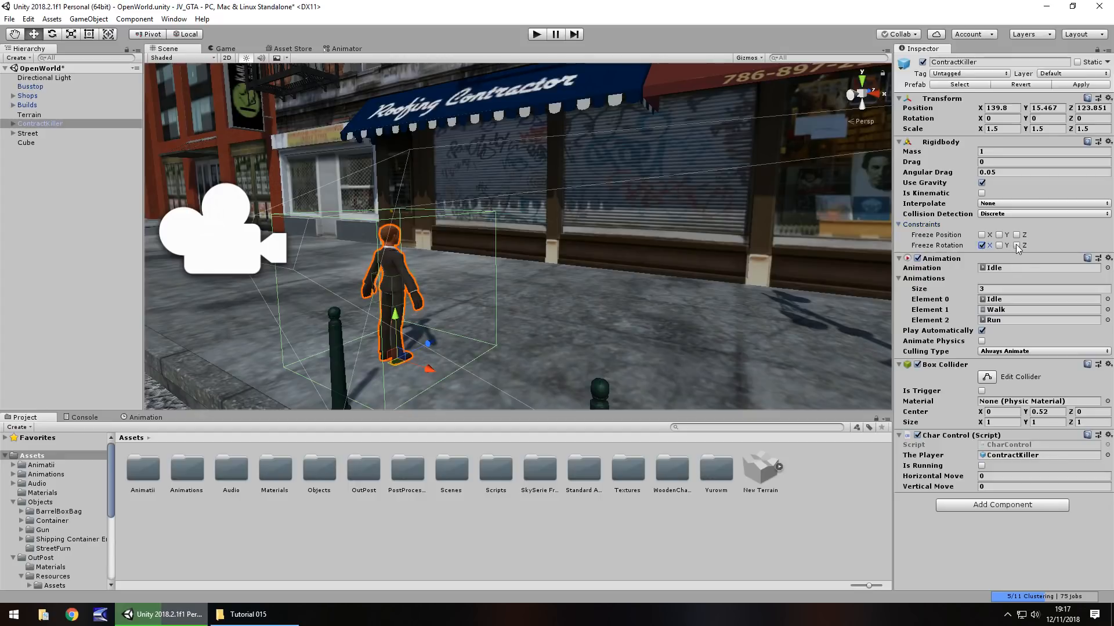
click(1017, 244)
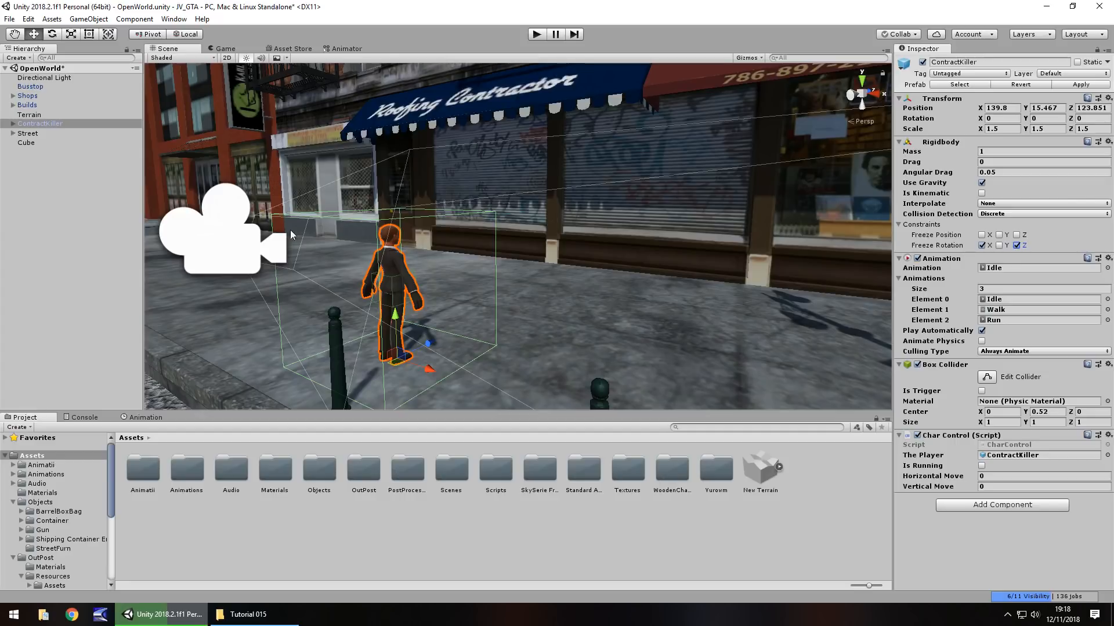
mouse_move(414, 307)
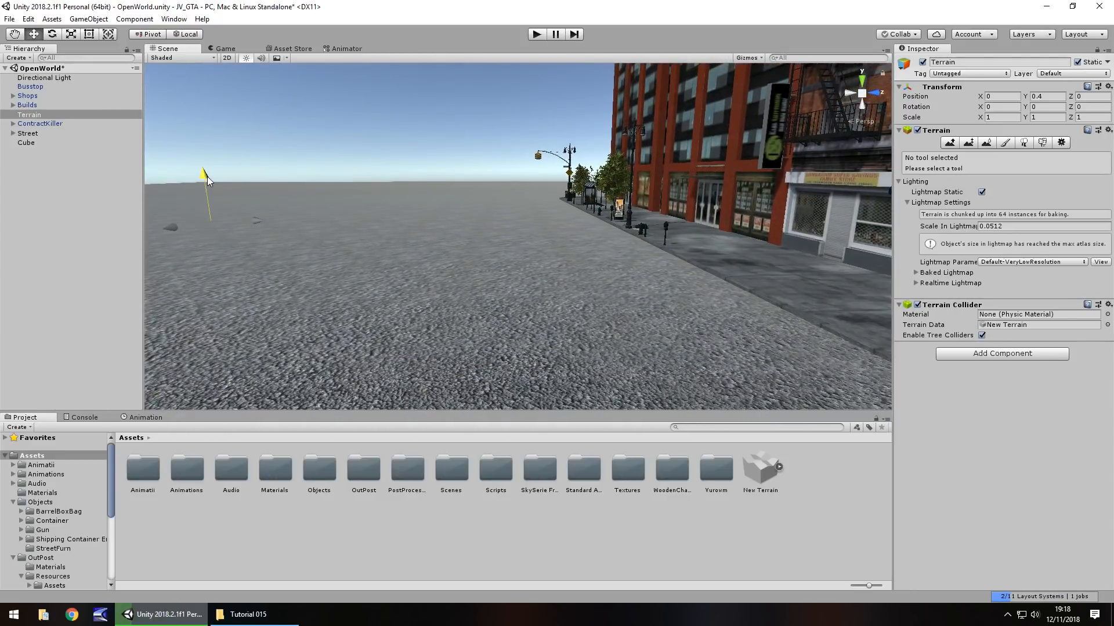
Step: Replace the Terrain's Transform Position Y with a smaller value below 0.4
click(1038, 96)
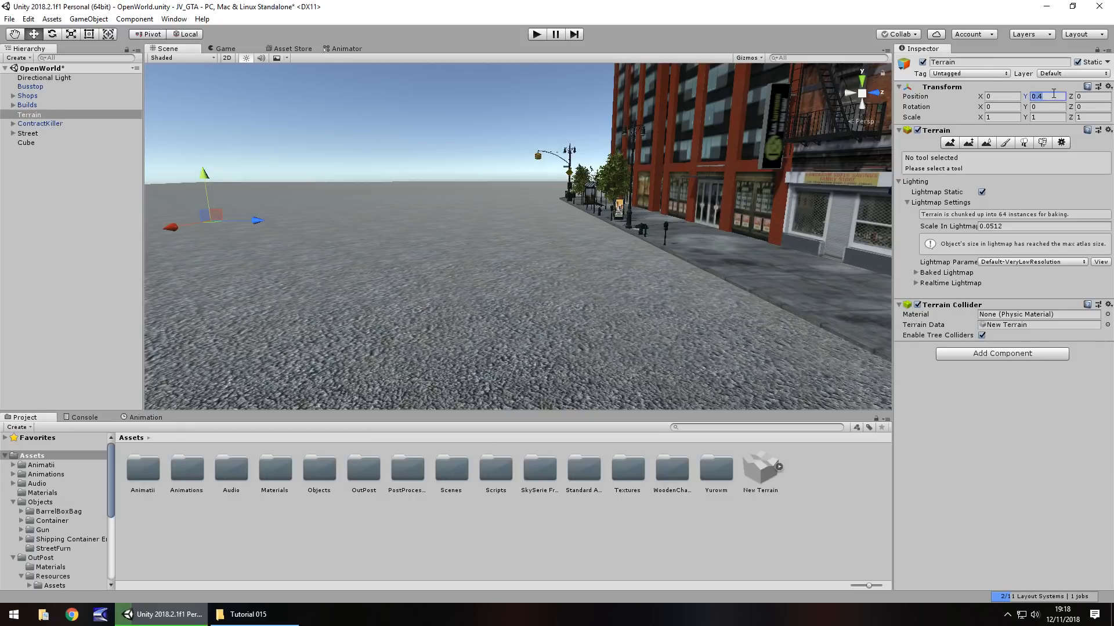
click(1042, 96)
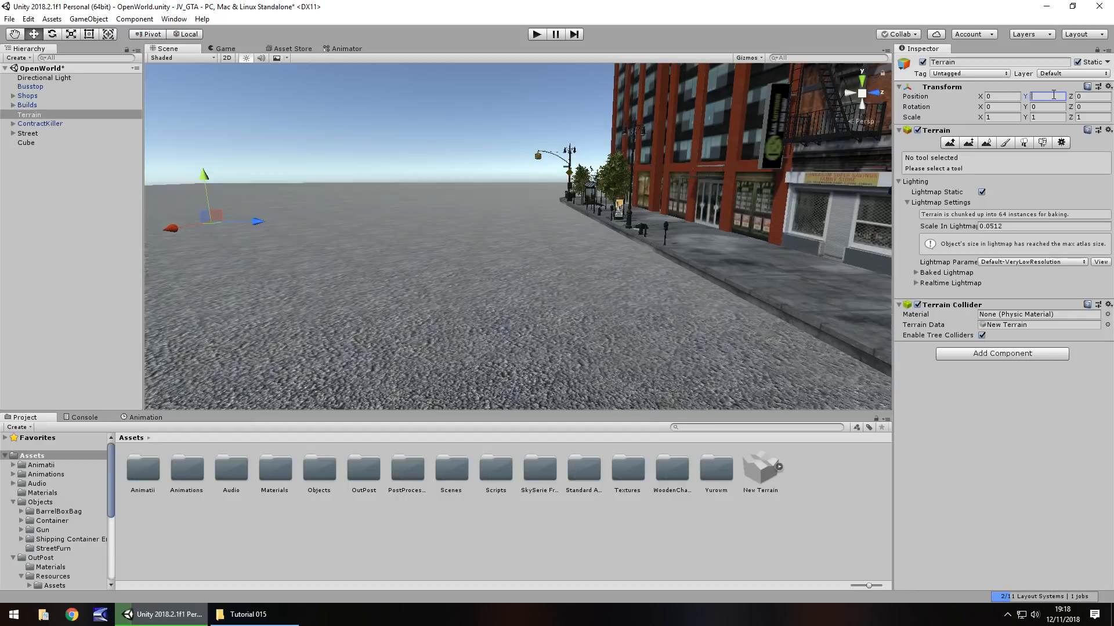
text(.38)
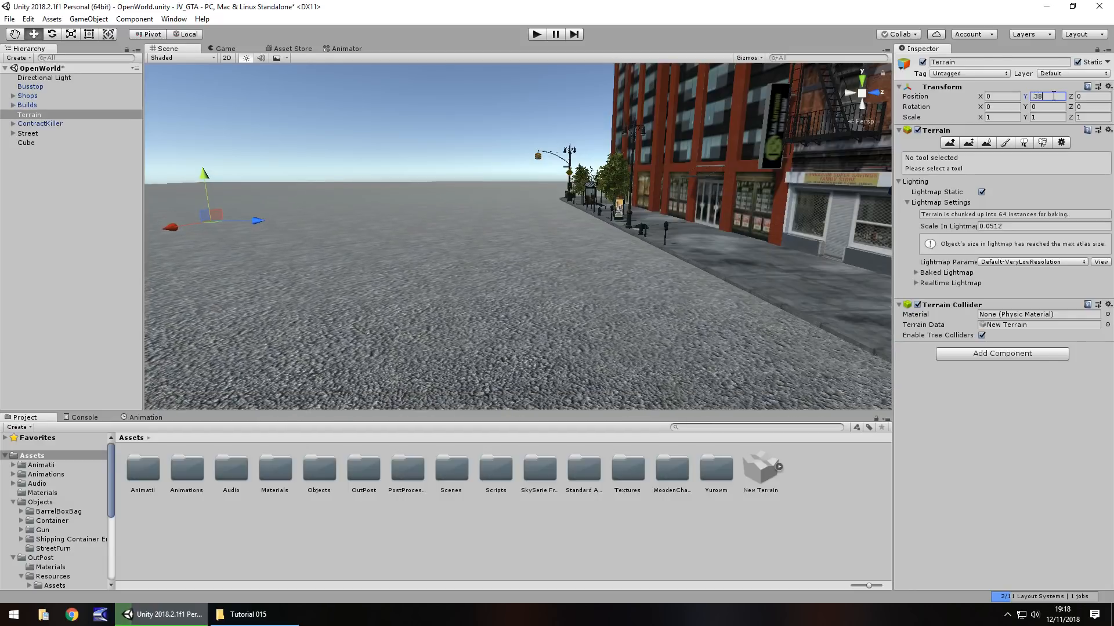
text(.3)
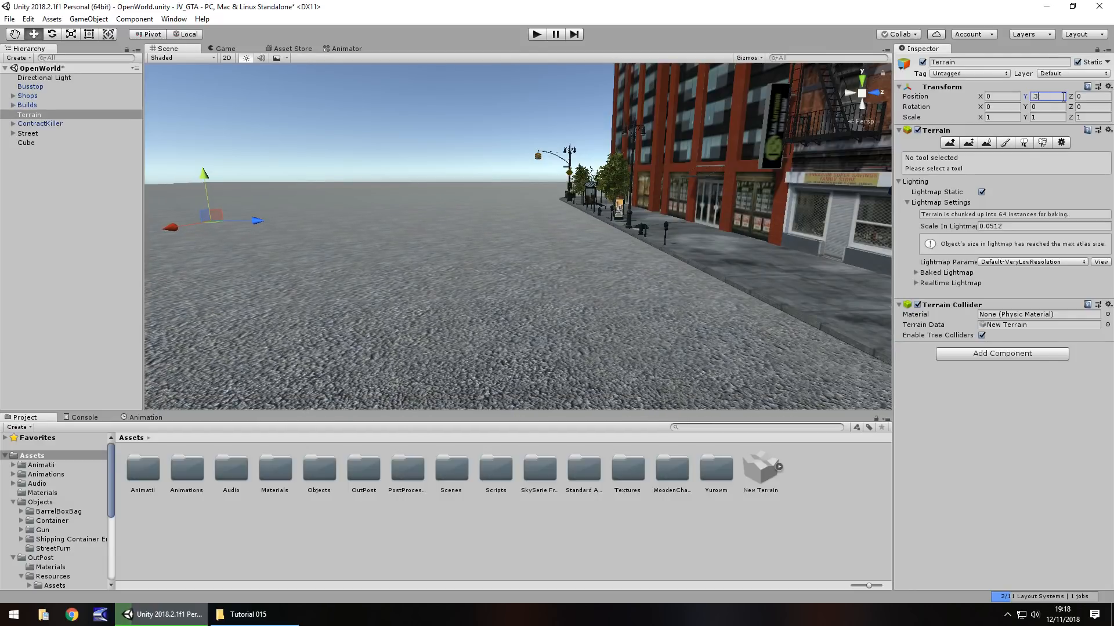
text(34)
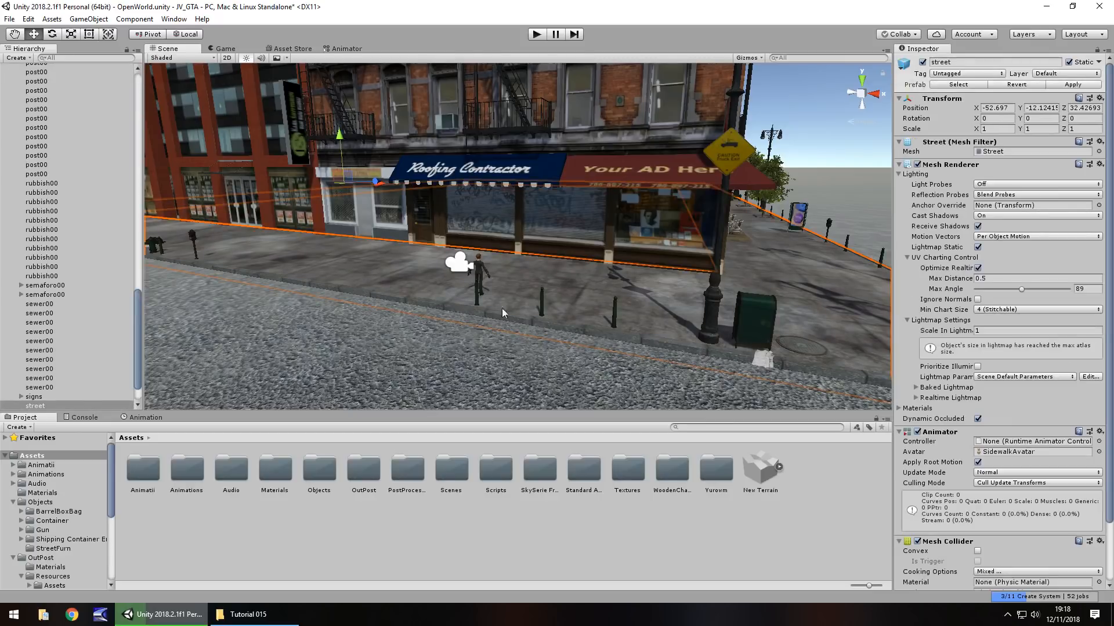
Step: Add a Box Collider to the street through the Add Component list
scroll(down, 3)
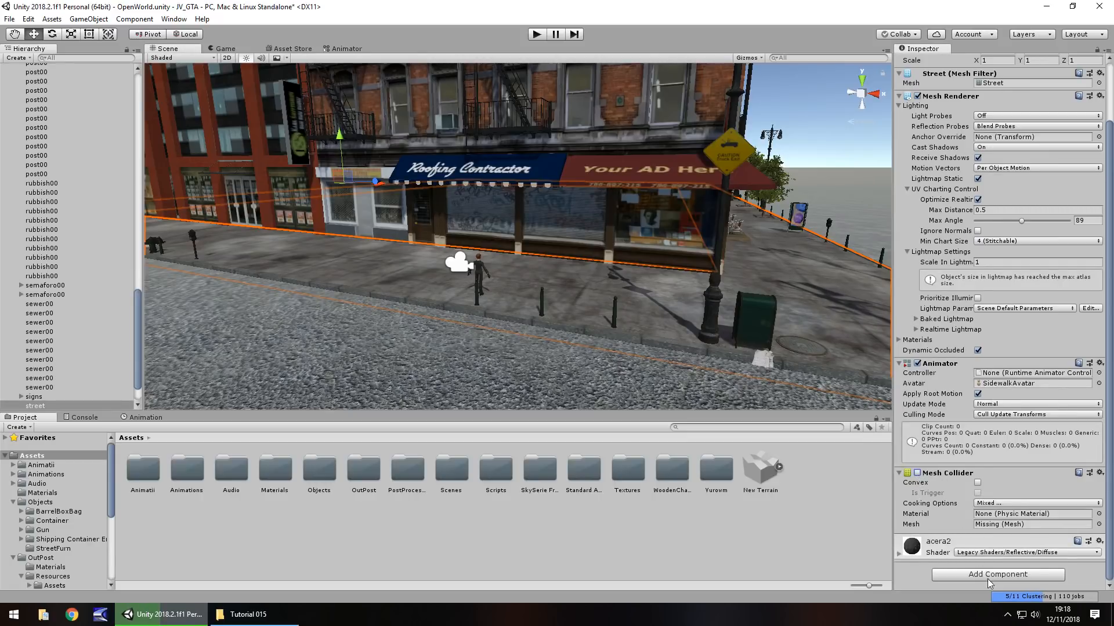
click(997, 574)
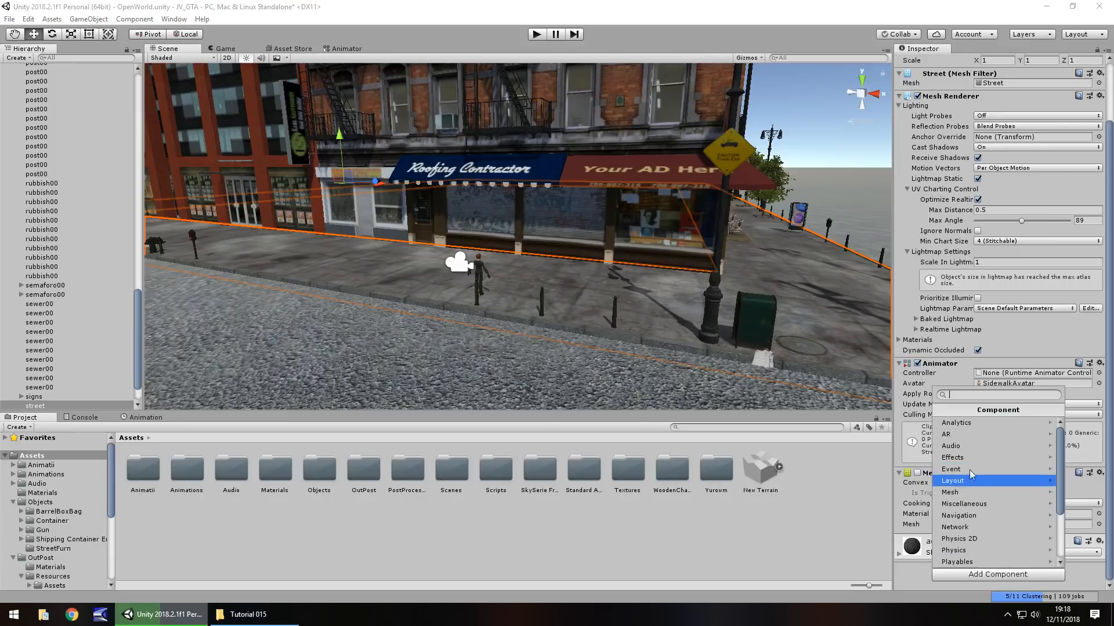
click(953, 550)
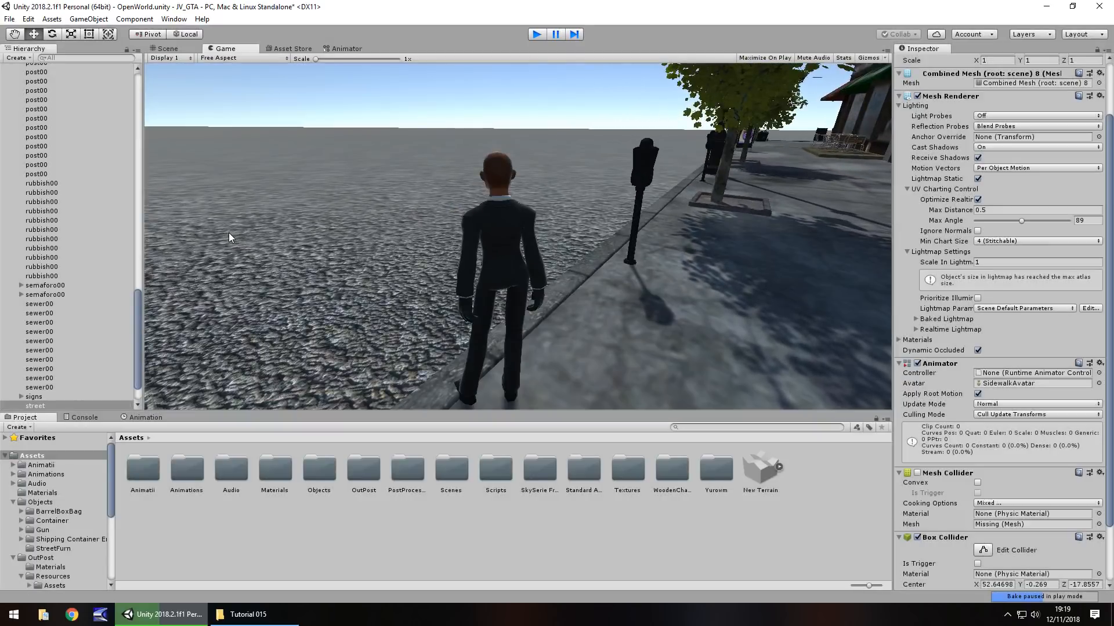
Step: Add a Box Collider to basket01, test it in Play, then collapse Street
click(167, 48)
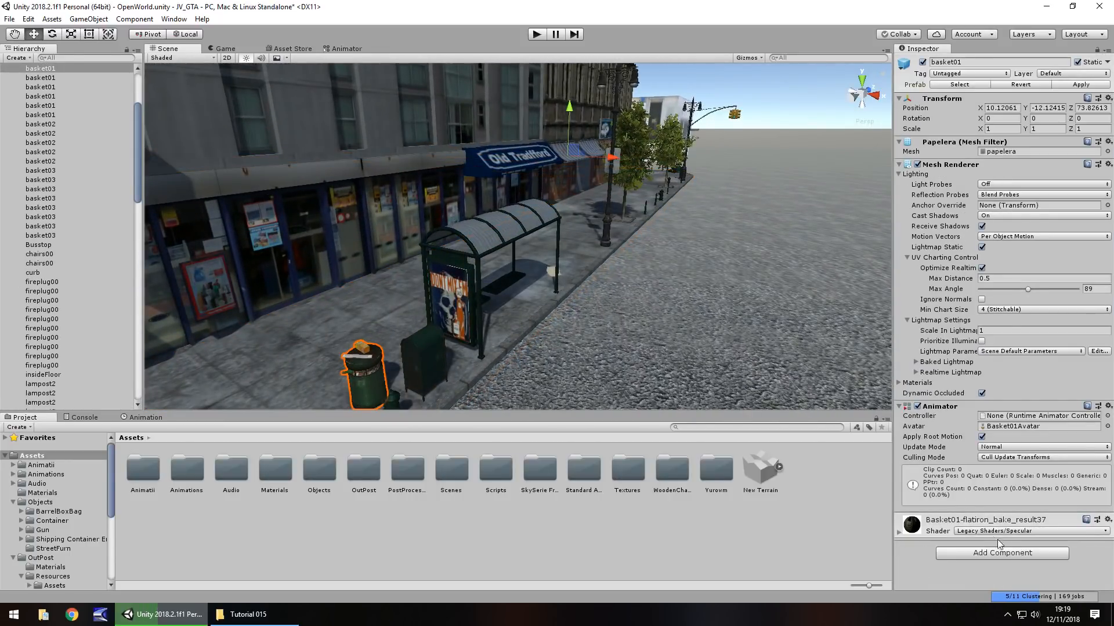
click(1001, 553)
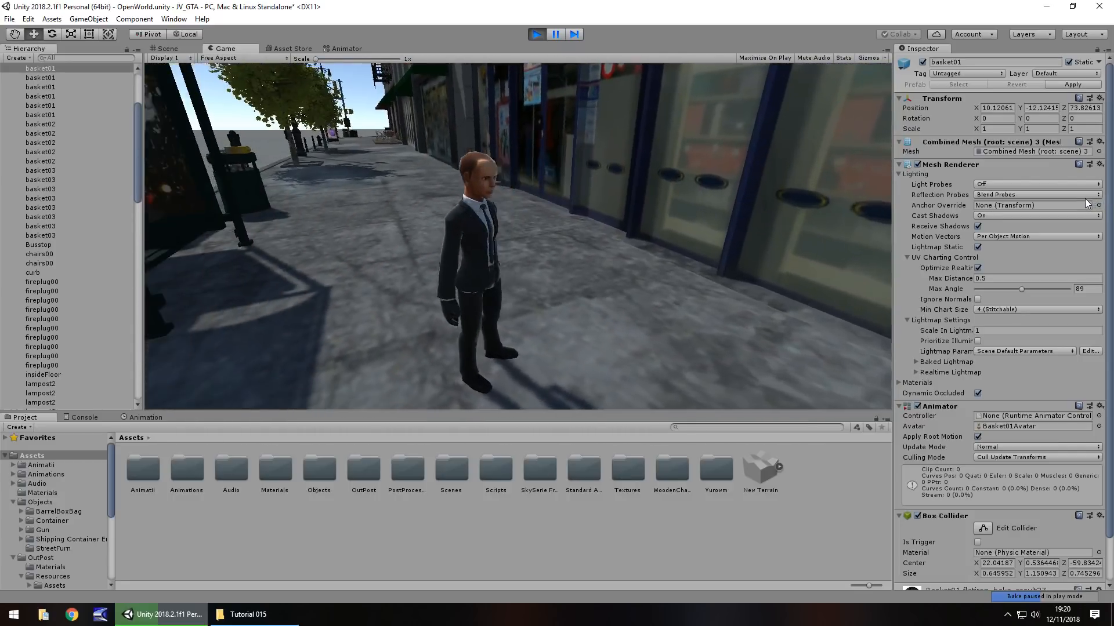
click(167, 48)
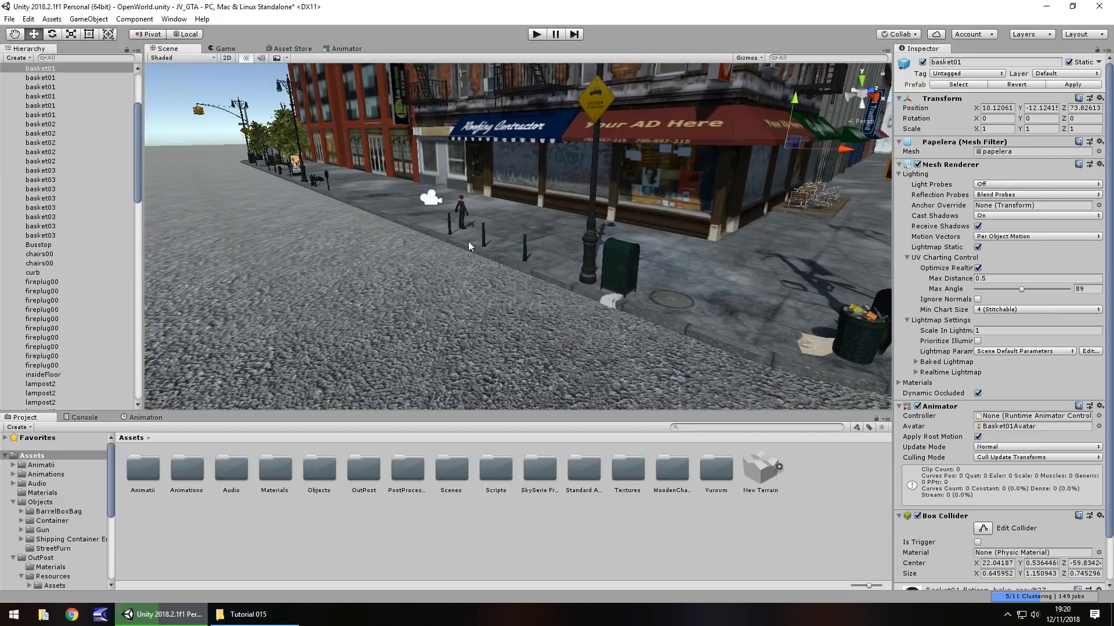
mouse_move(755, 370)
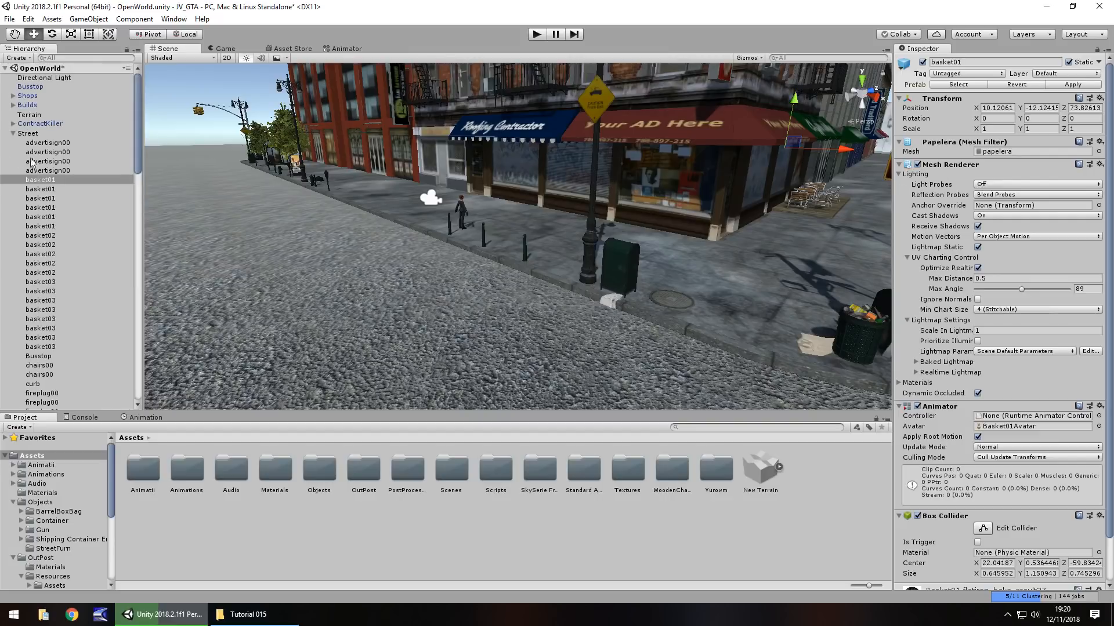
click(40, 123)
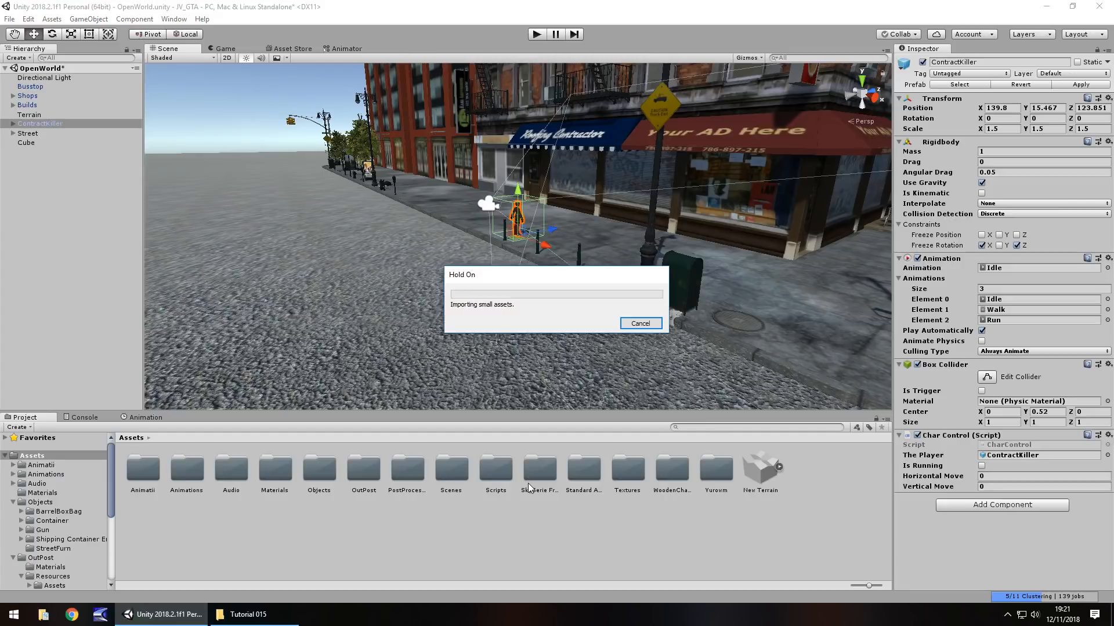
Step: Open IntroScene from Assets/Scenes, inspect FadeIn, and select the OpenWorld scene file
click(494, 472)
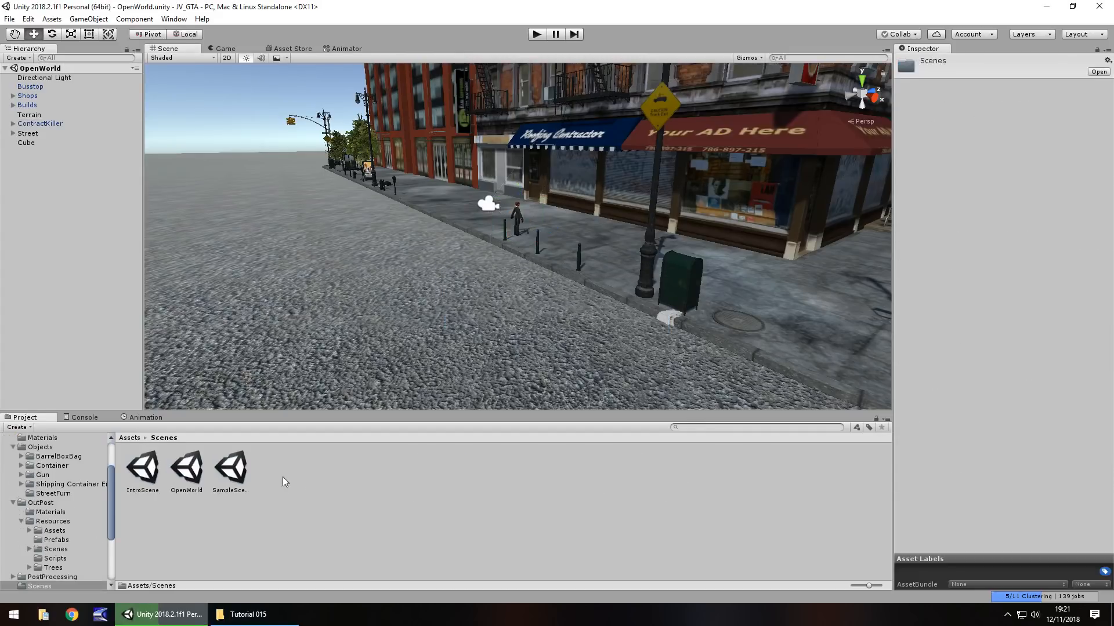
click(143, 466)
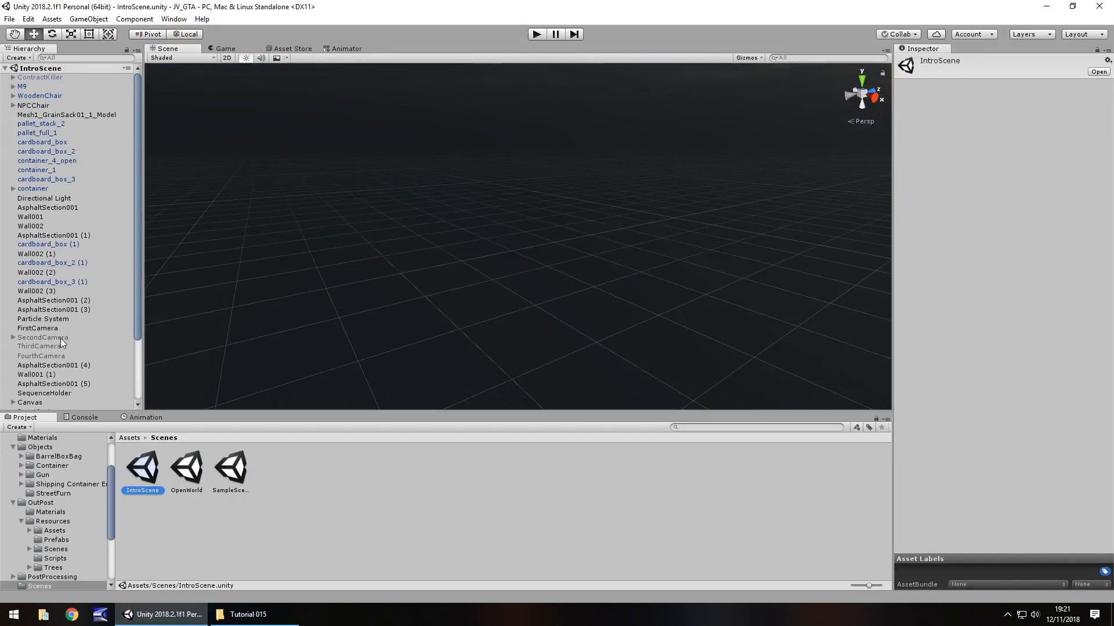
scroll(down, 3)
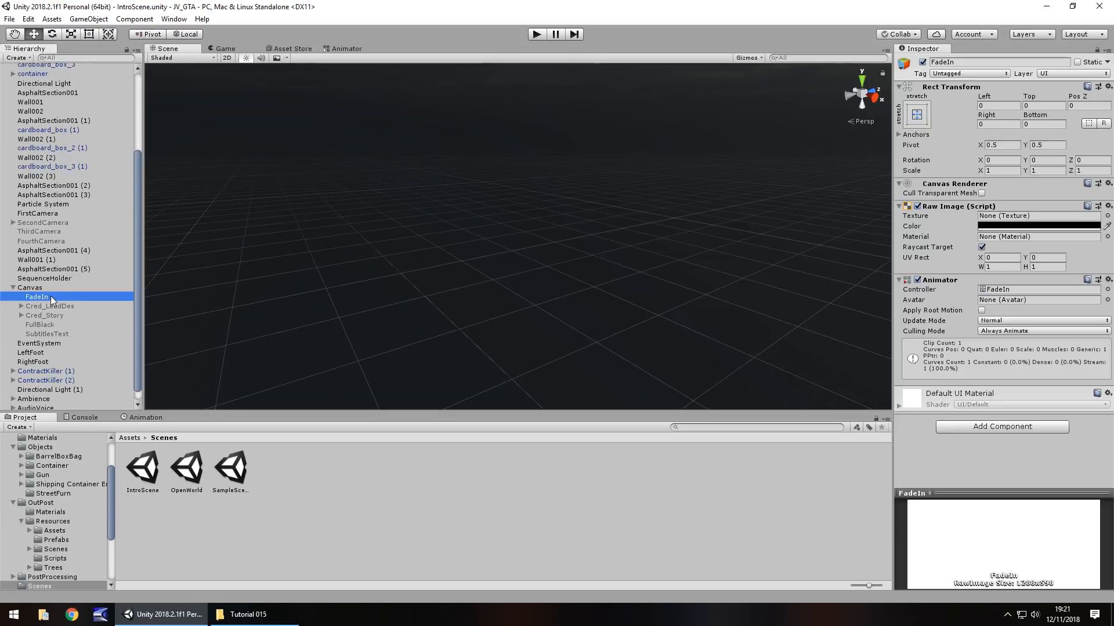
mouse_move(82, 297)
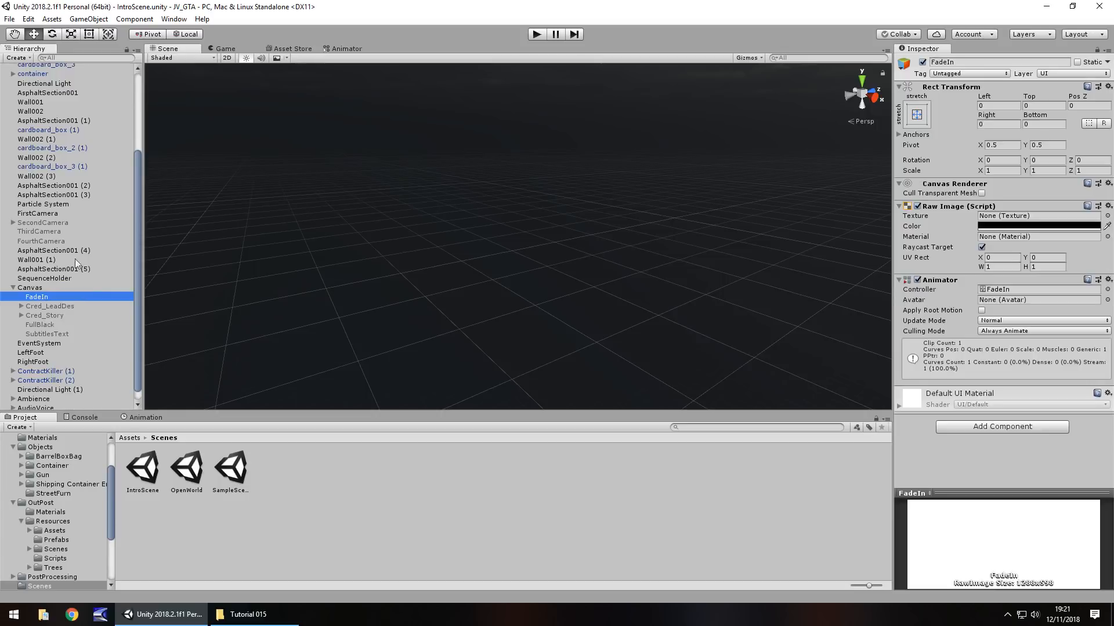
mouse_move(186, 465)
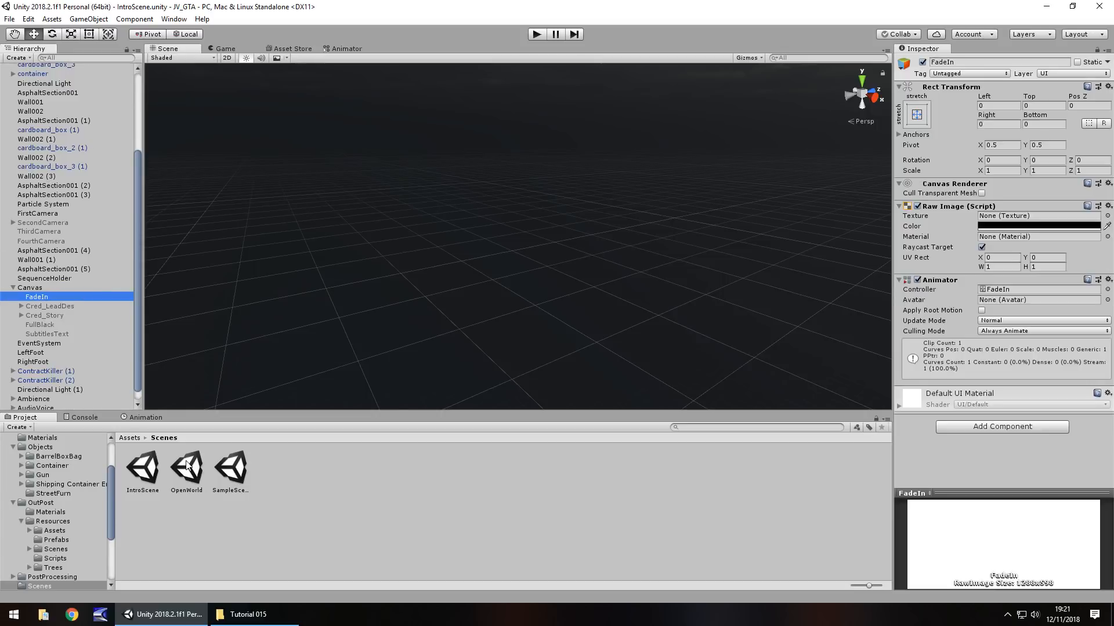
click(186, 467)
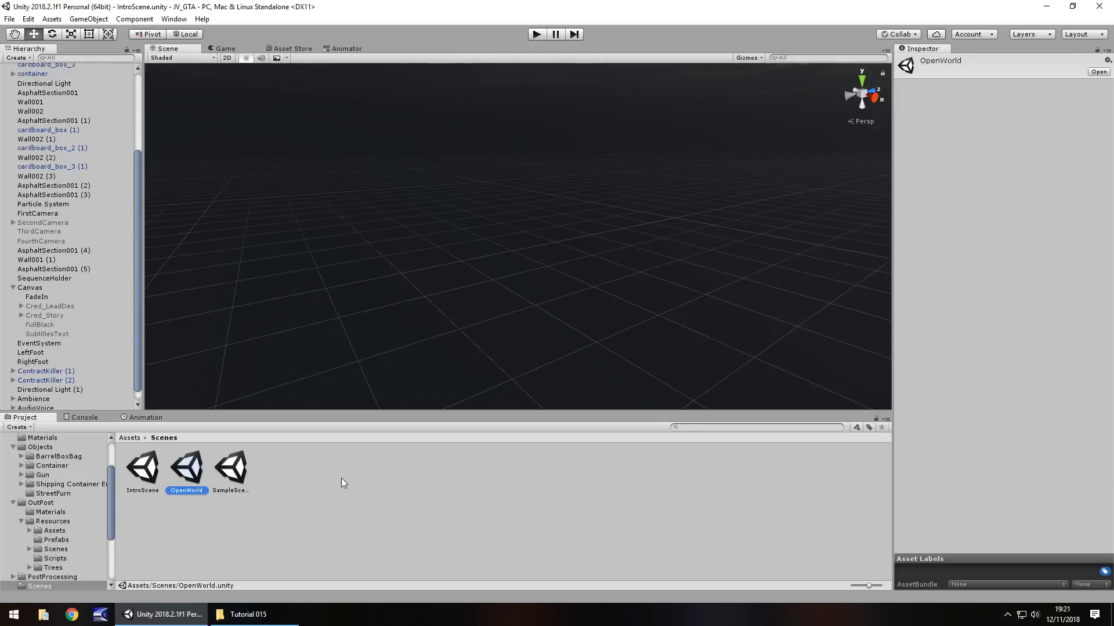
Step: Open OpenWorld, add a UI Canvas with FadeIn pasted inside, and test in Play
double_click(186, 467)
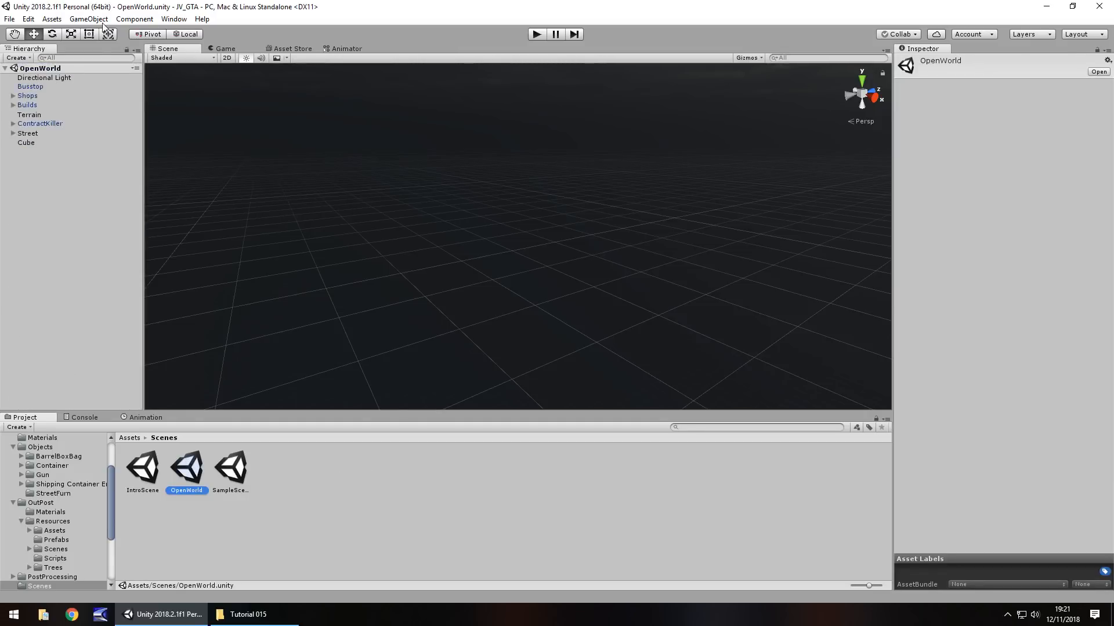
click(88, 18)
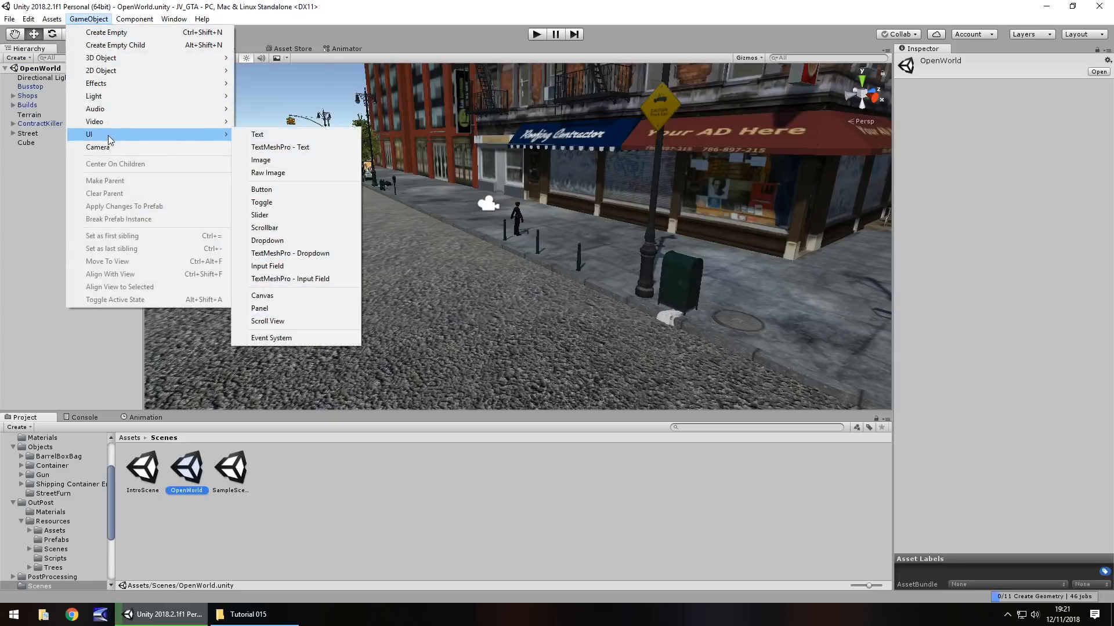
click(257, 134)
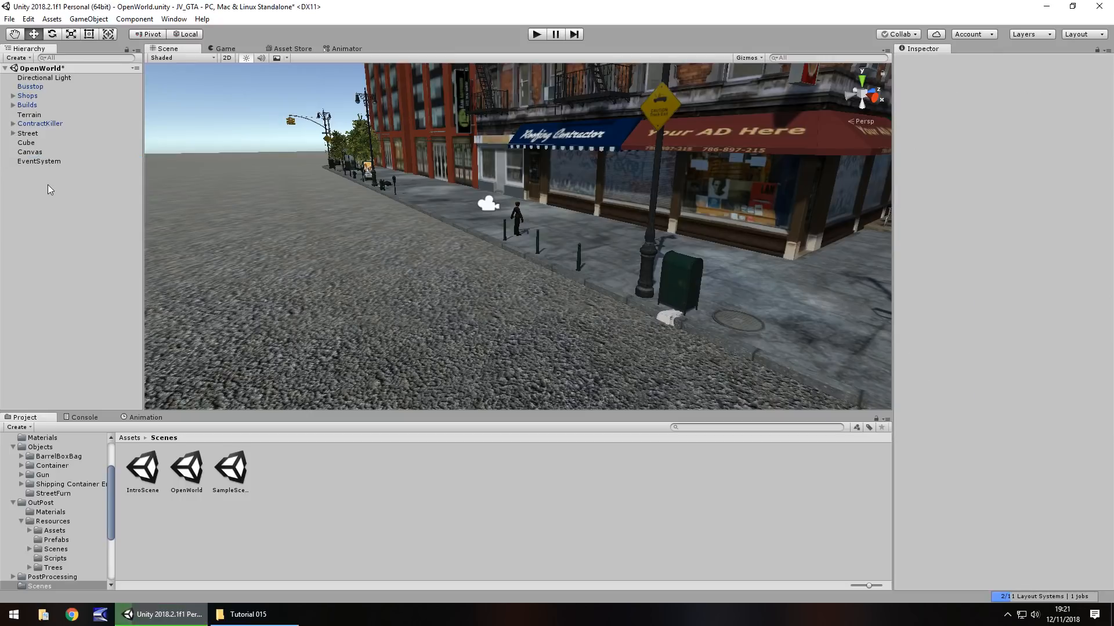
click(32, 161)
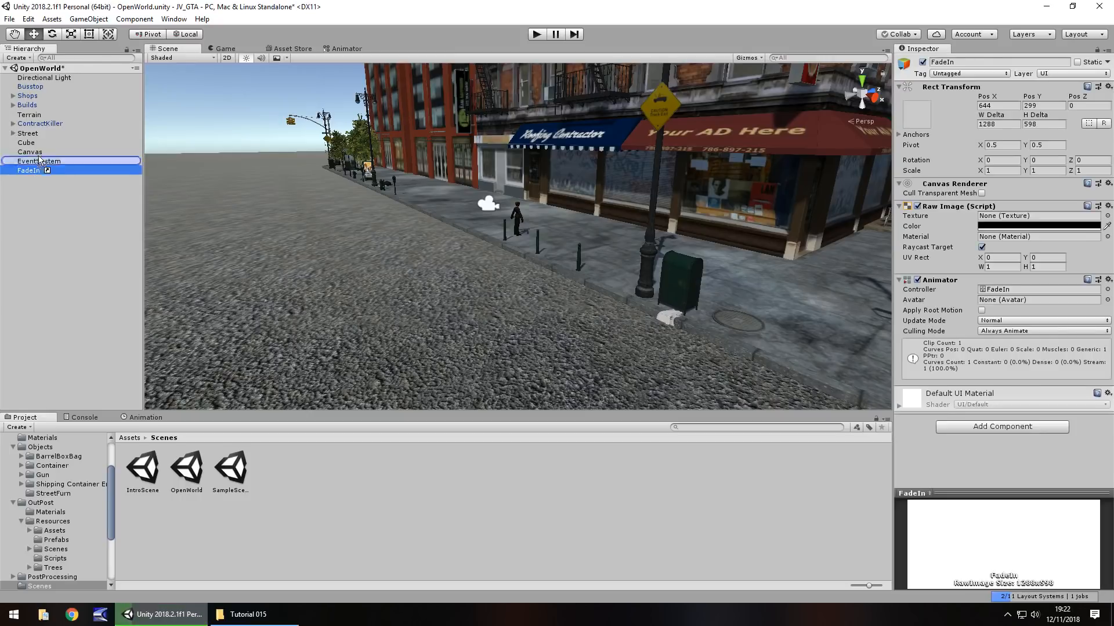
click(536, 34)
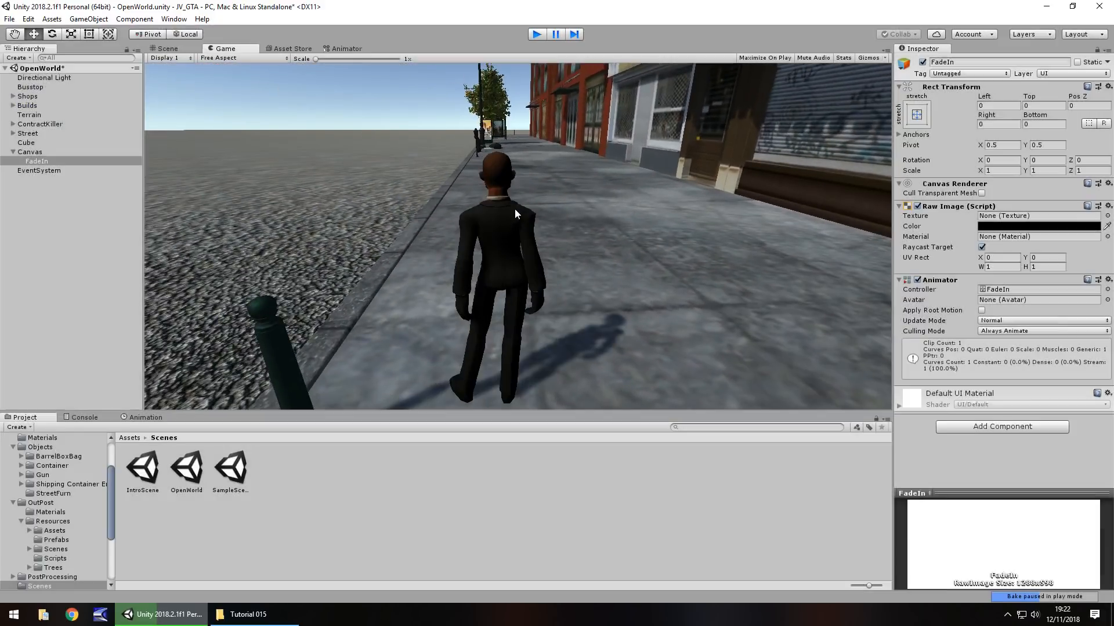
click(168, 48)
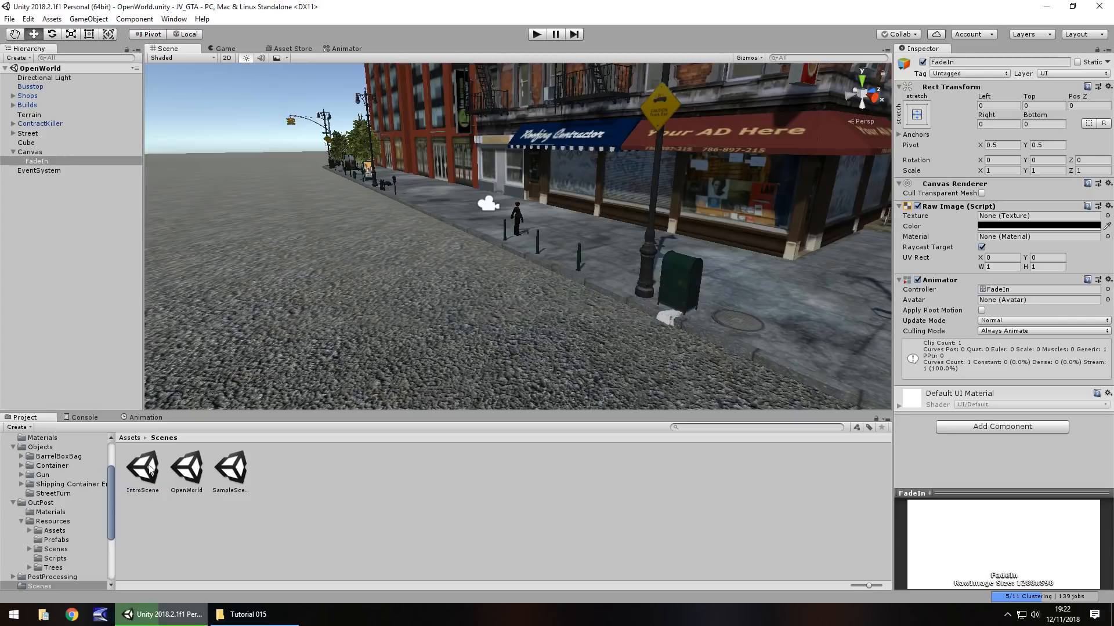
Step: Open IntroScene, expand its Canvas and inspect the existing FadeIn image
click(142, 468)
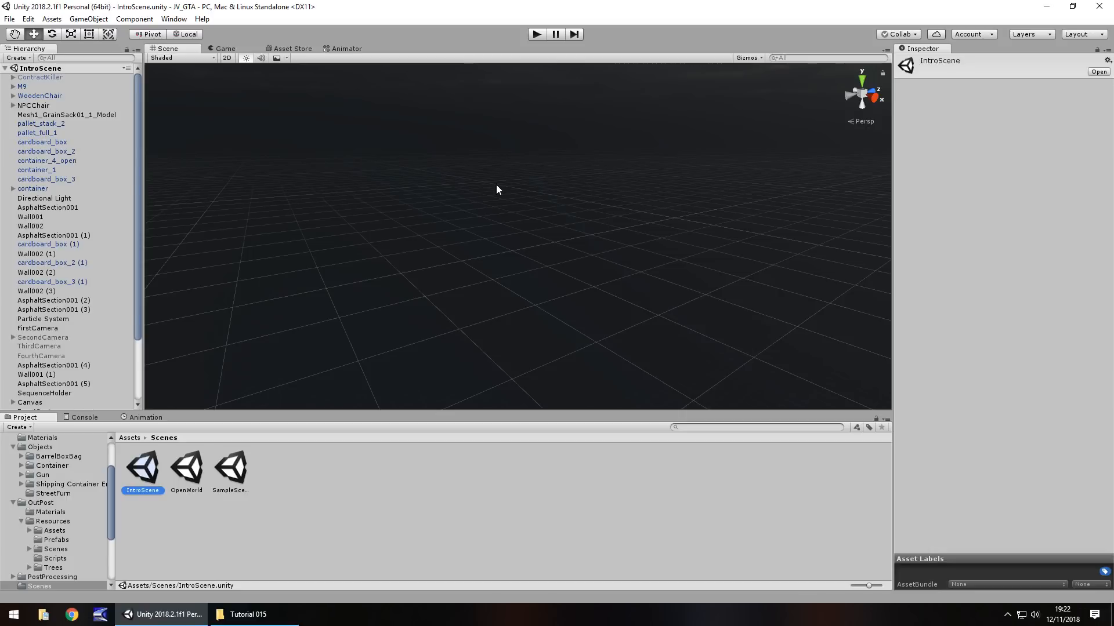
scroll(down, 3)
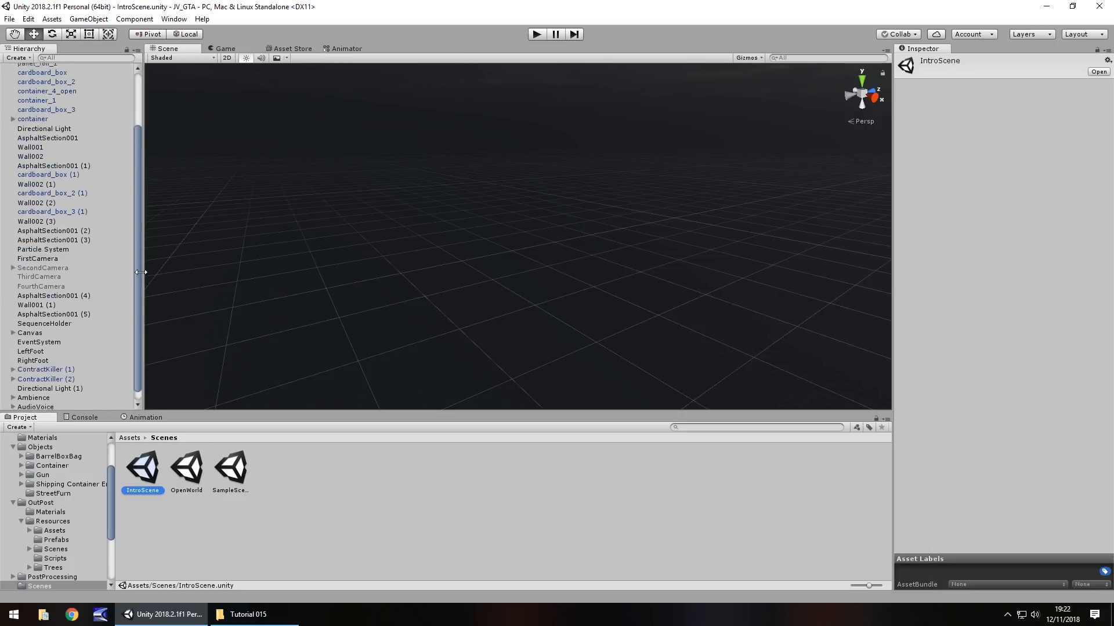
click(12, 328)
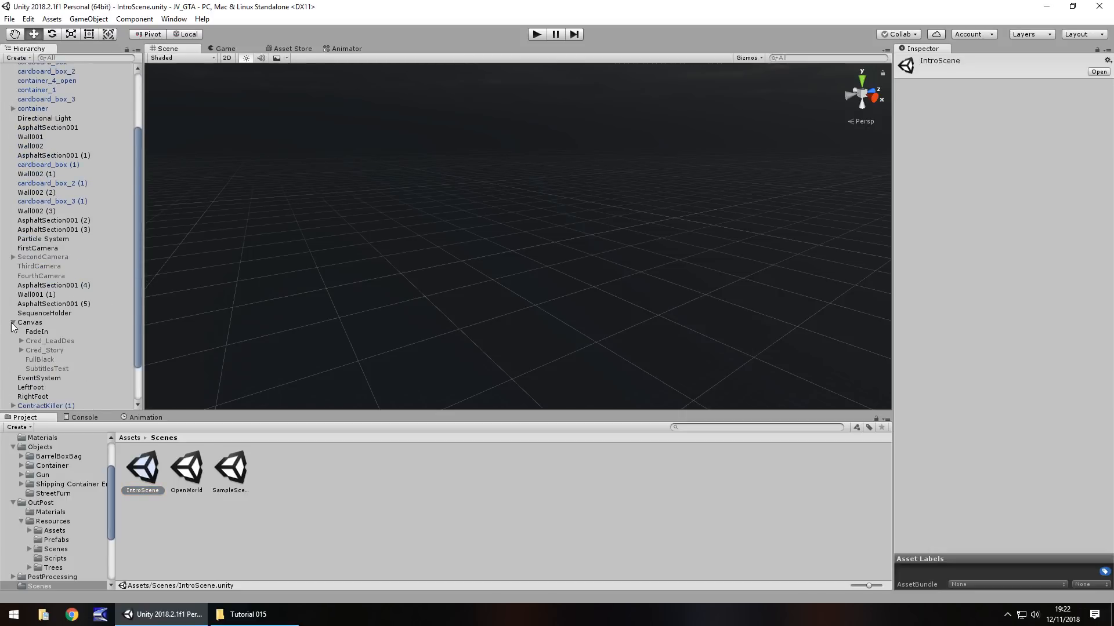
click(36, 332)
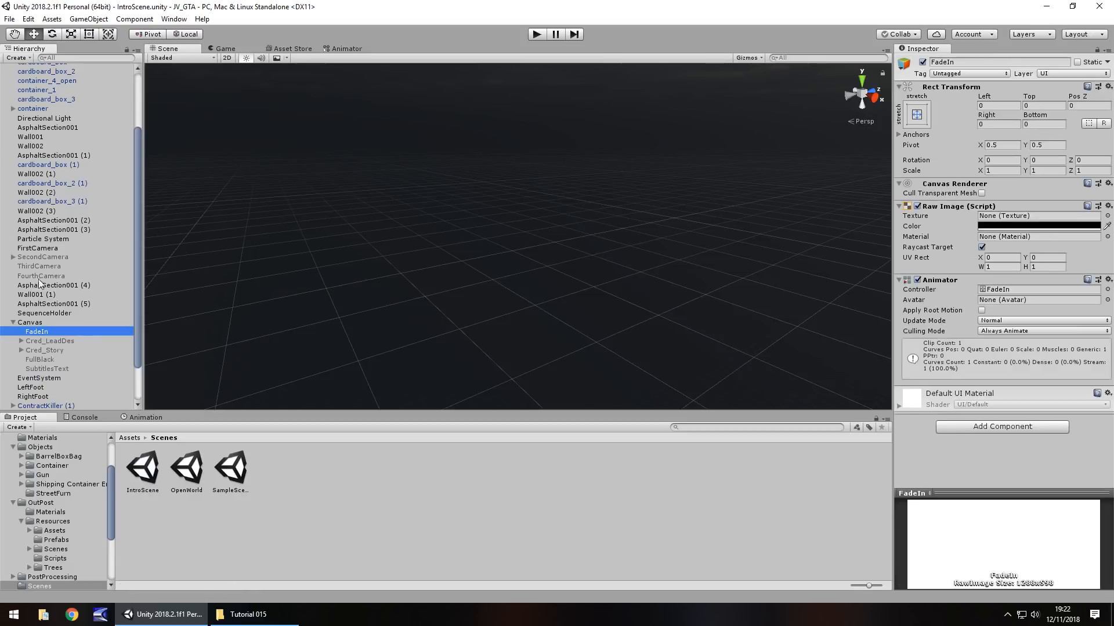
Step: Add a Raw Image to the Canvas, anchor it stretch-stretch, and name it FadeOut
click(88, 19)
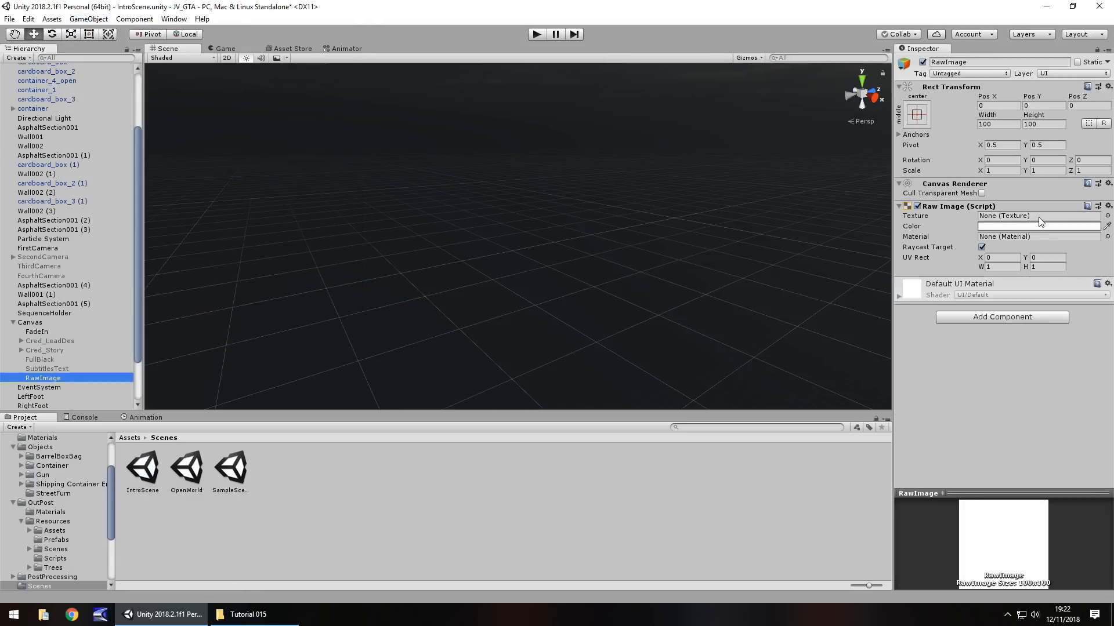
click(915, 115)
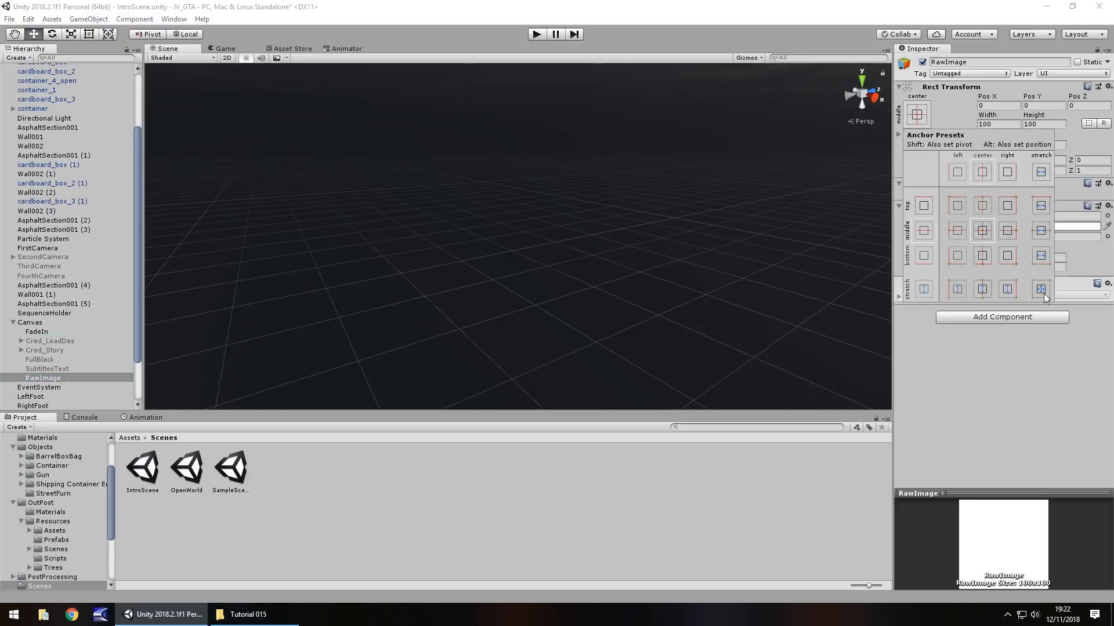
click(1041, 289)
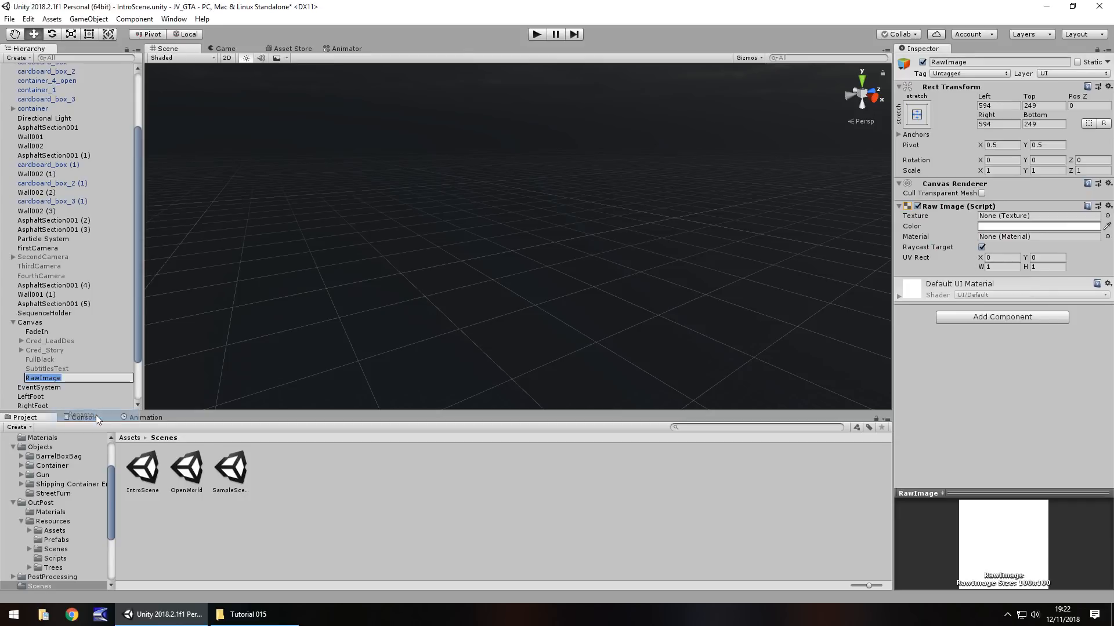
text(FadeOut)
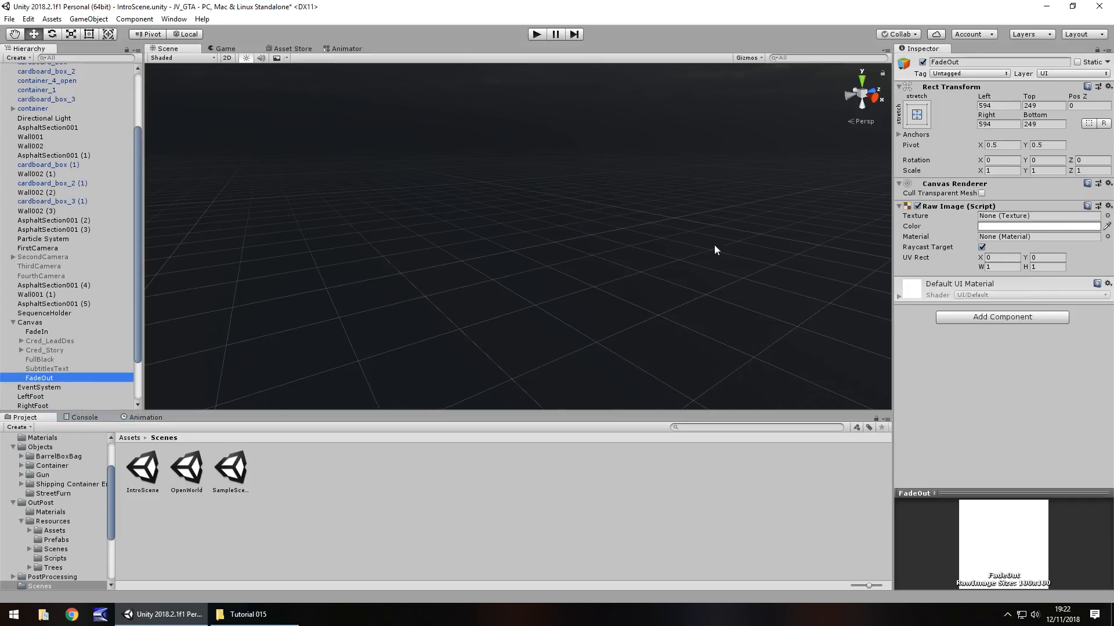
Step: Make FadeOut's colour black with alpha 0 and open the Animation window for it
click(1037, 225)
text(0)
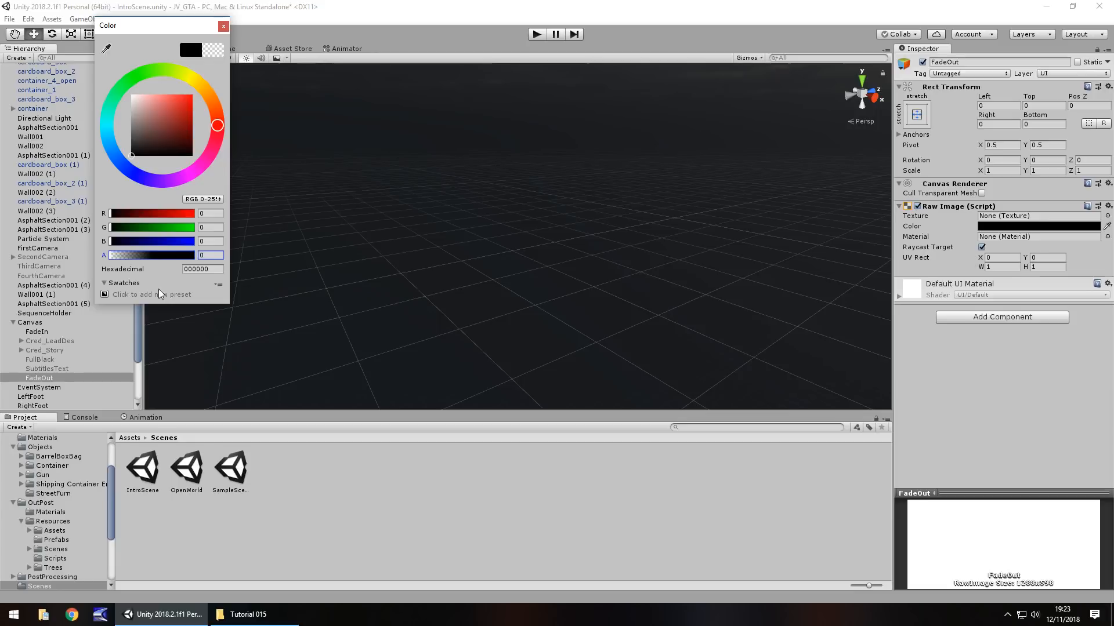
click(223, 26)
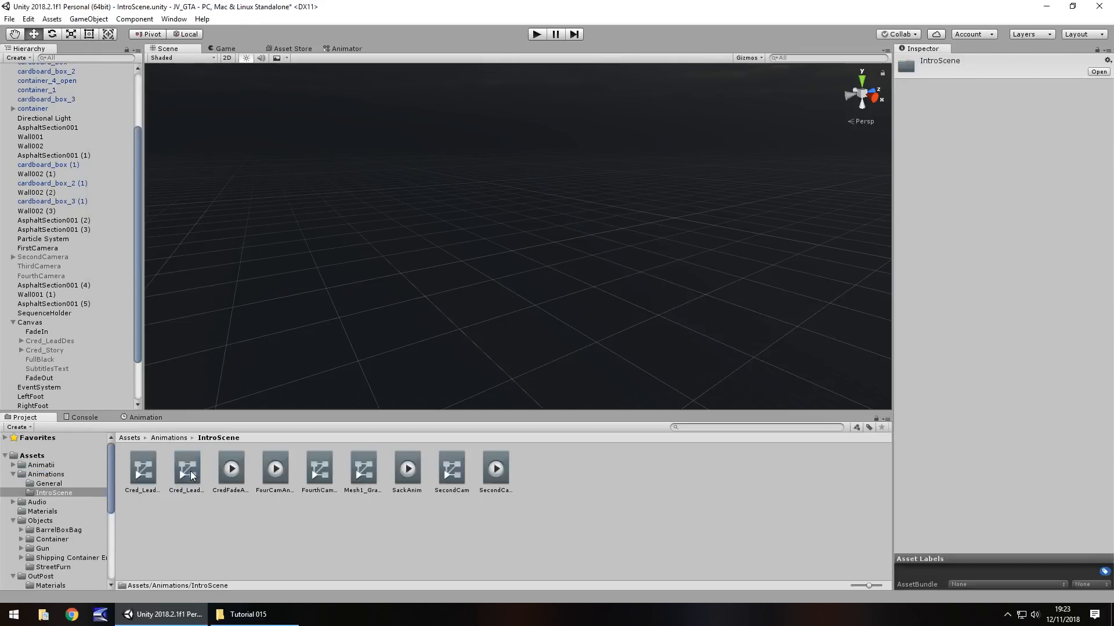
click(39, 377)
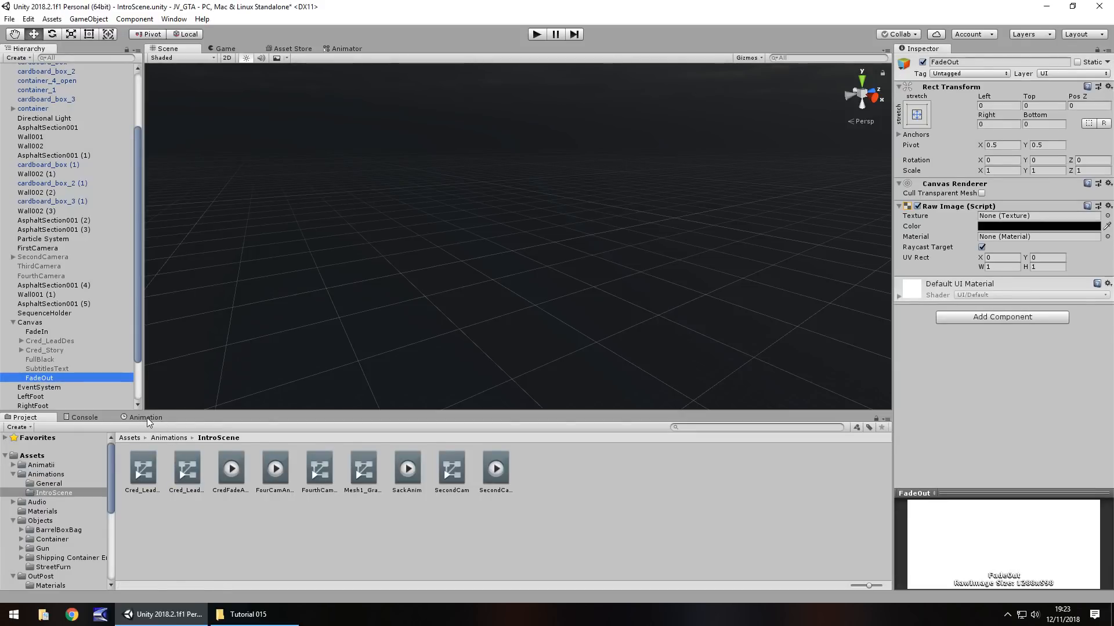
click(144, 417)
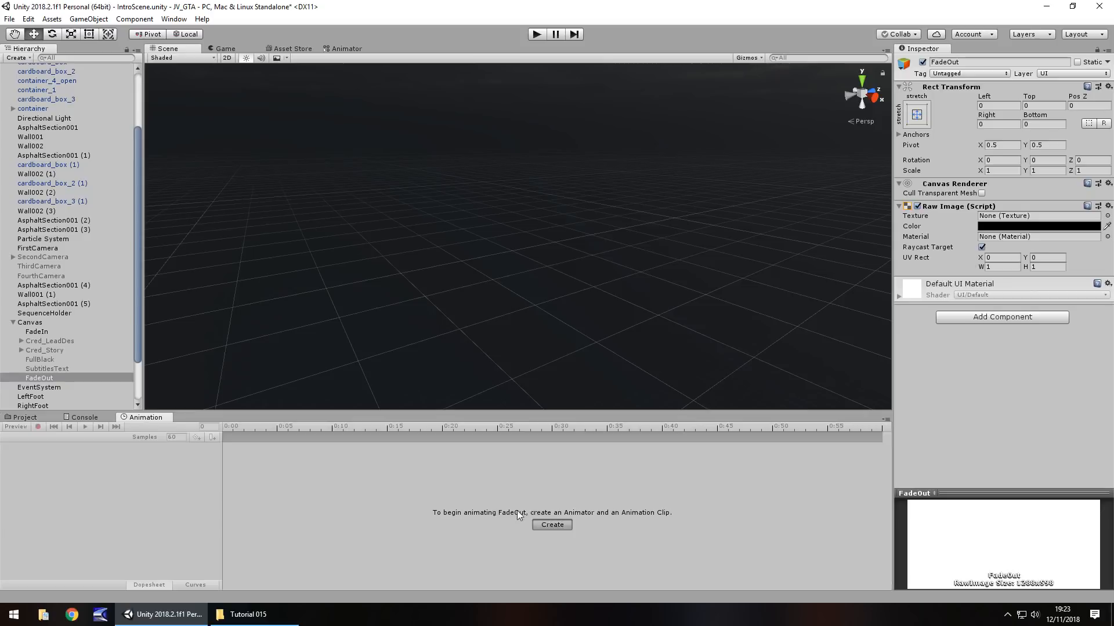
Step: Create and save a FadeOutAnim clip in Animations/IntroScene for FadeOut
click(552, 524)
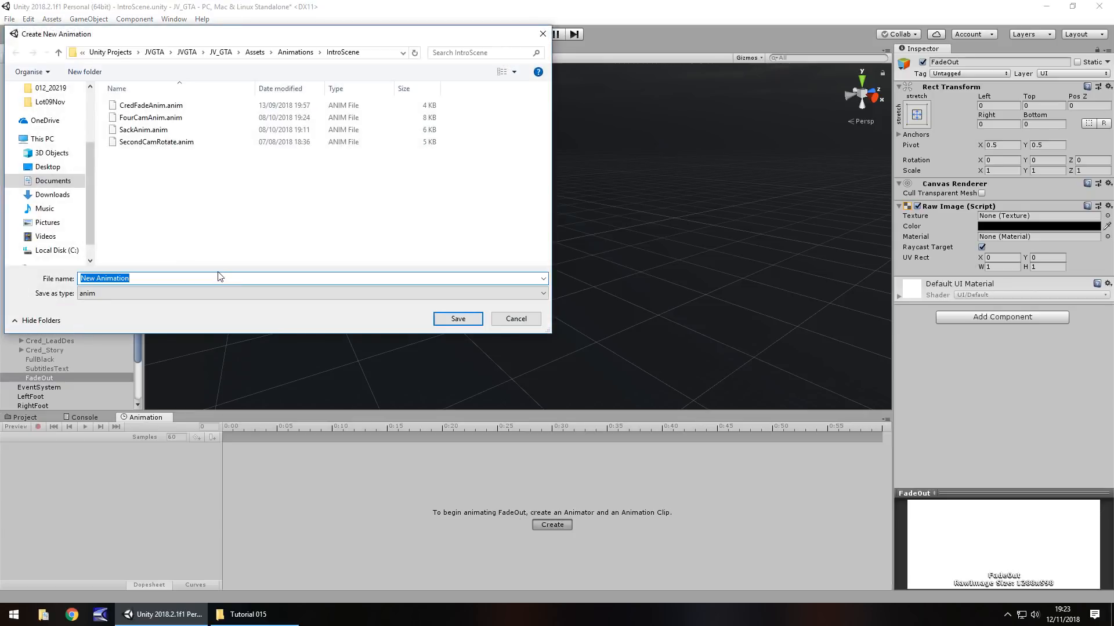
text(FadeOutAnim)
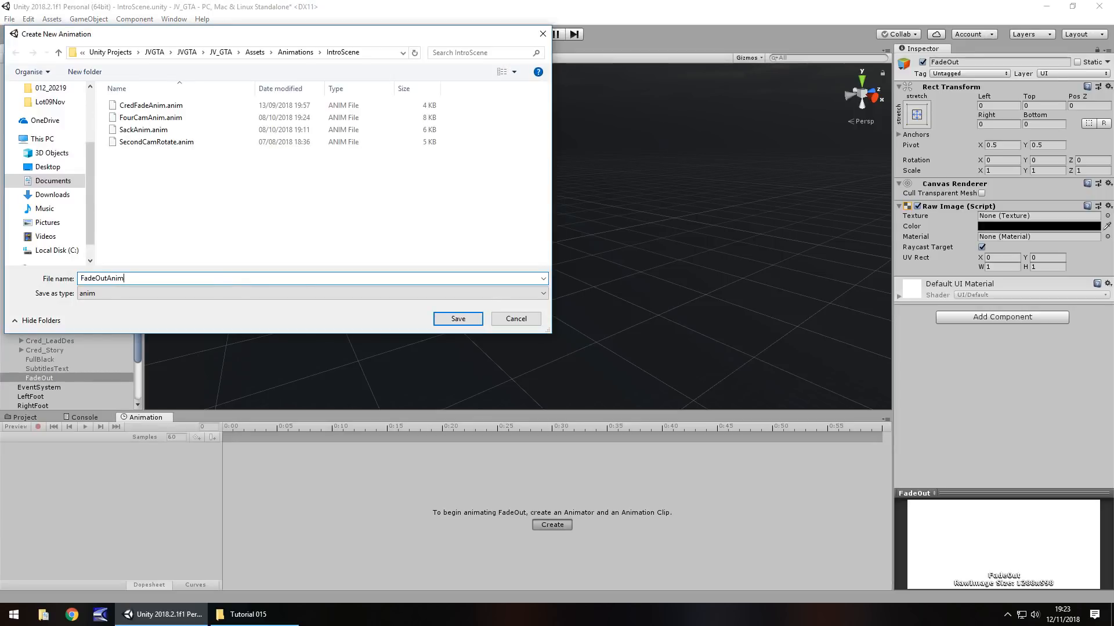
click(458, 318)
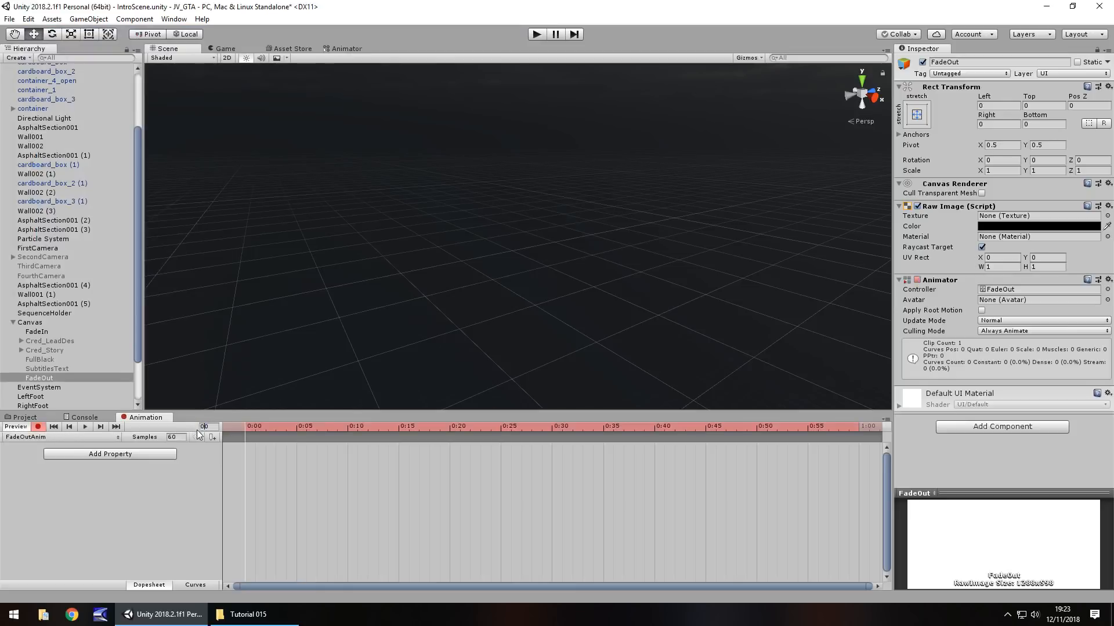
Step: Key FadeOut's colour at alpha 0 on frame 0, then full alpha at frame 120
click(1038, 225)
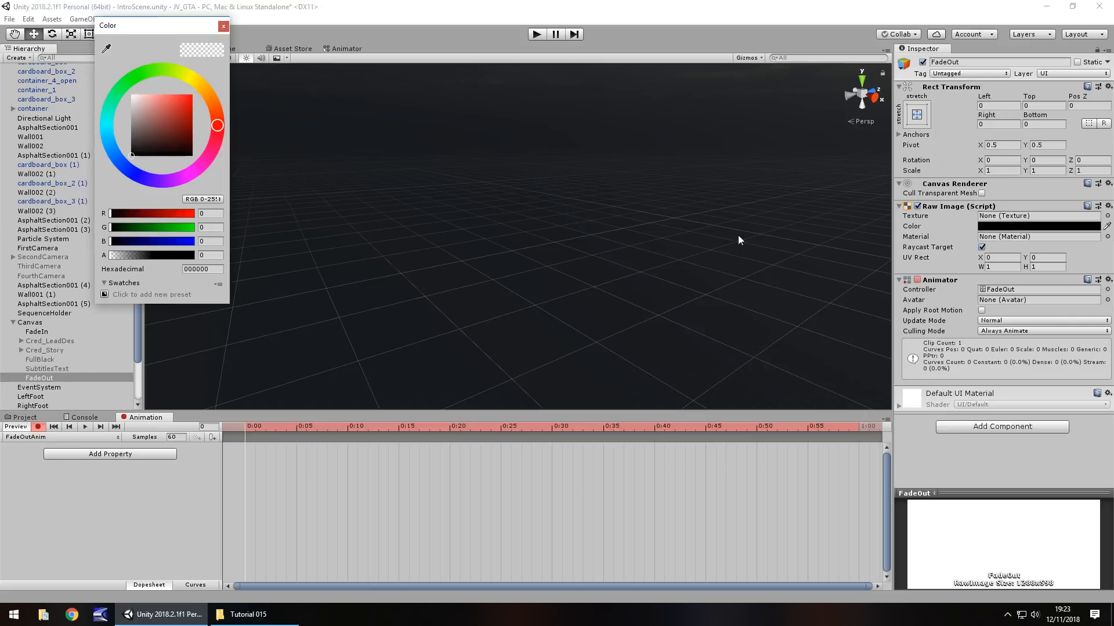
click(203, 255)
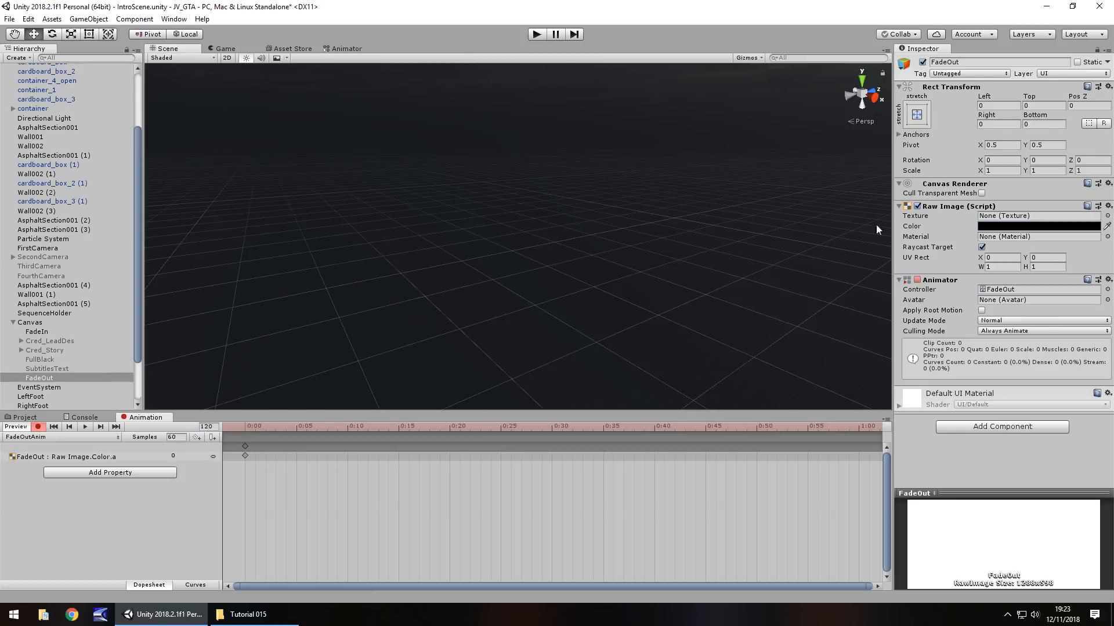
click(1038, 225)
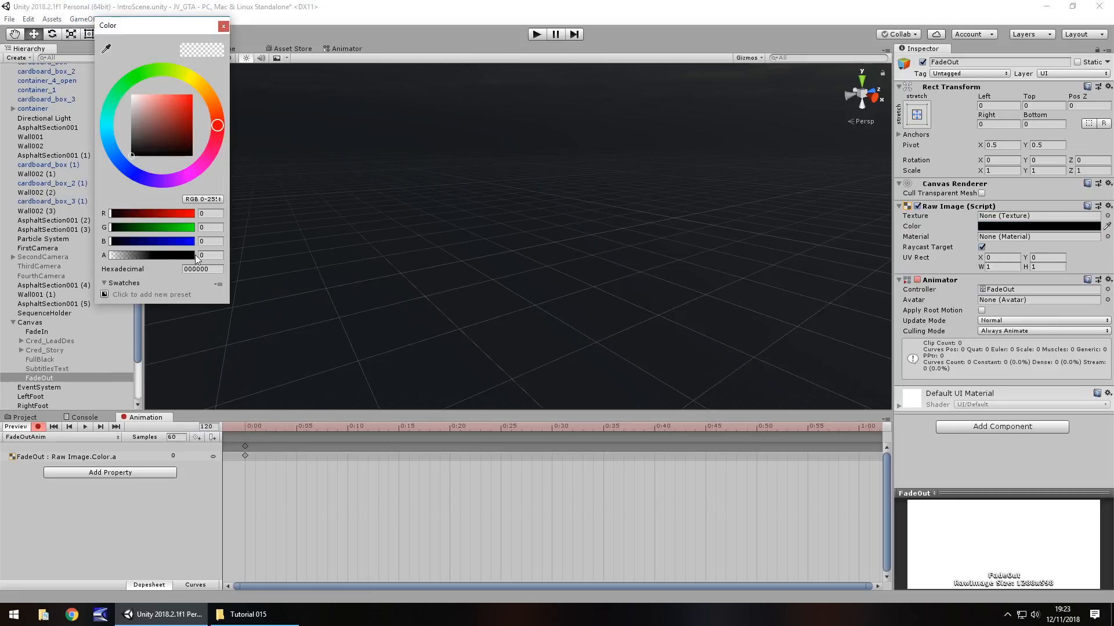
drag(110, 255, 172, 256)
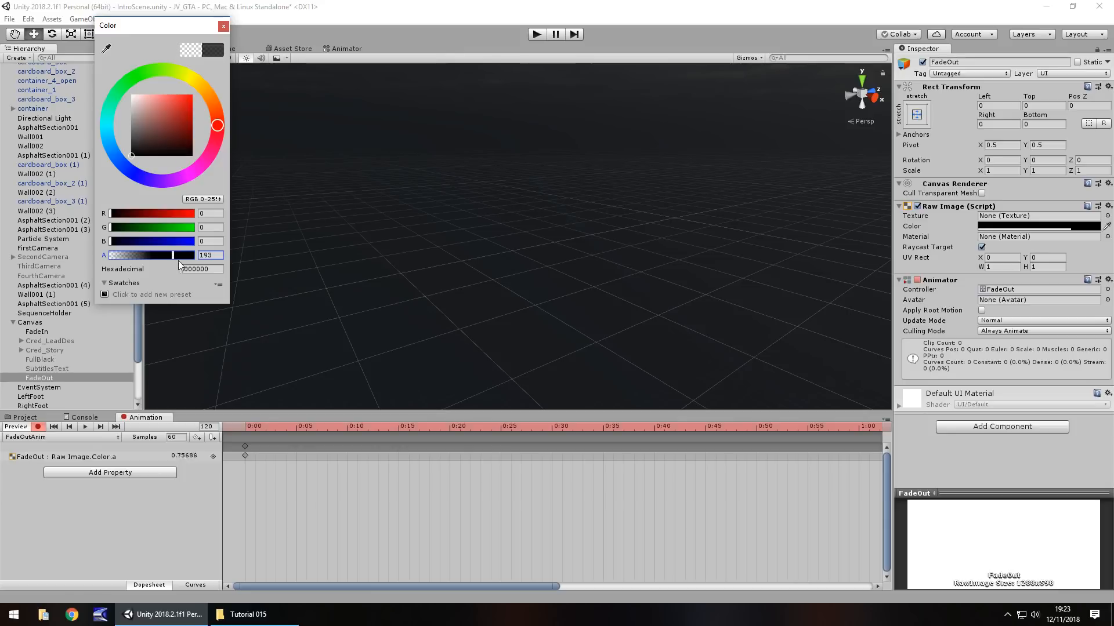
click(223, 26)
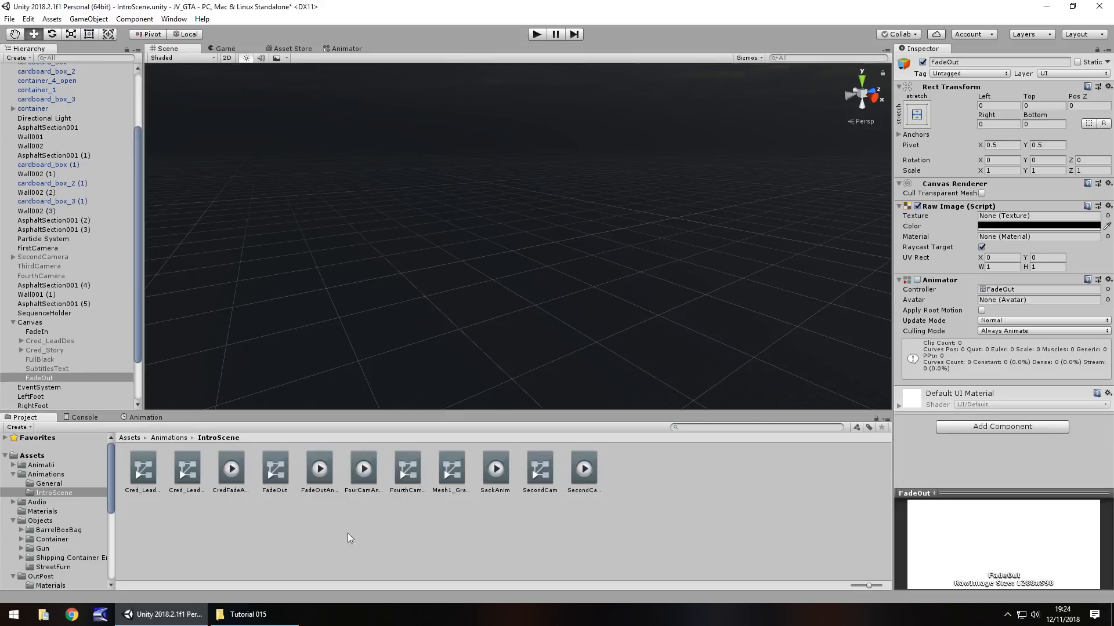
Step: Turn off looping on FadeOutAnim, then reselect the FadeOut object in the Hierarchy
click(318, 469)
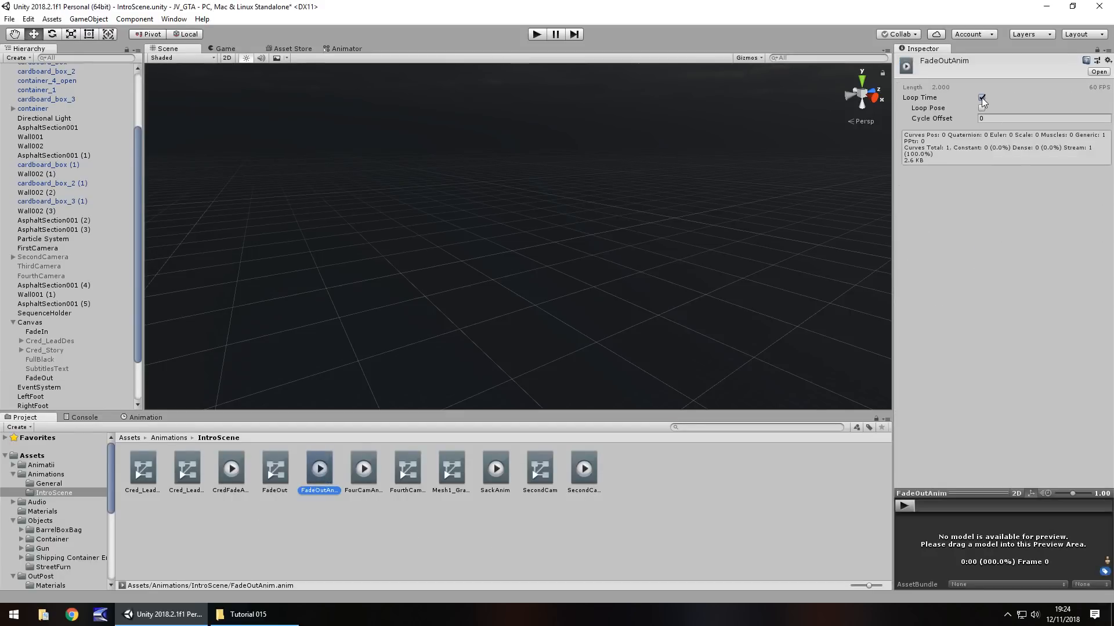
click(981, 98)
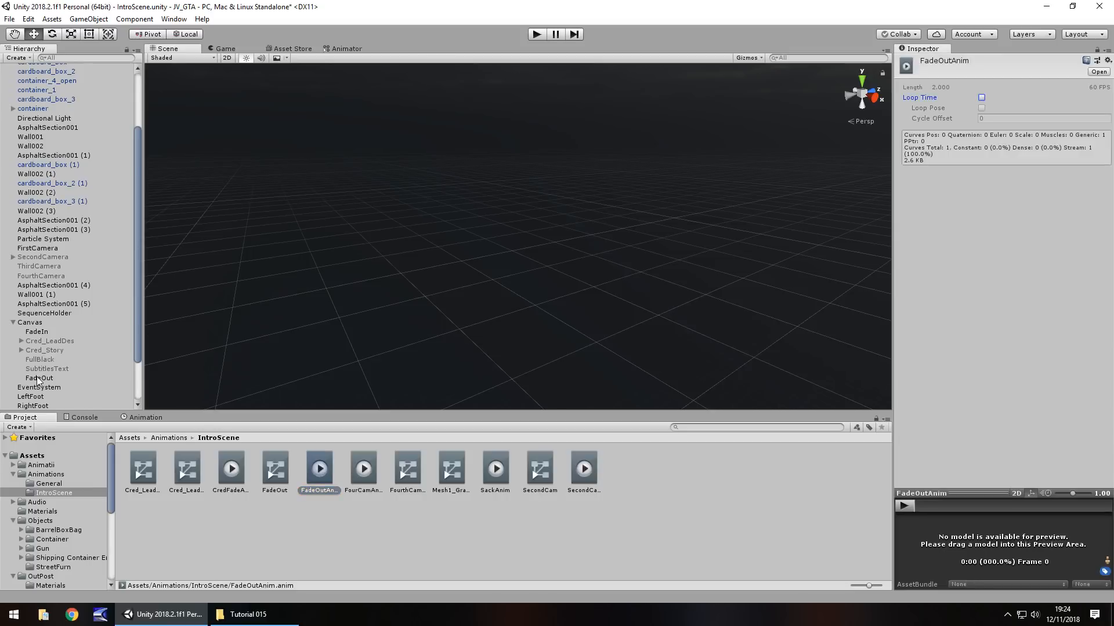
click(38, 377)
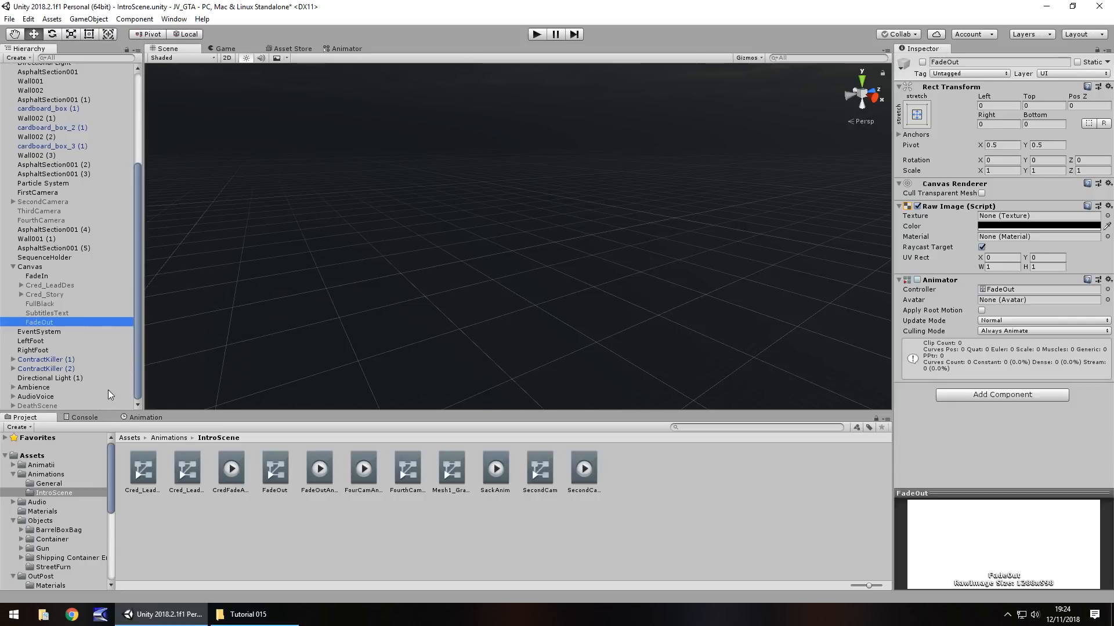
scroll(down, 3)
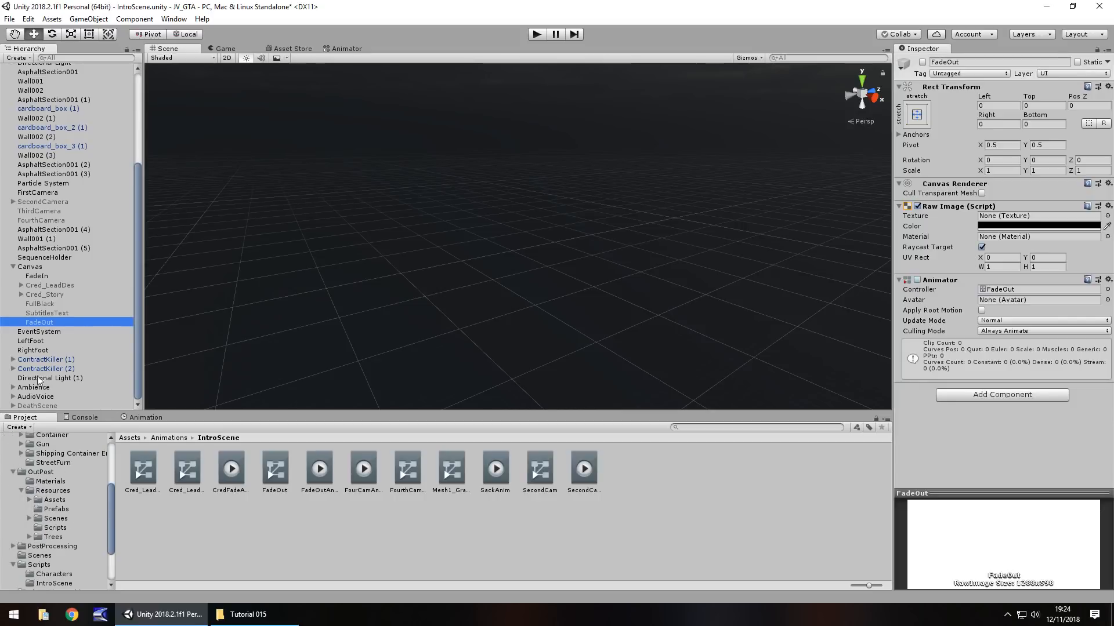
Step: Select SequenceHolder and open its A03_VoiceSubs script in Visual Studio
click(44, 257)
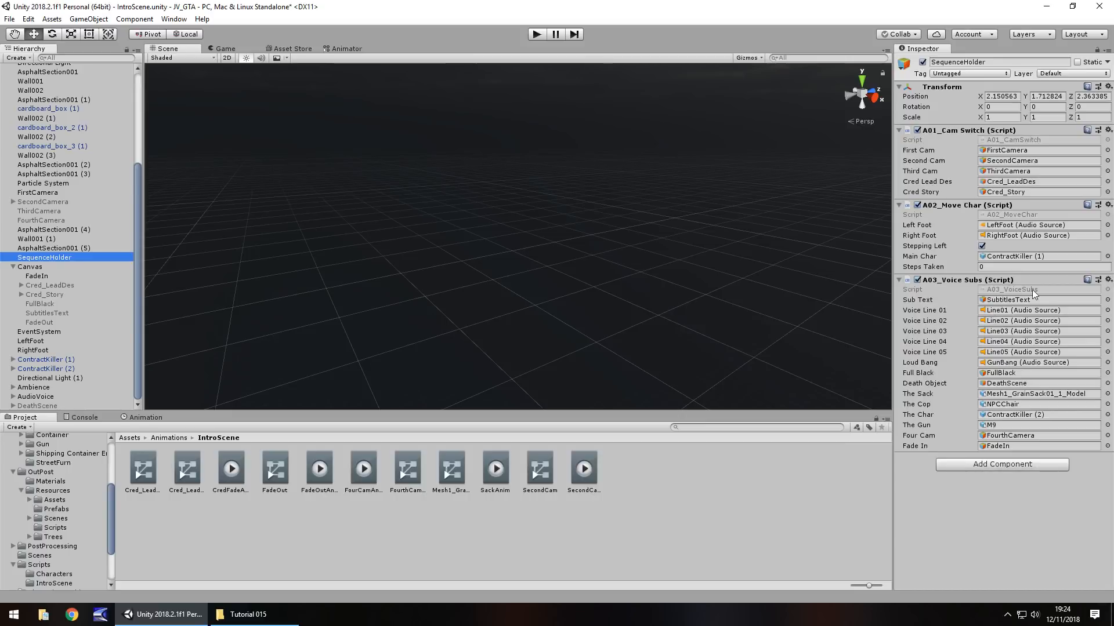
double_click(230, 469)
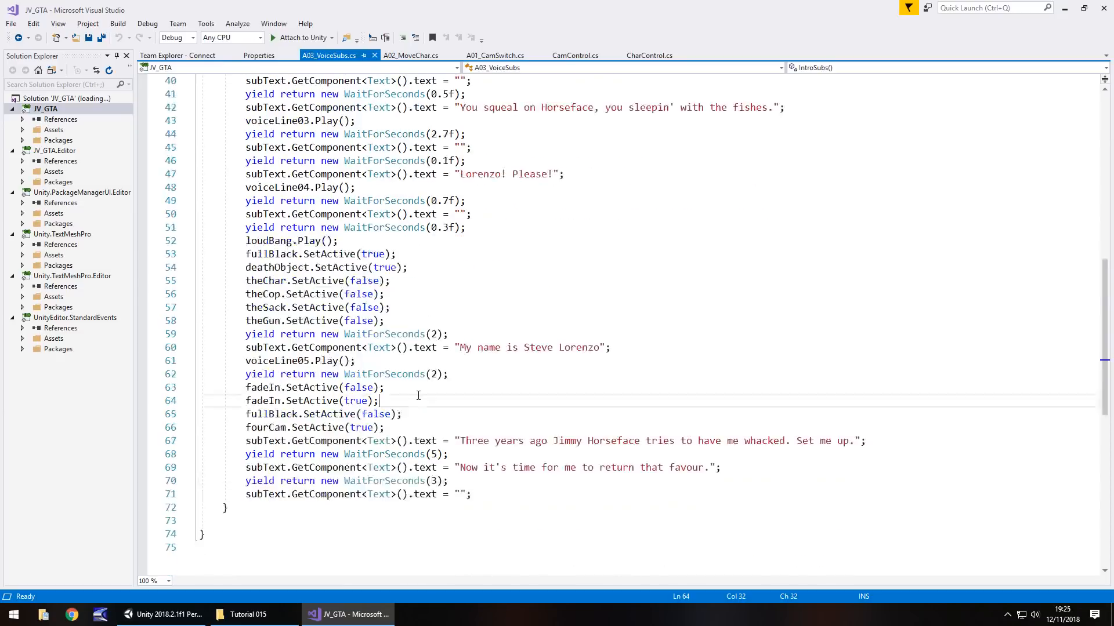
Step: Declare a 'public GameObject fadeOut;' field in A03_VoiceSubs
scroll(down, 3)
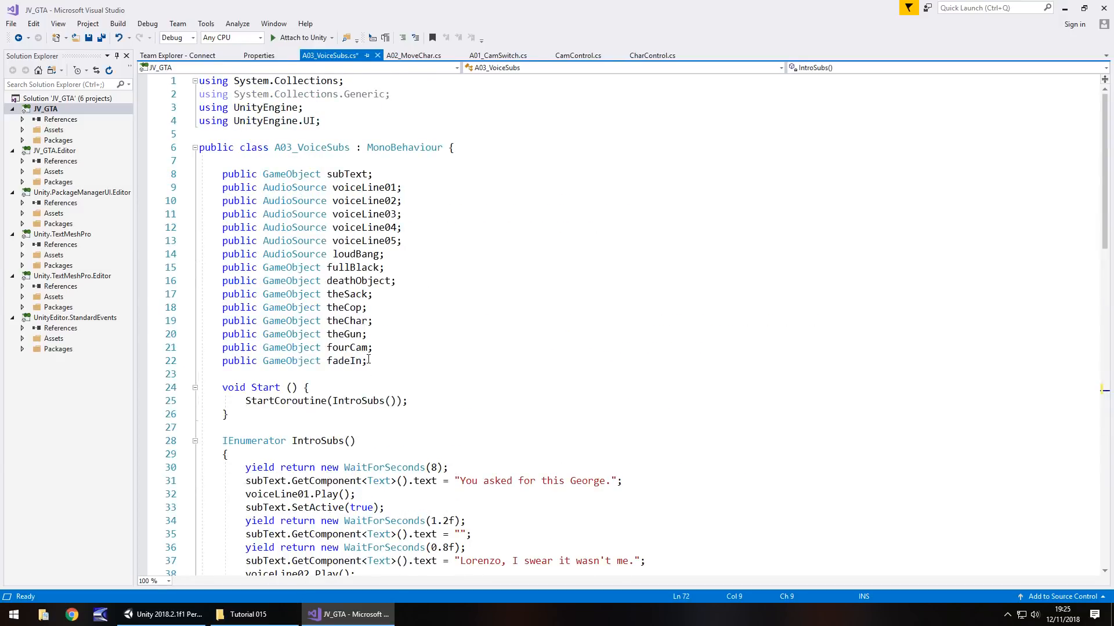
text(public GameObject)
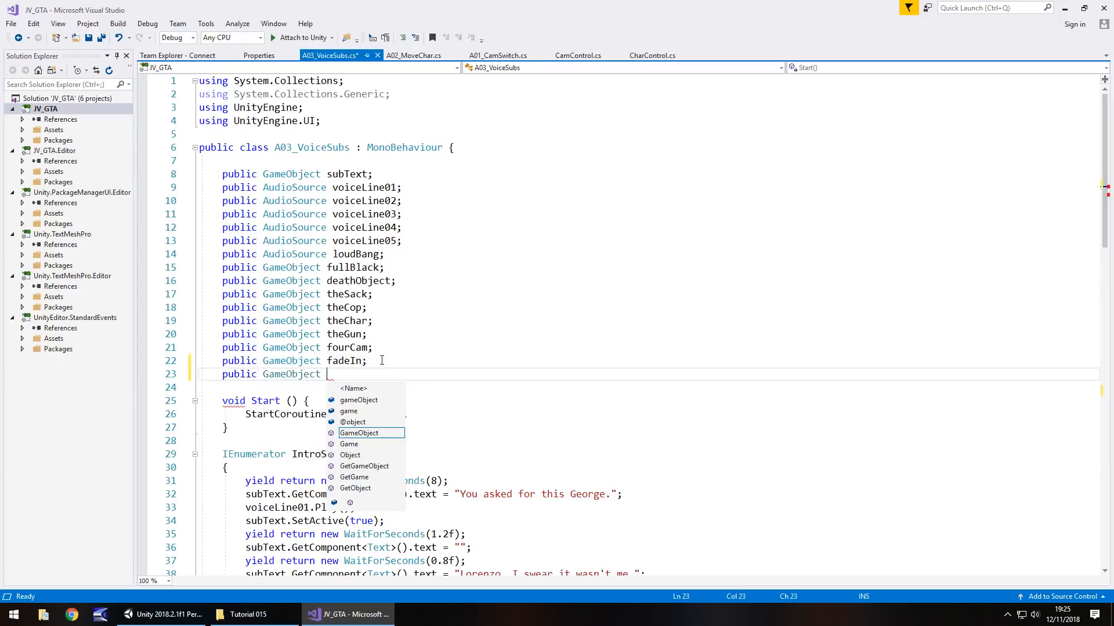
text(fadeOut1)
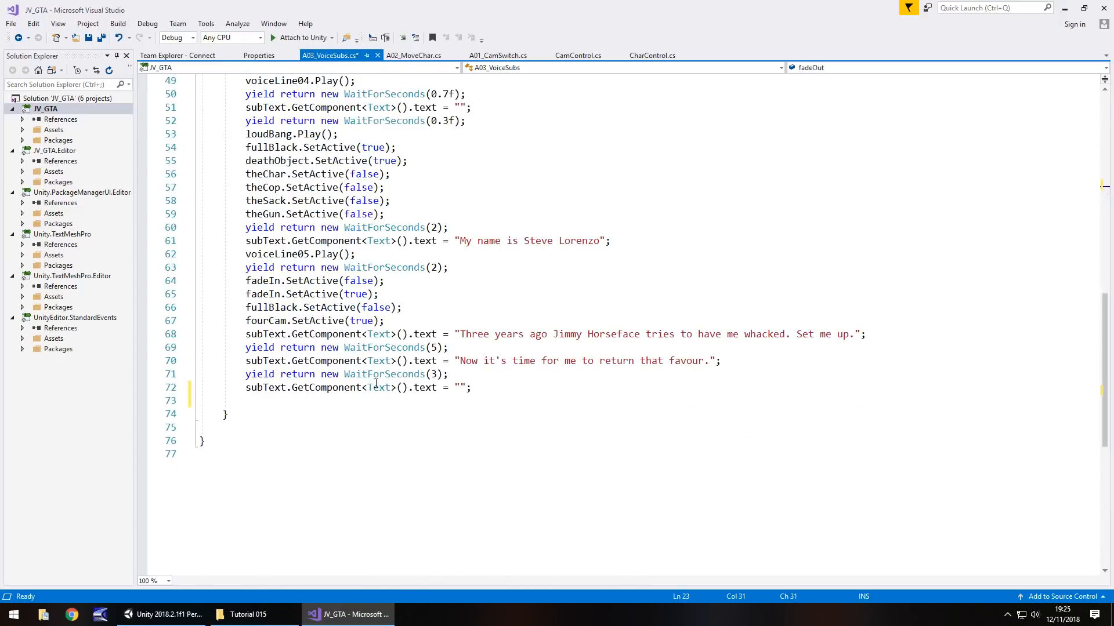
Step: Append a WaitForSeconds yield and fadeOut.SetActive() call at the end of IntroSubs()
click(254, 374)
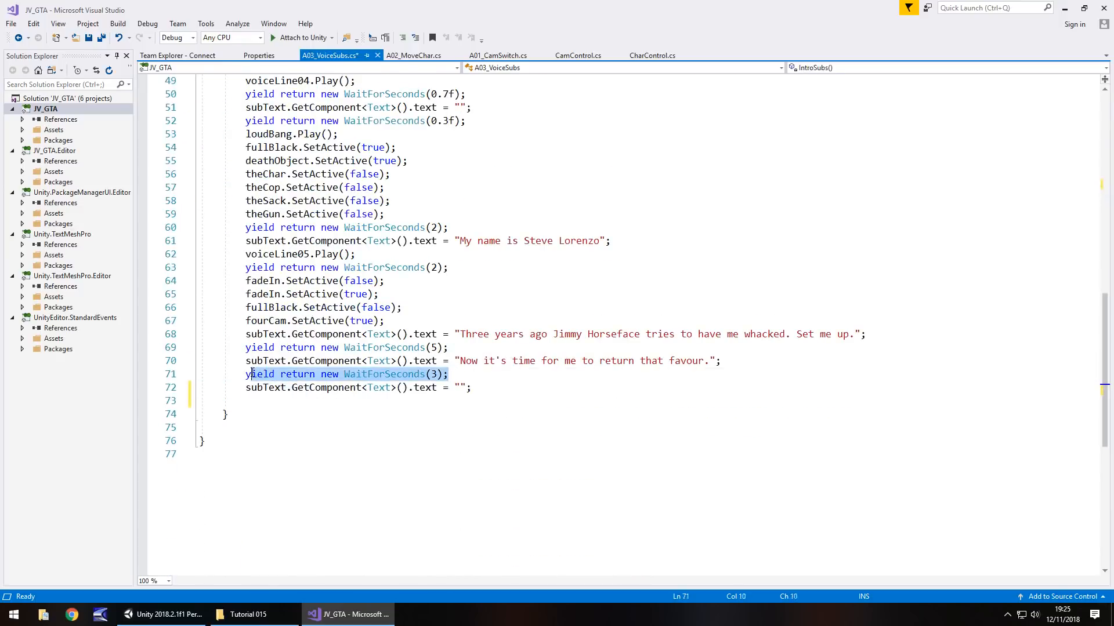
text(yield return new WaitForSeconds(3);)
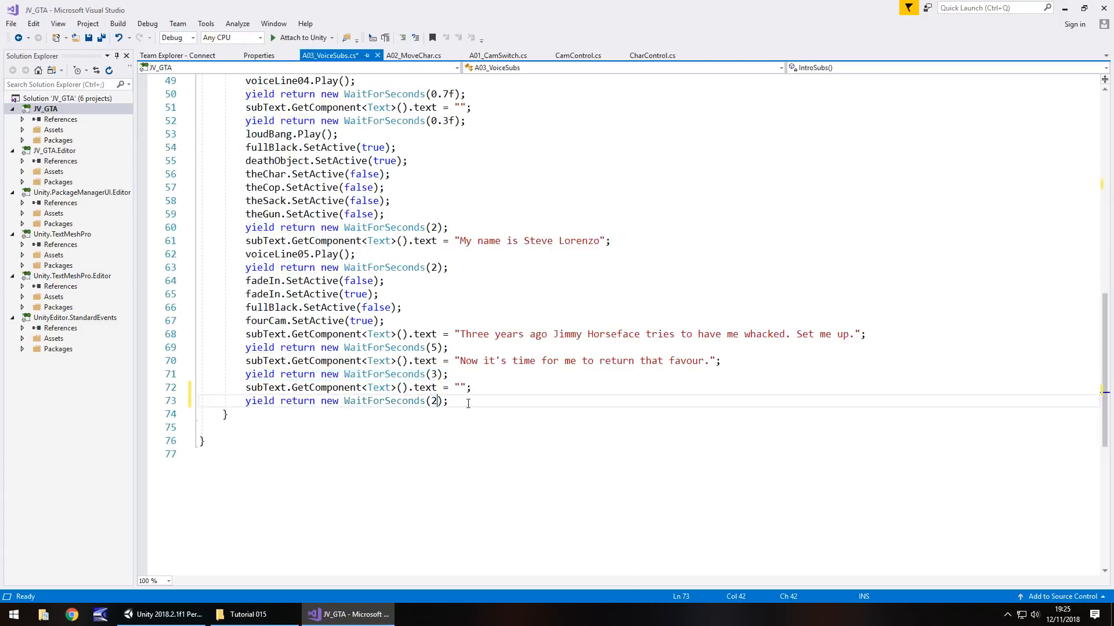
text(fa)
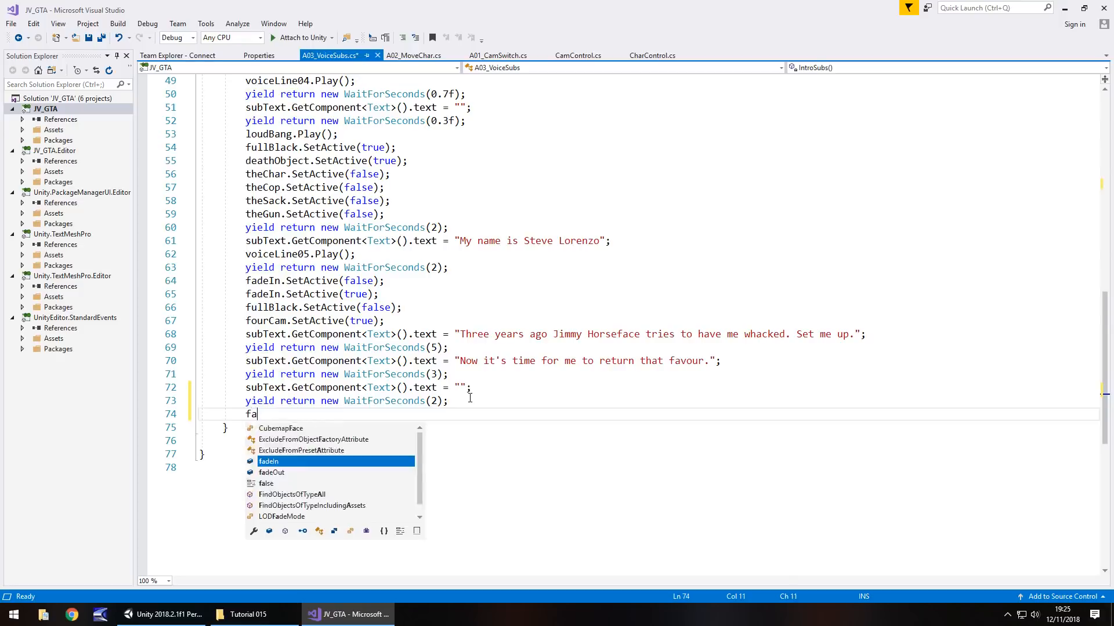
text(deOut.)
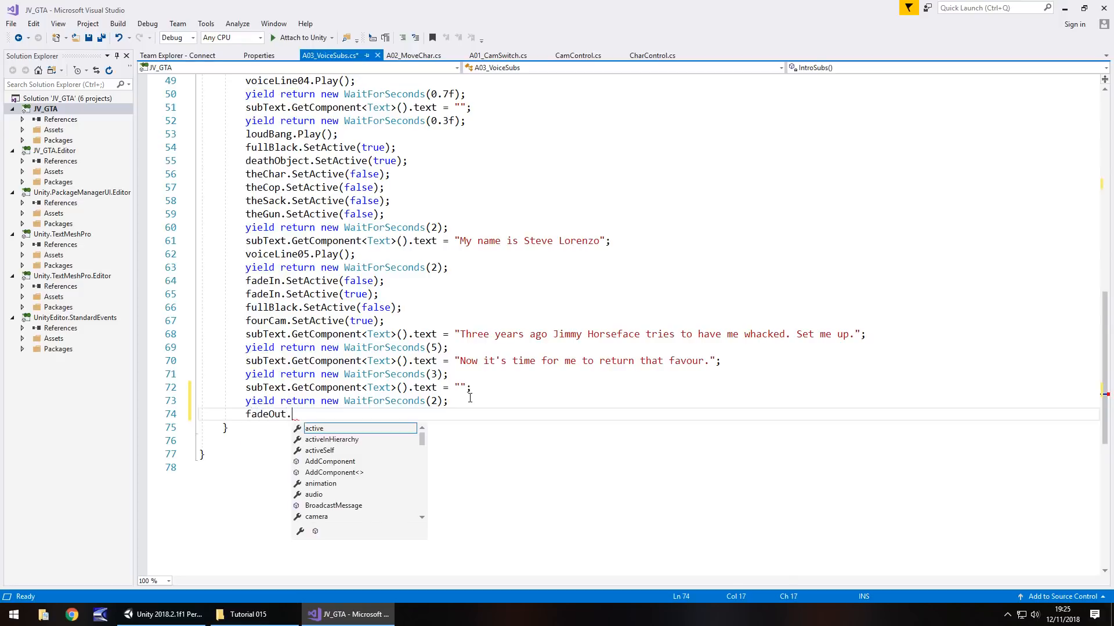
text(SetActive())
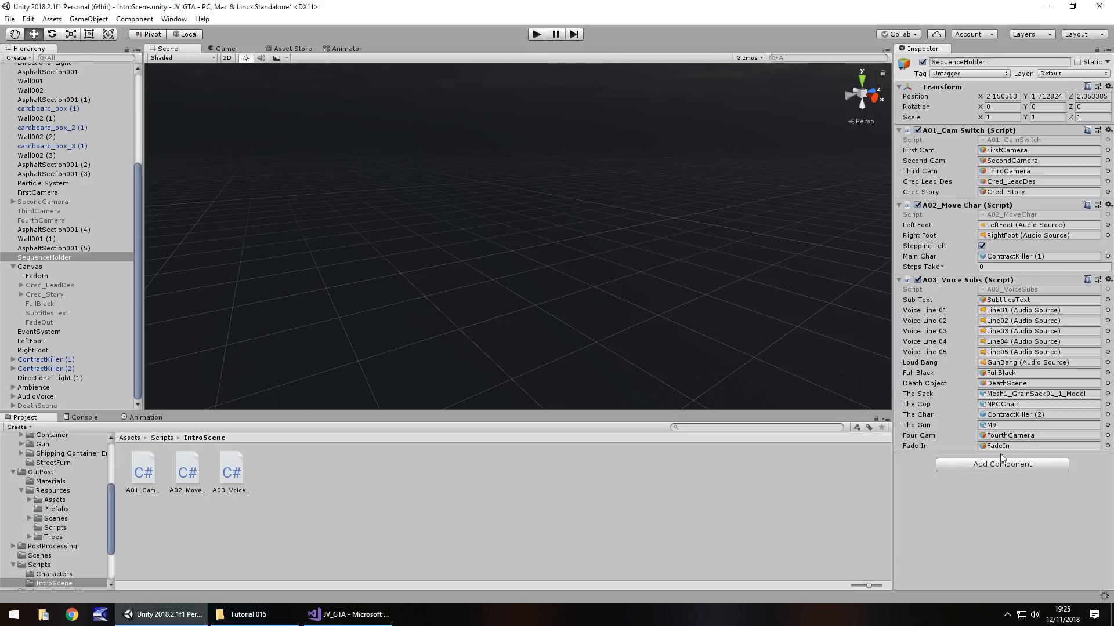
mouse_move(126, 263)
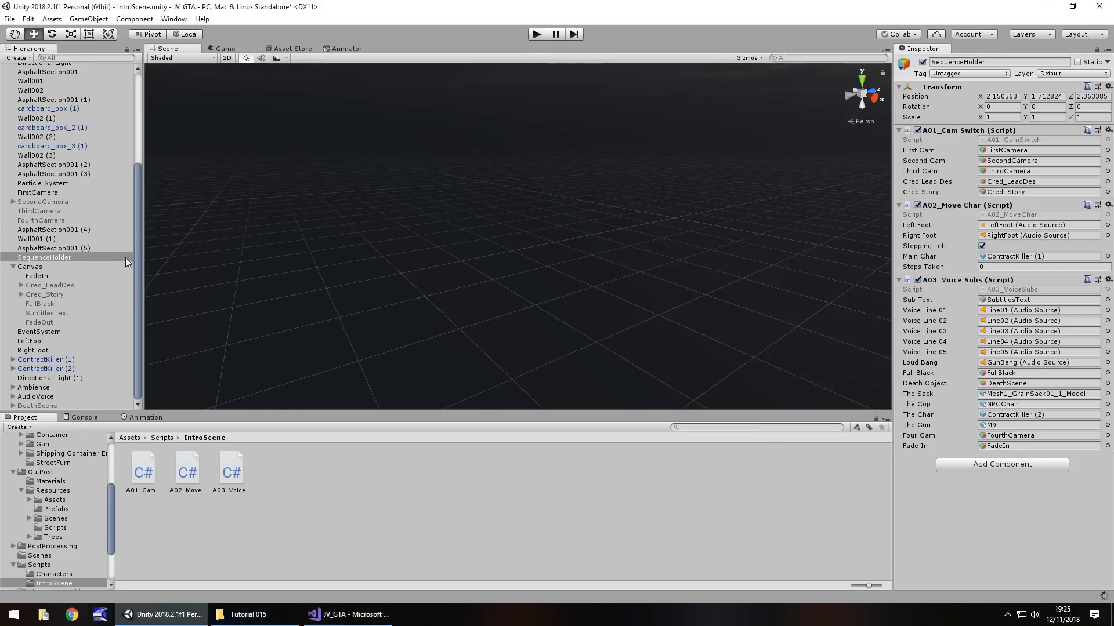
mouse_move(158, 282)
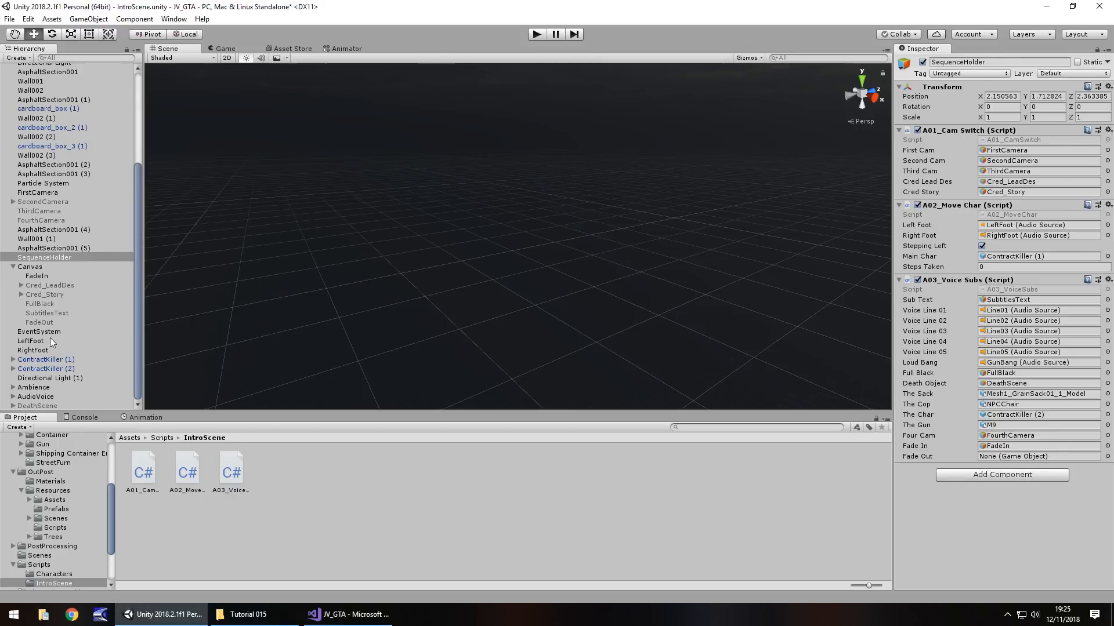
mouse_move(929, 431)
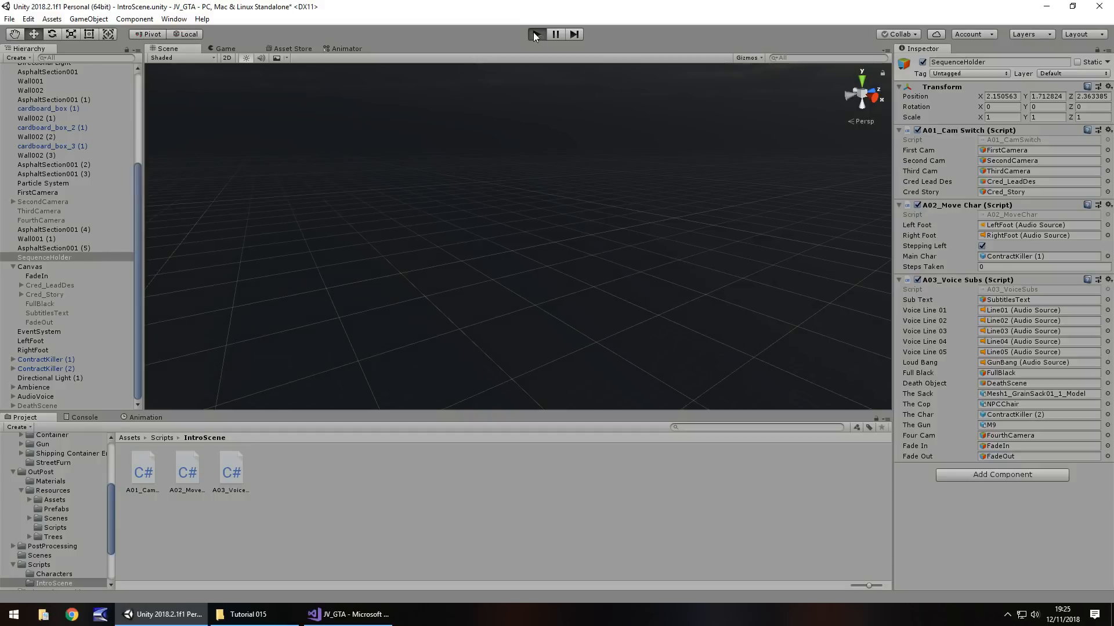
click(535, 34)
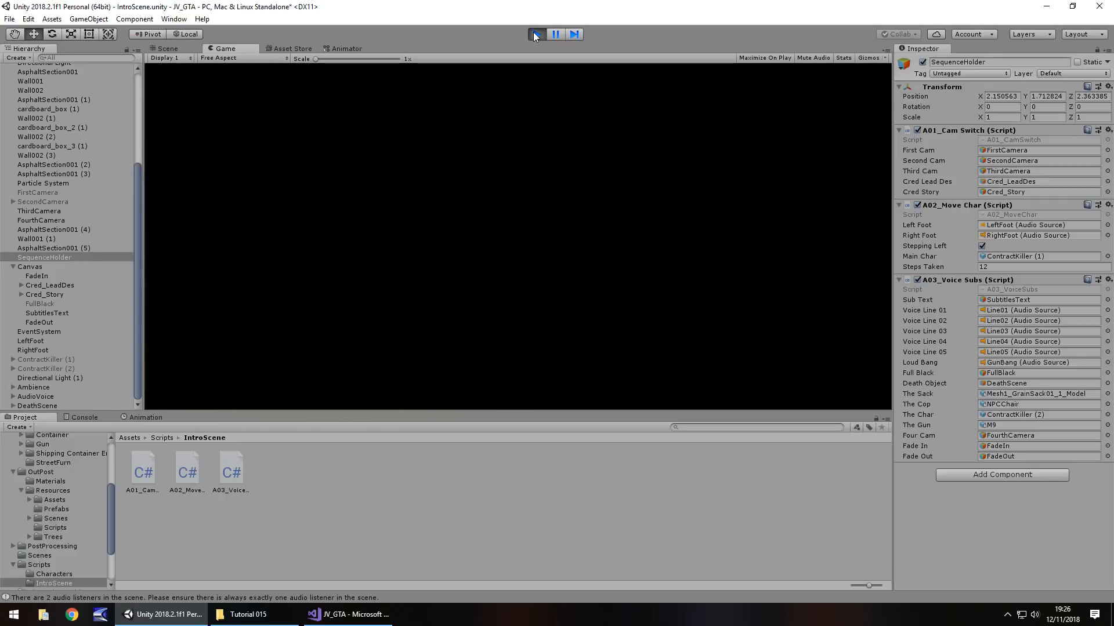
click(535, 34)
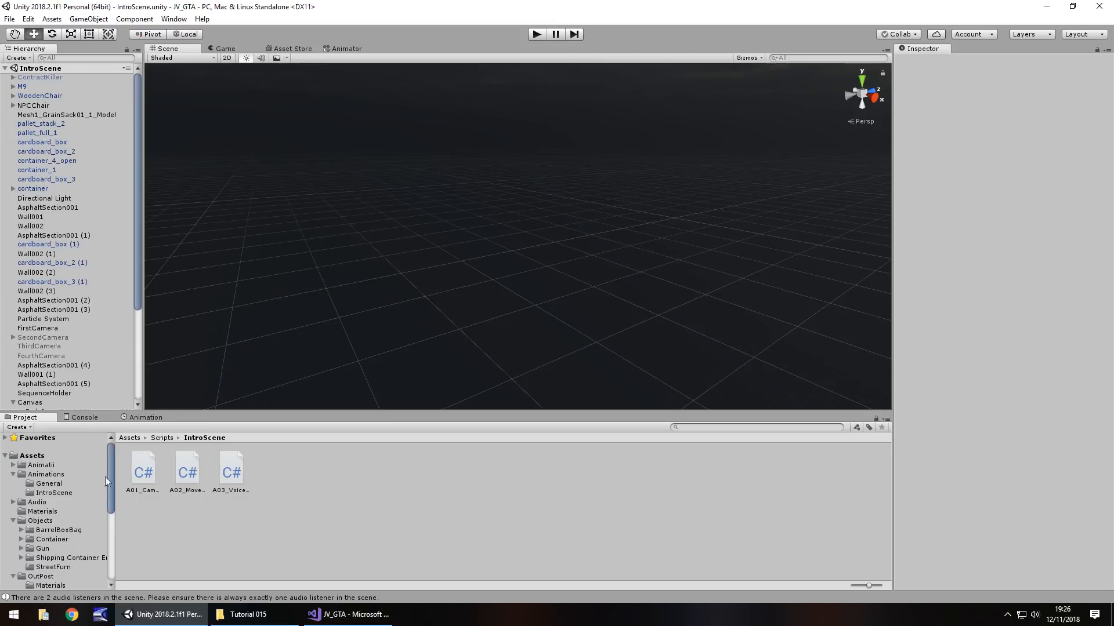
Step: Open the OpenWorld scene from the Assets/Scenes folder
click(32, 455)
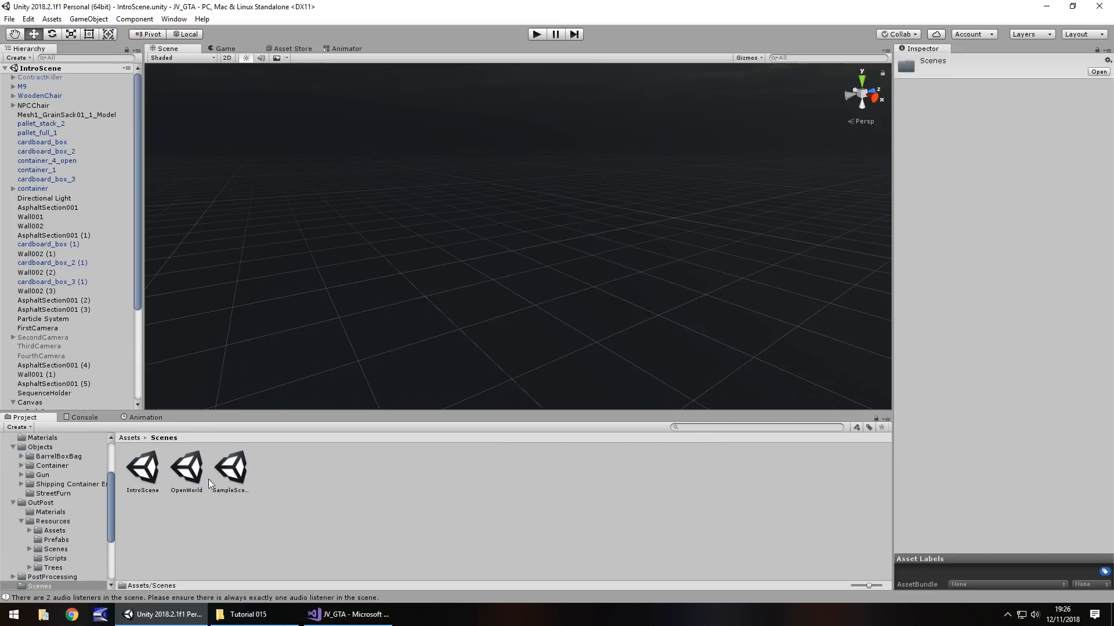
click(186, 466)
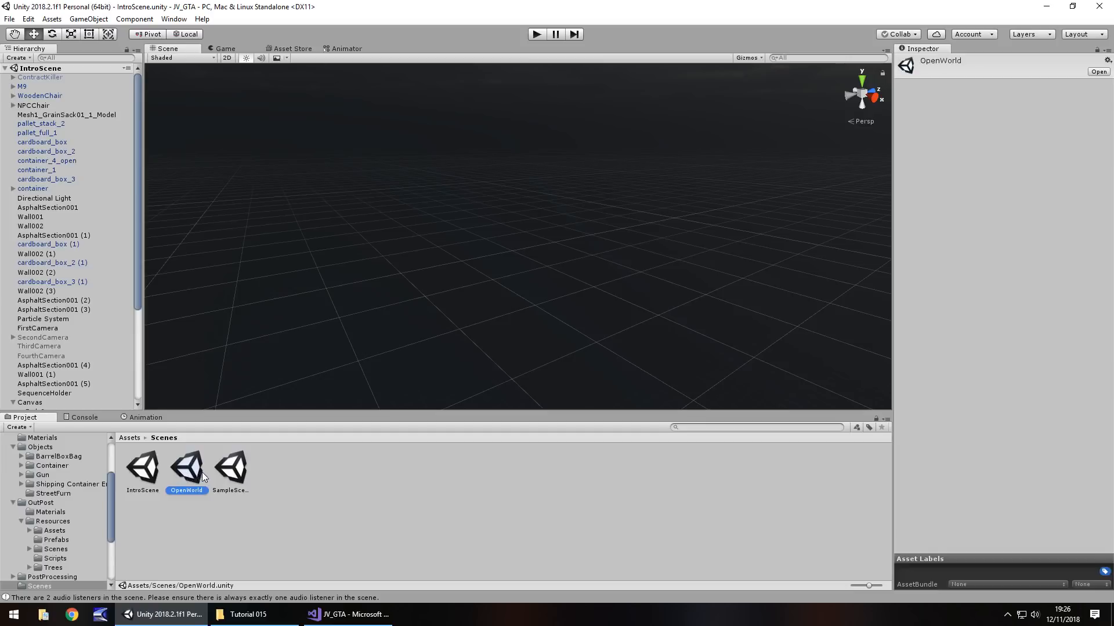
double_click(186, 466)
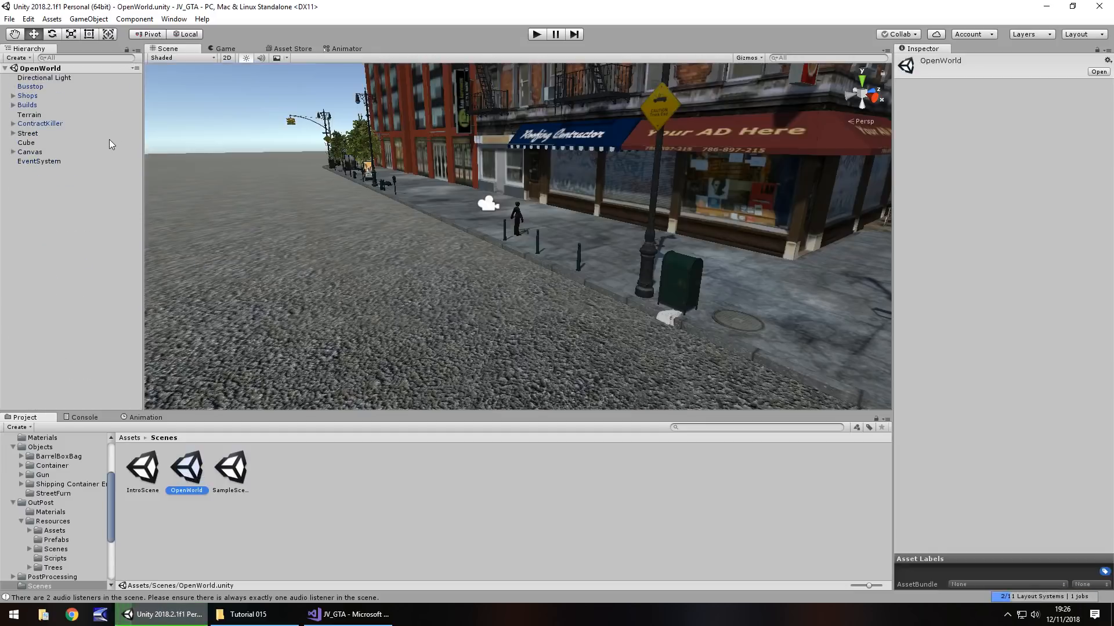
mouse_move(102, 122)
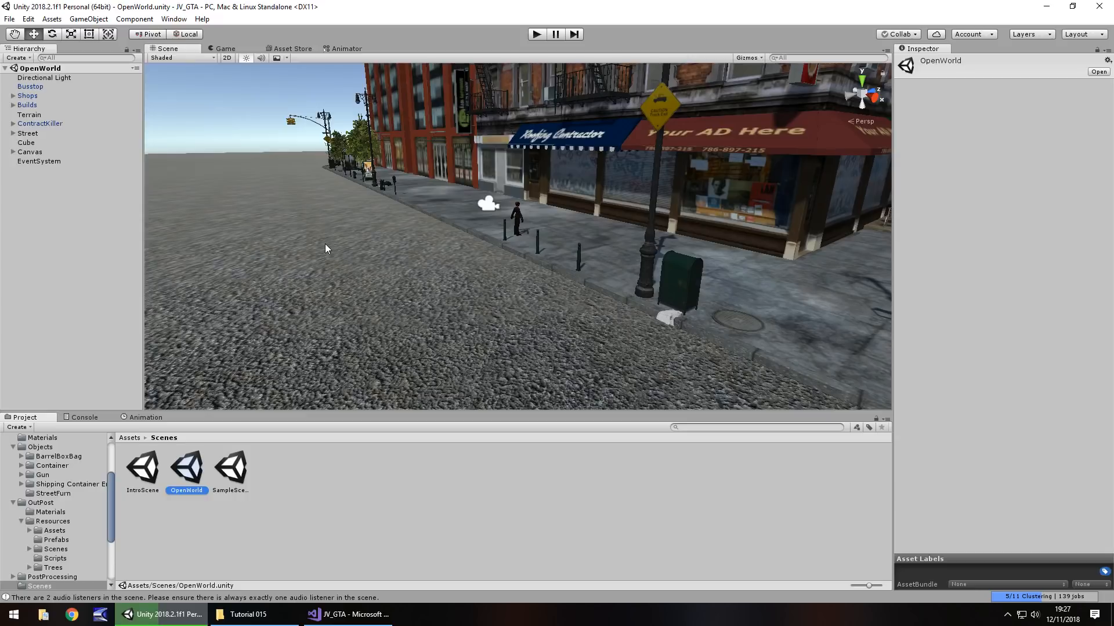
mouse_move(368, 197)
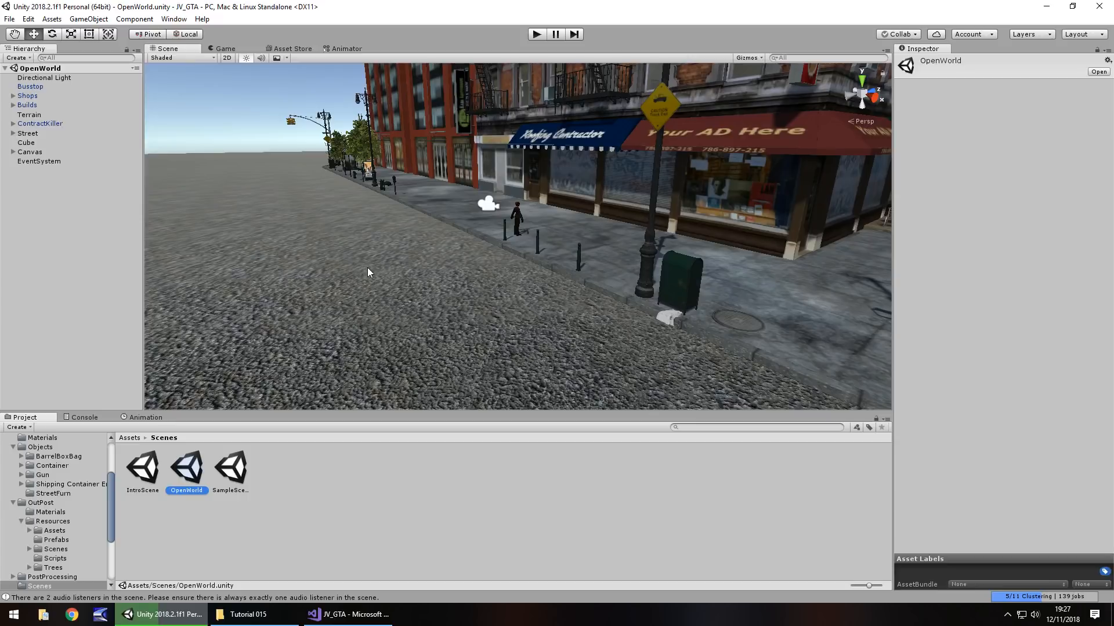
mouse_move(349, 168)
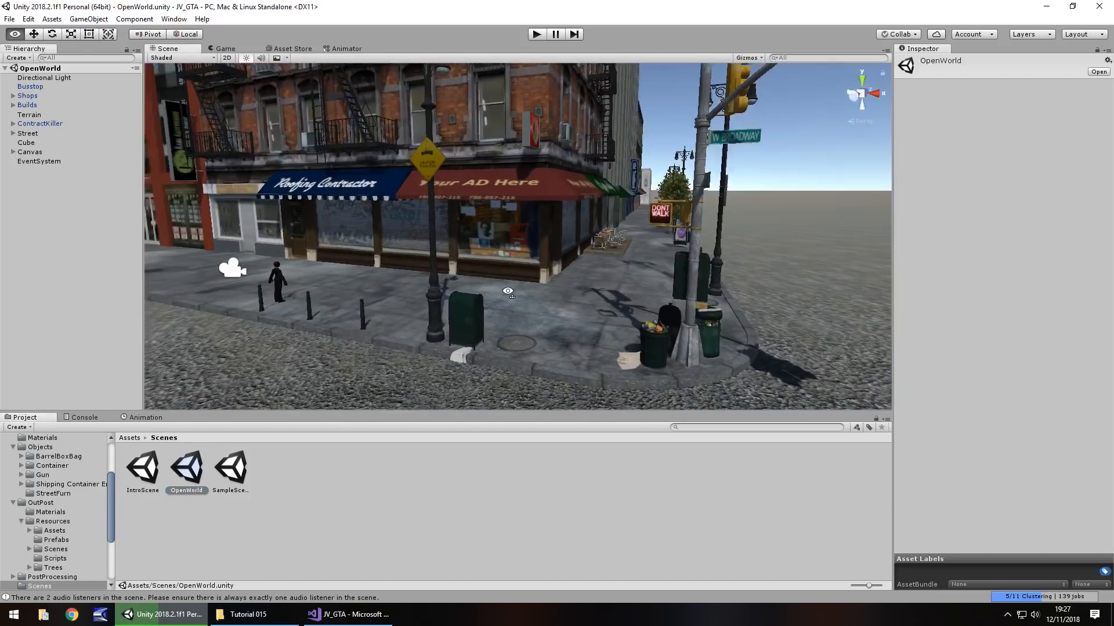
drag(508, 291, 415, 236)
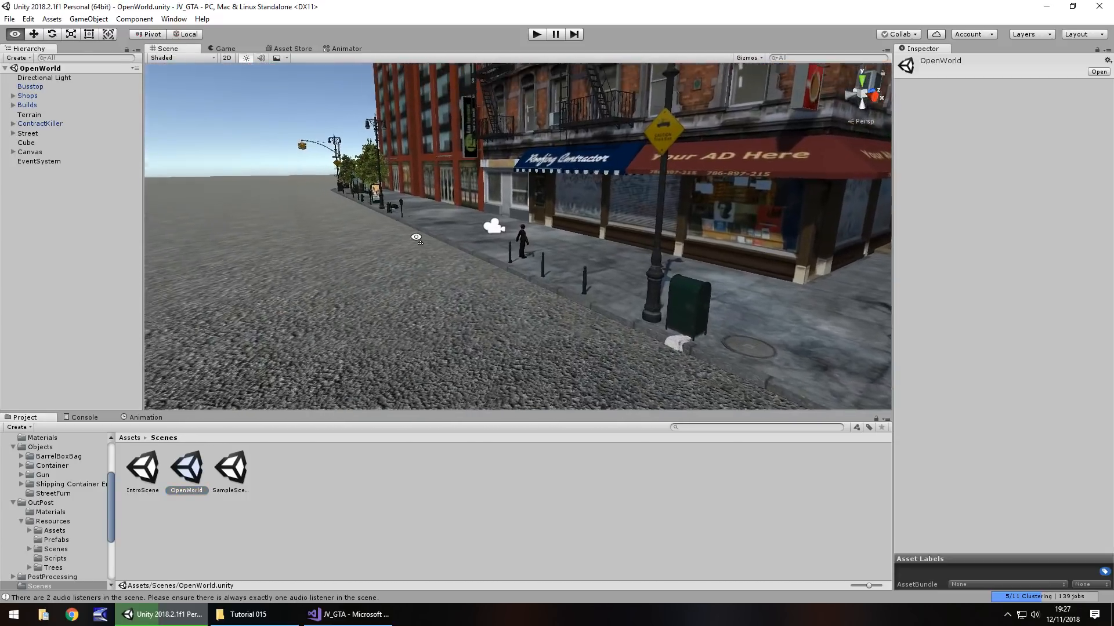